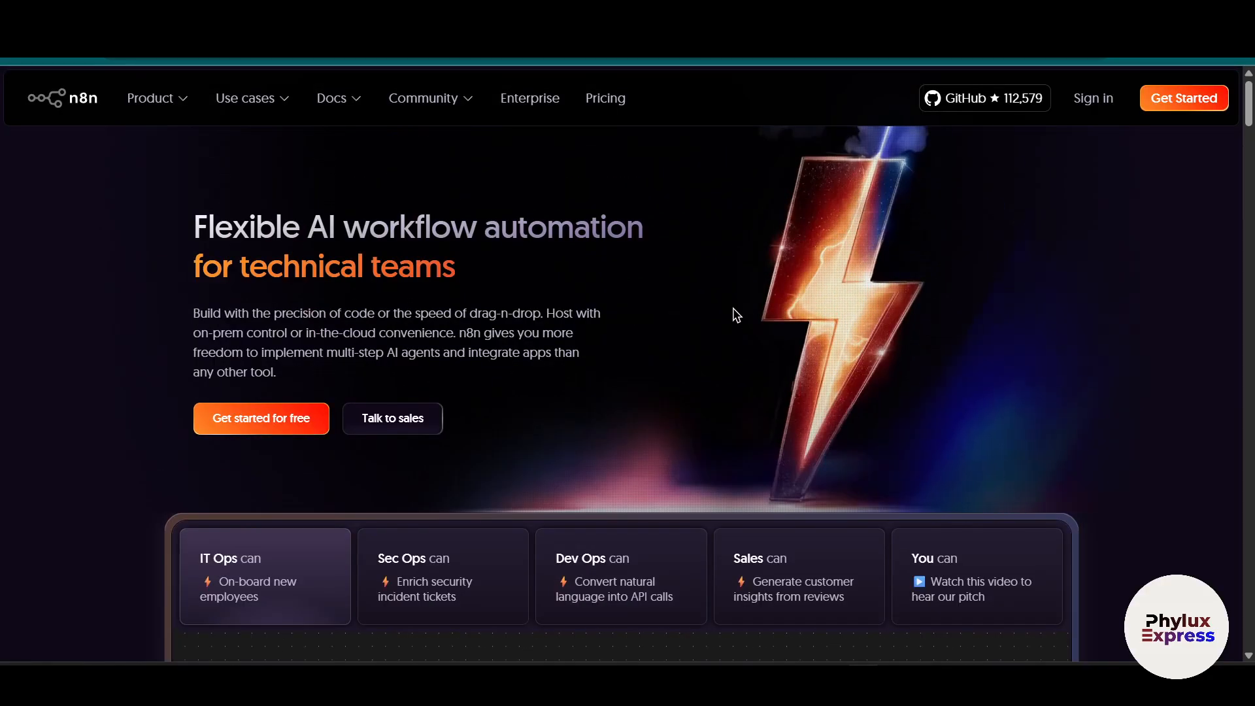
mouse_move(708, 331)
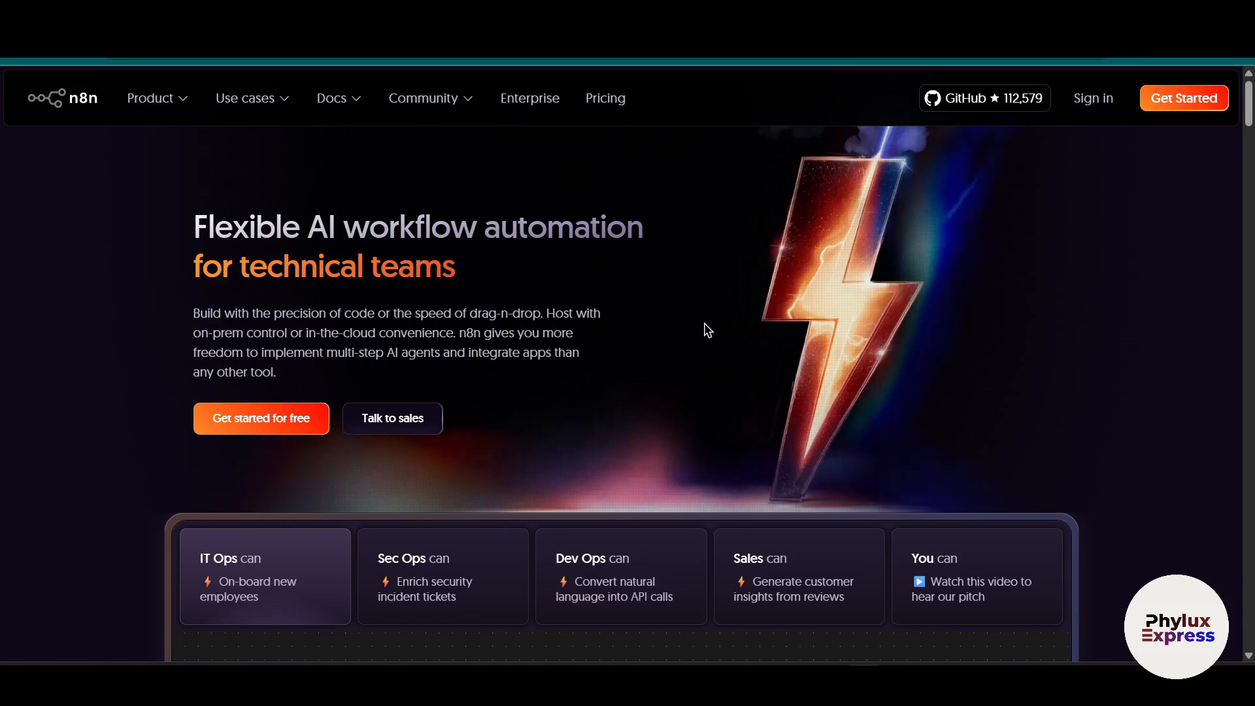
- Review the finished Xero node, then delete the trigger and Xero nodes from the canvas
scroll(down, 3)
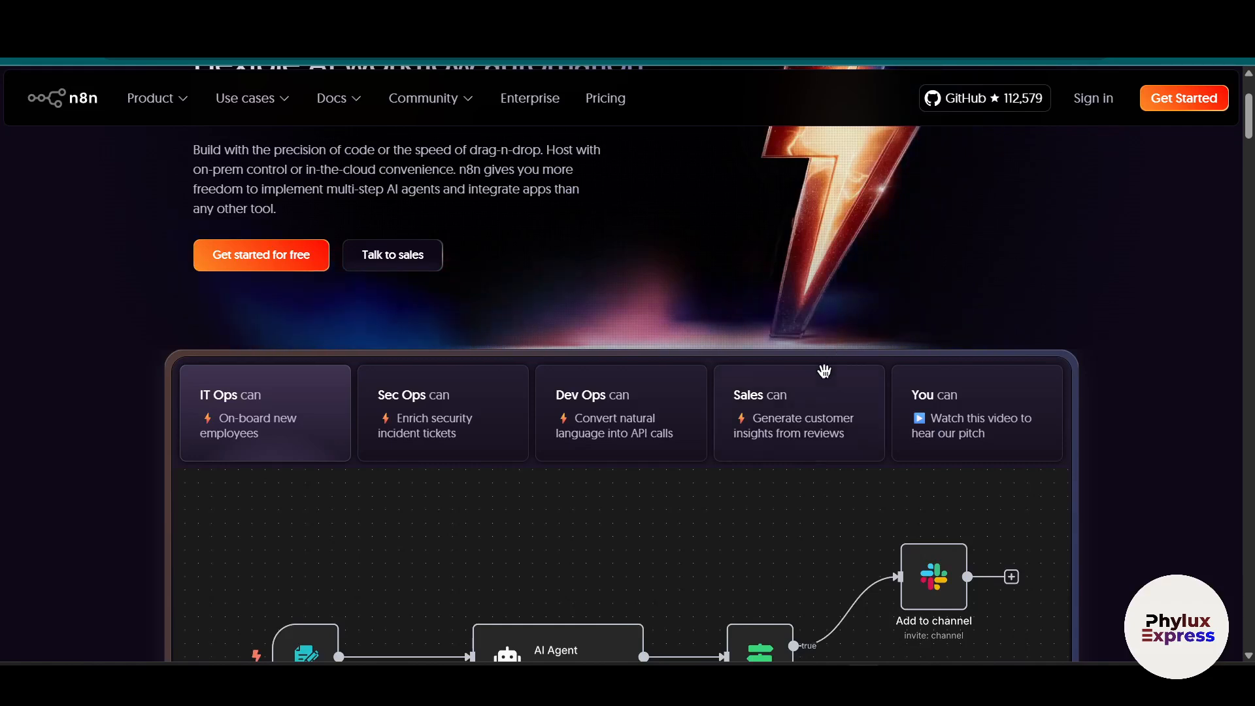
scroll(down, 3)
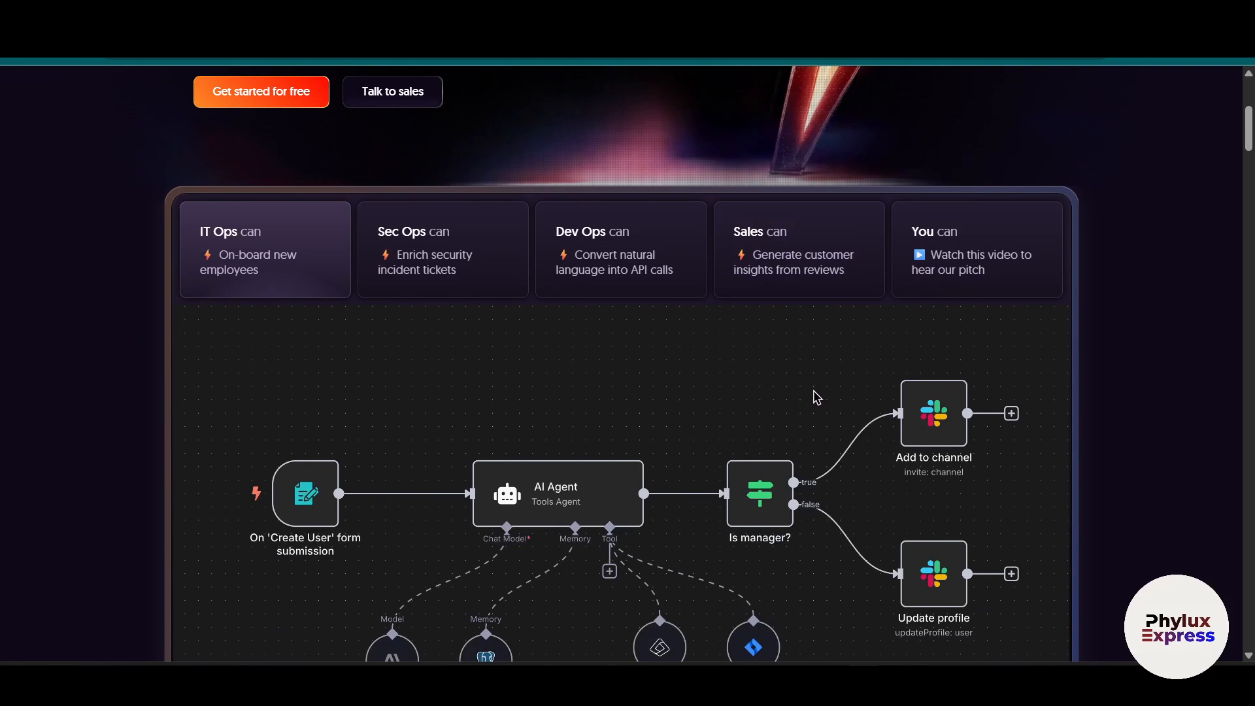
scroll(down, 3)
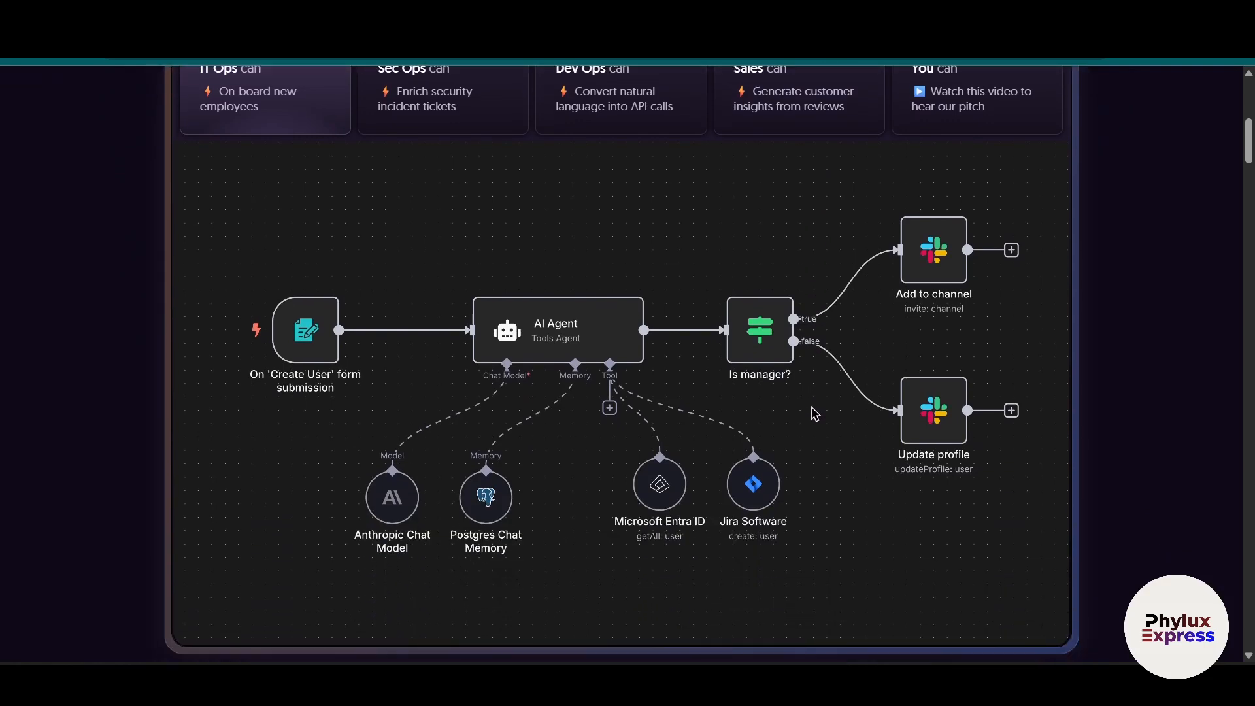
mouse_move(769, 416)
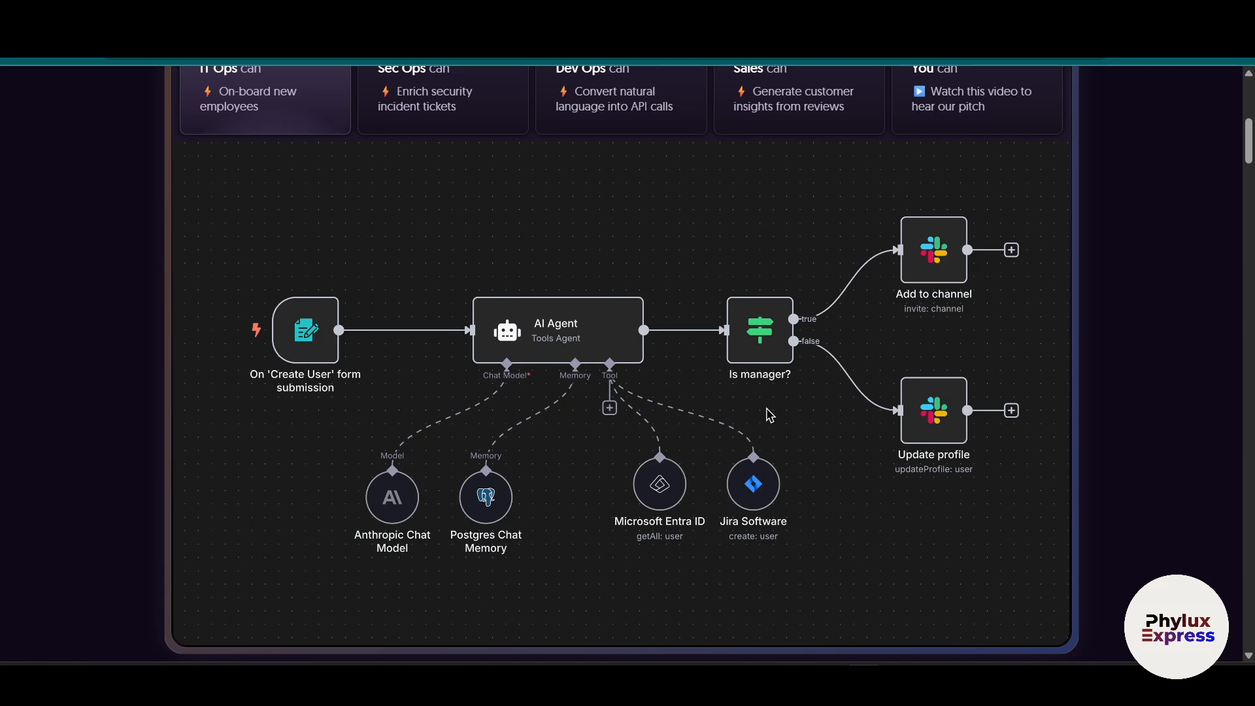
mouse_move(778, 414)
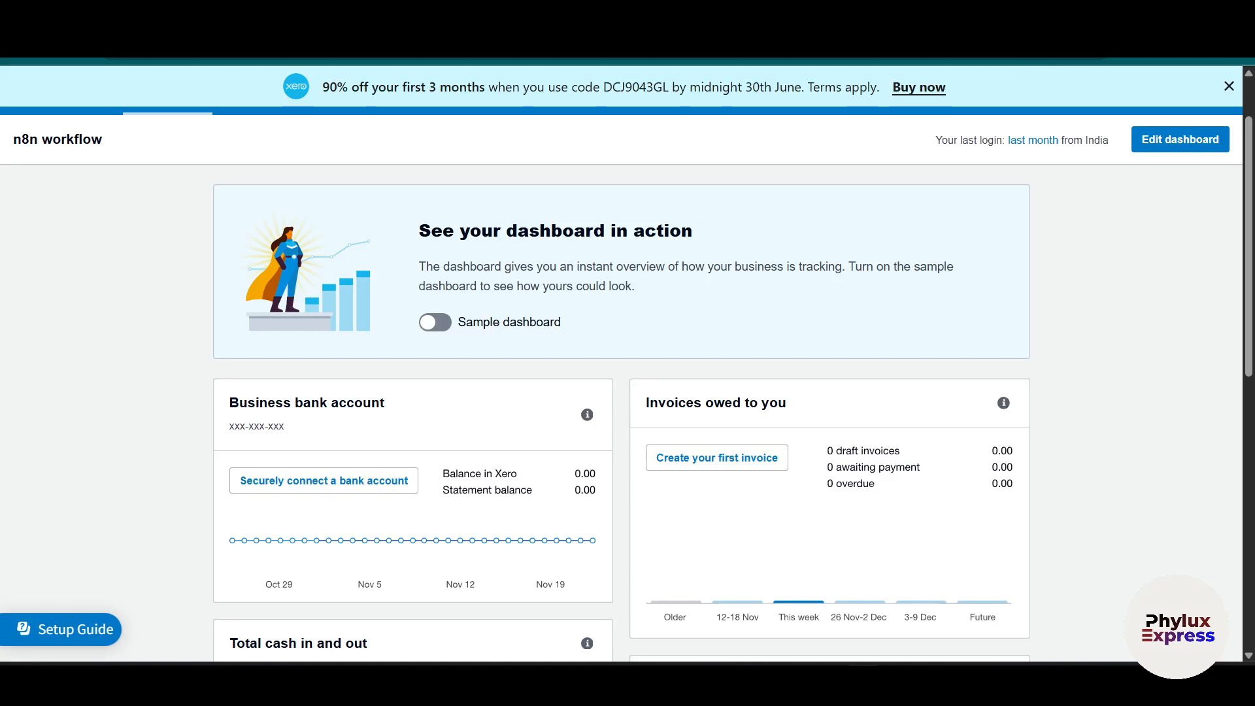
scroll(down, 3)
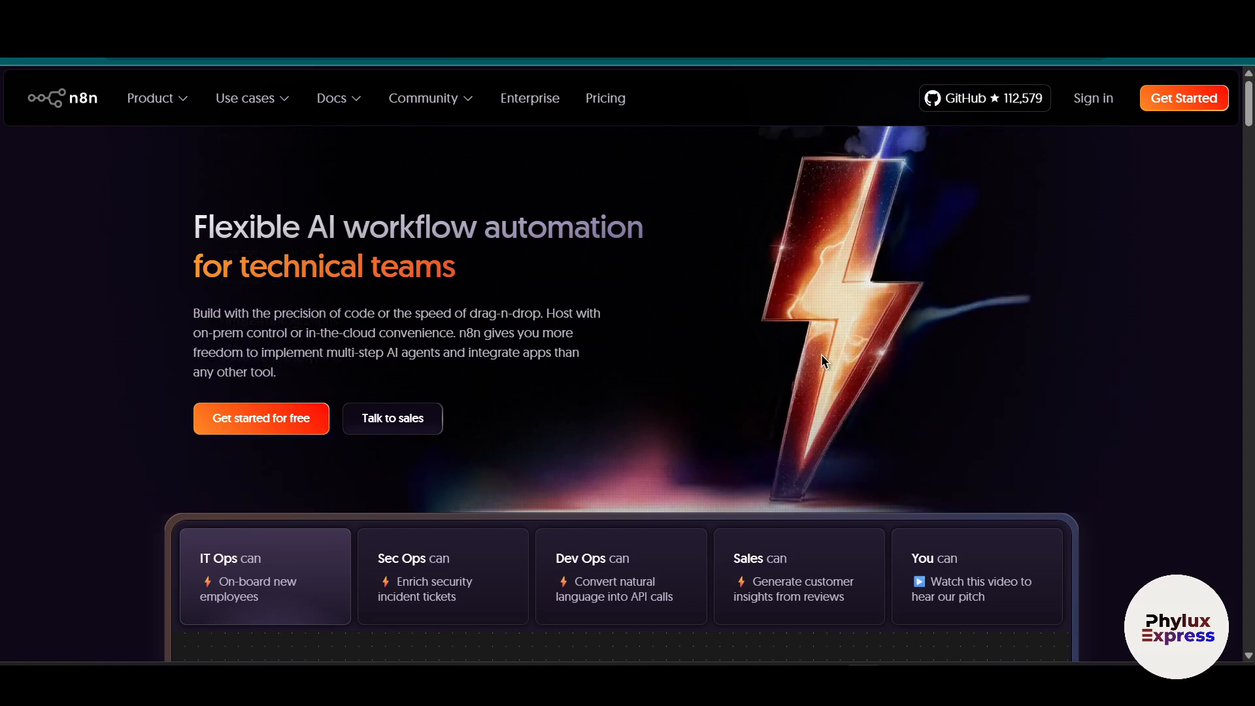
mouse_move(730, 380)
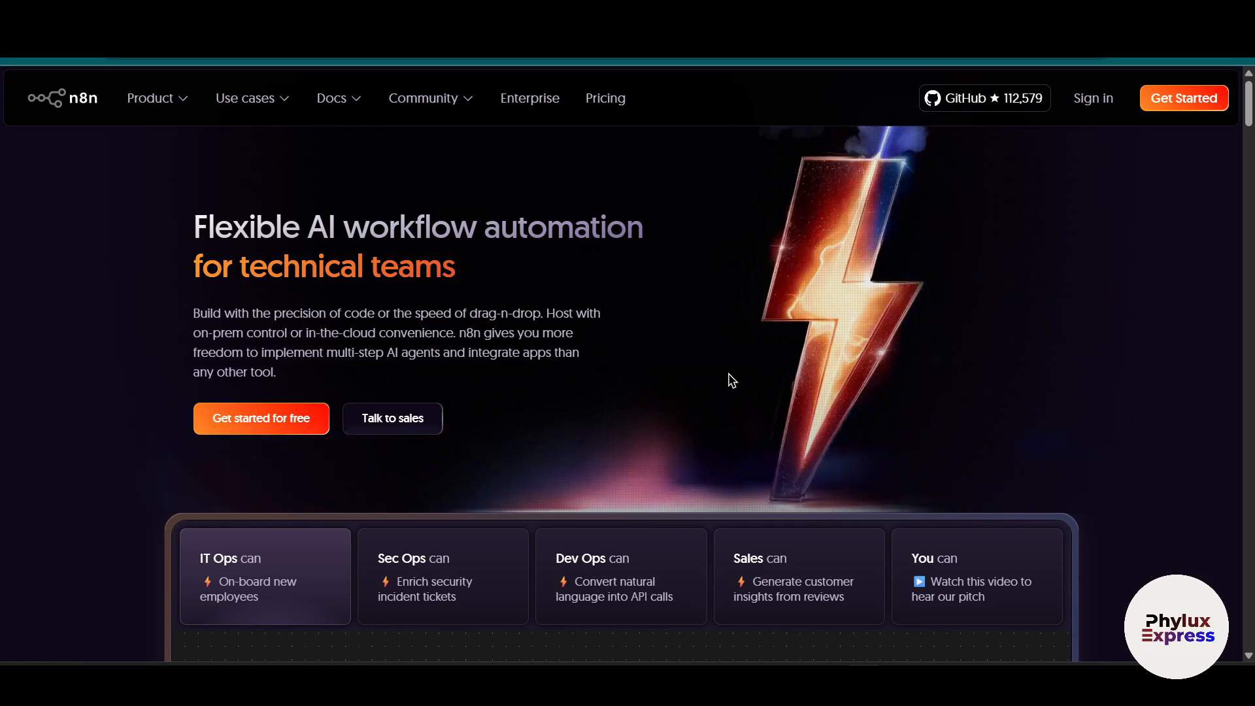
mouse_move(657, 268)
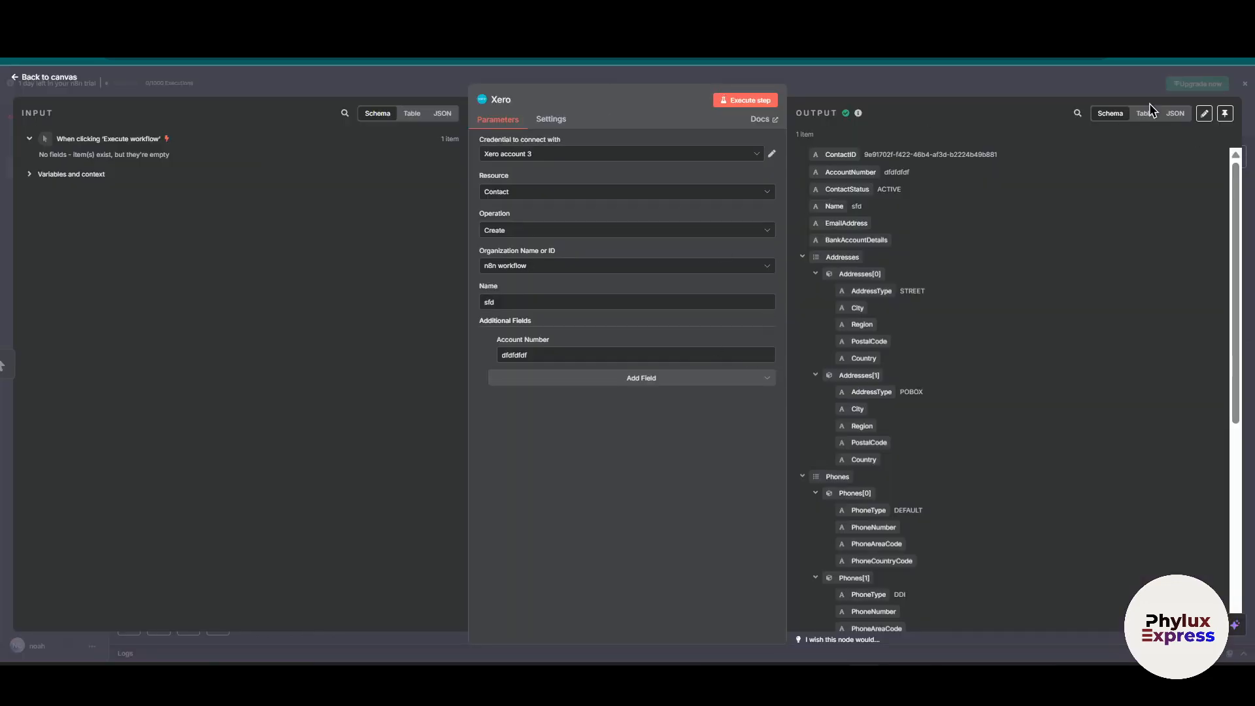
click(49, 77)
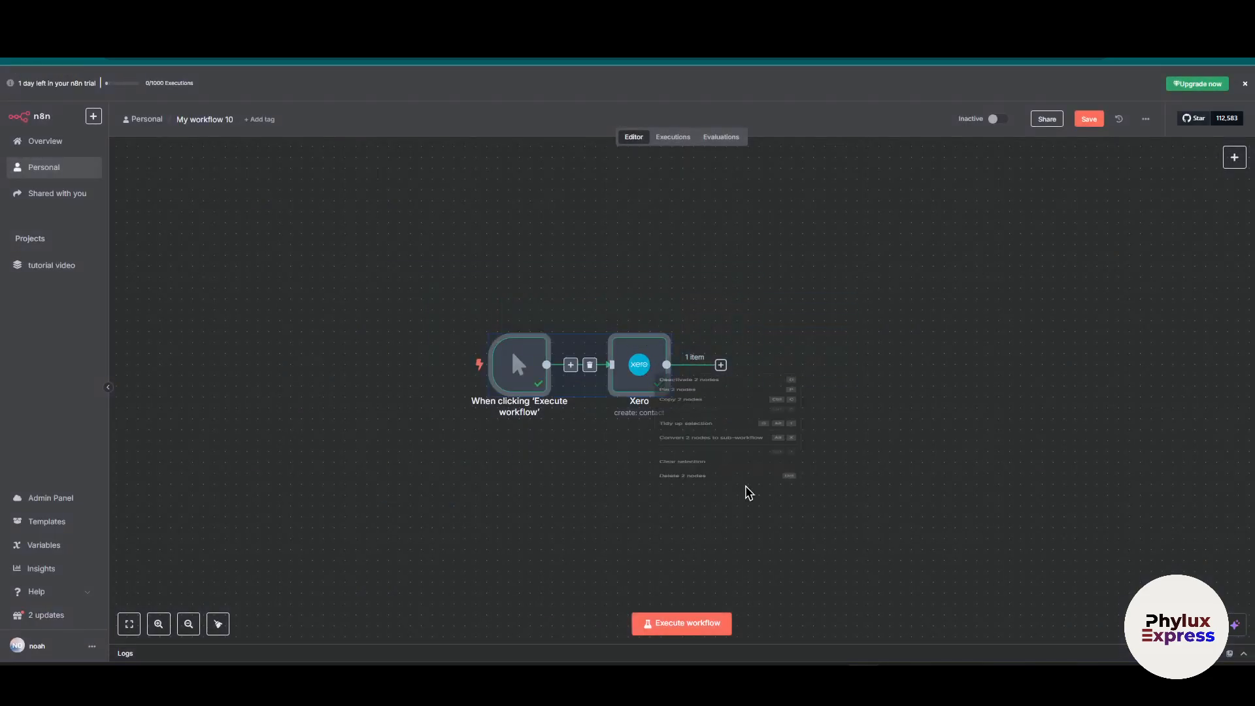
click(682, 475)
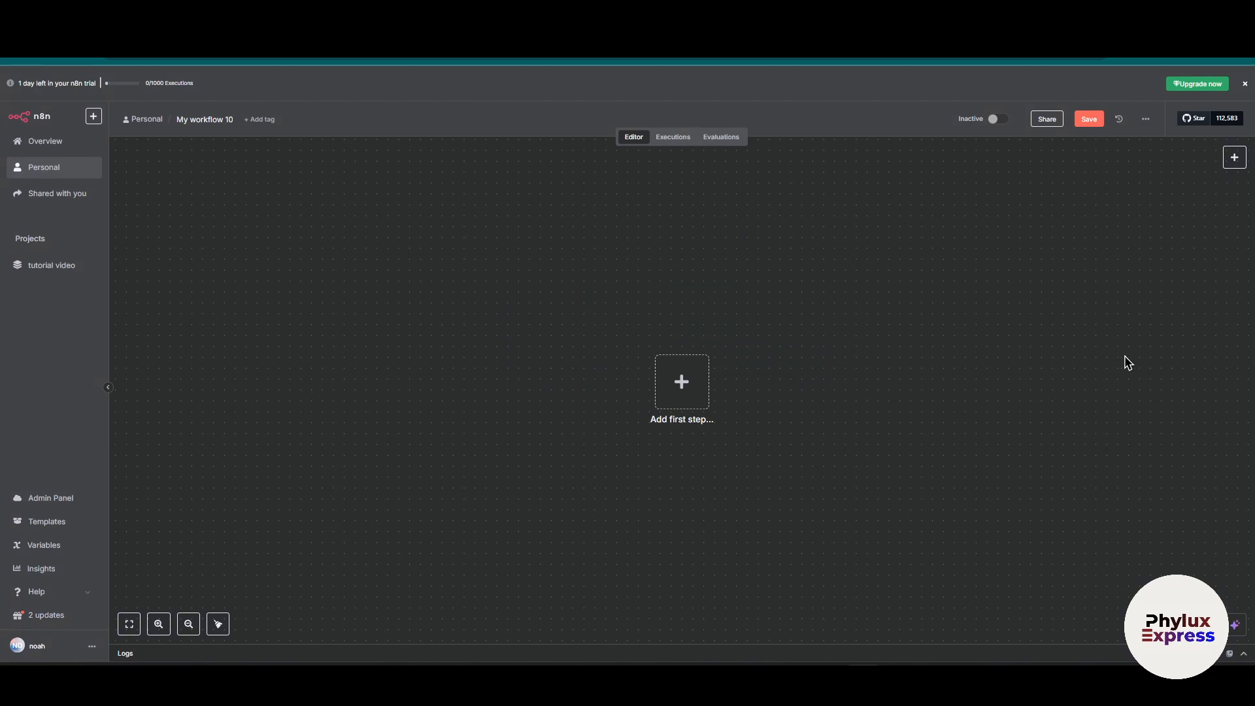
mouse_move(676, 410)
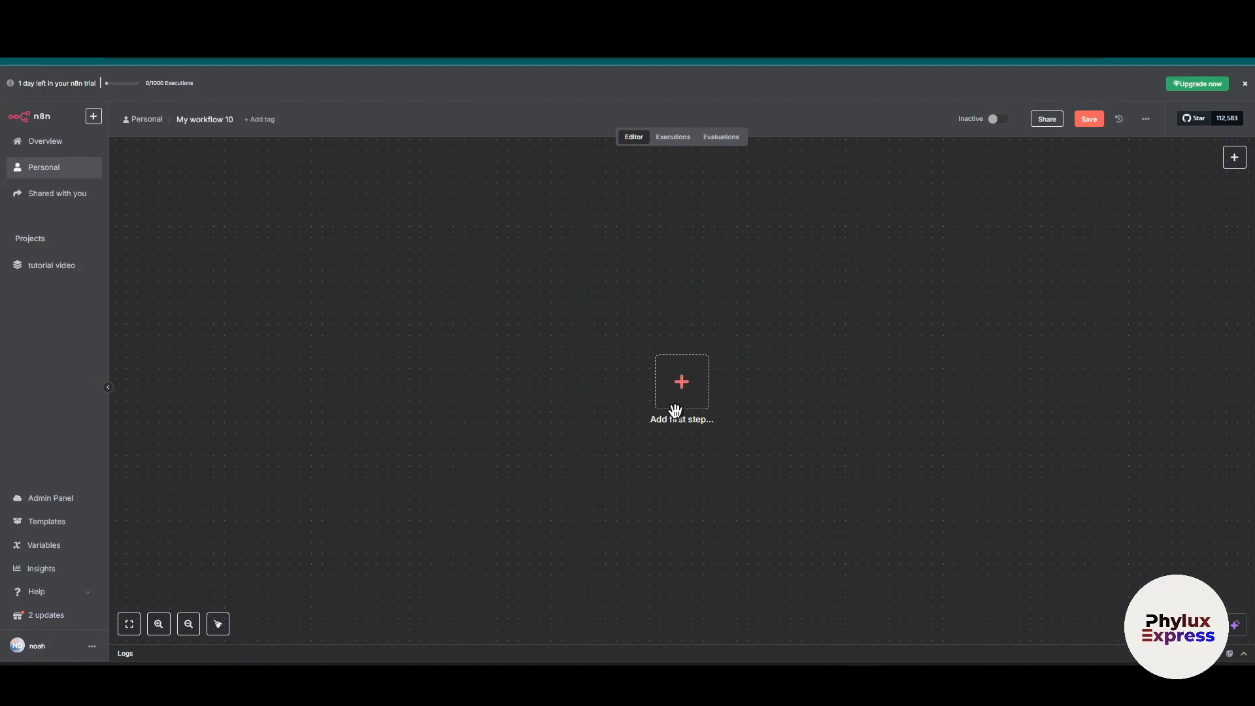
click(680, 382)
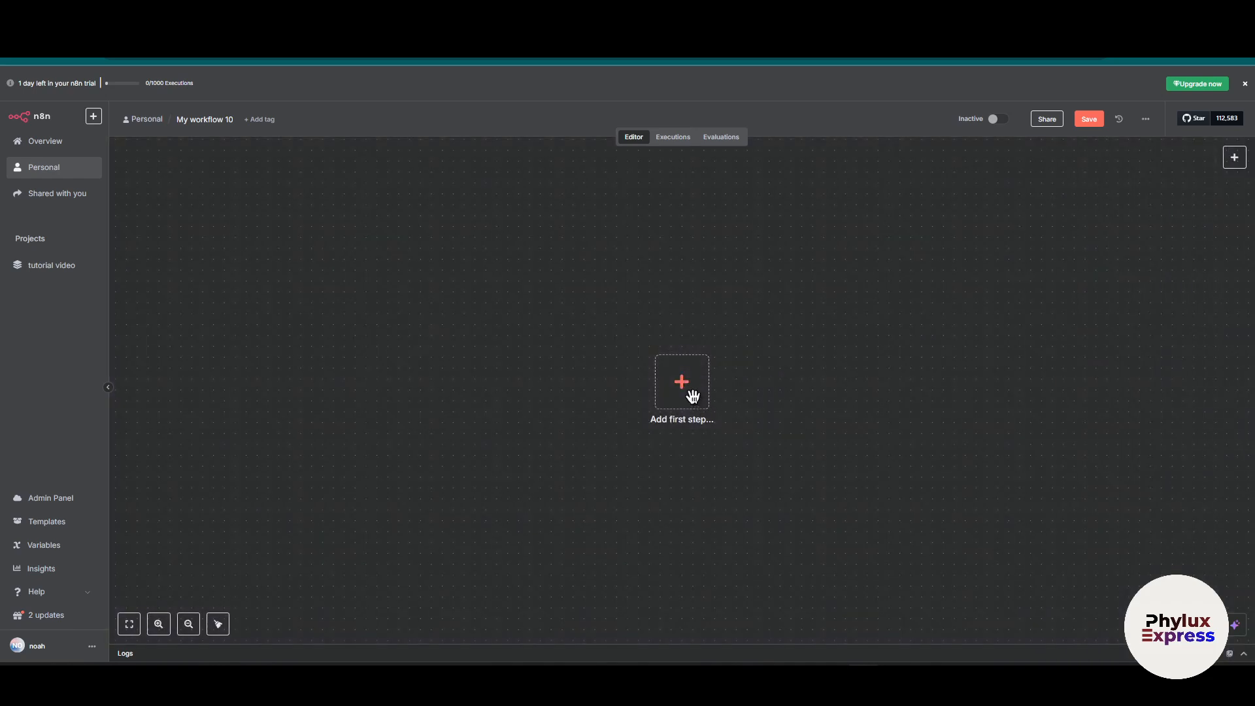
- Add a 'Trigger manually' first step, then search 'xero' and select the Xero node
click(680, 382)
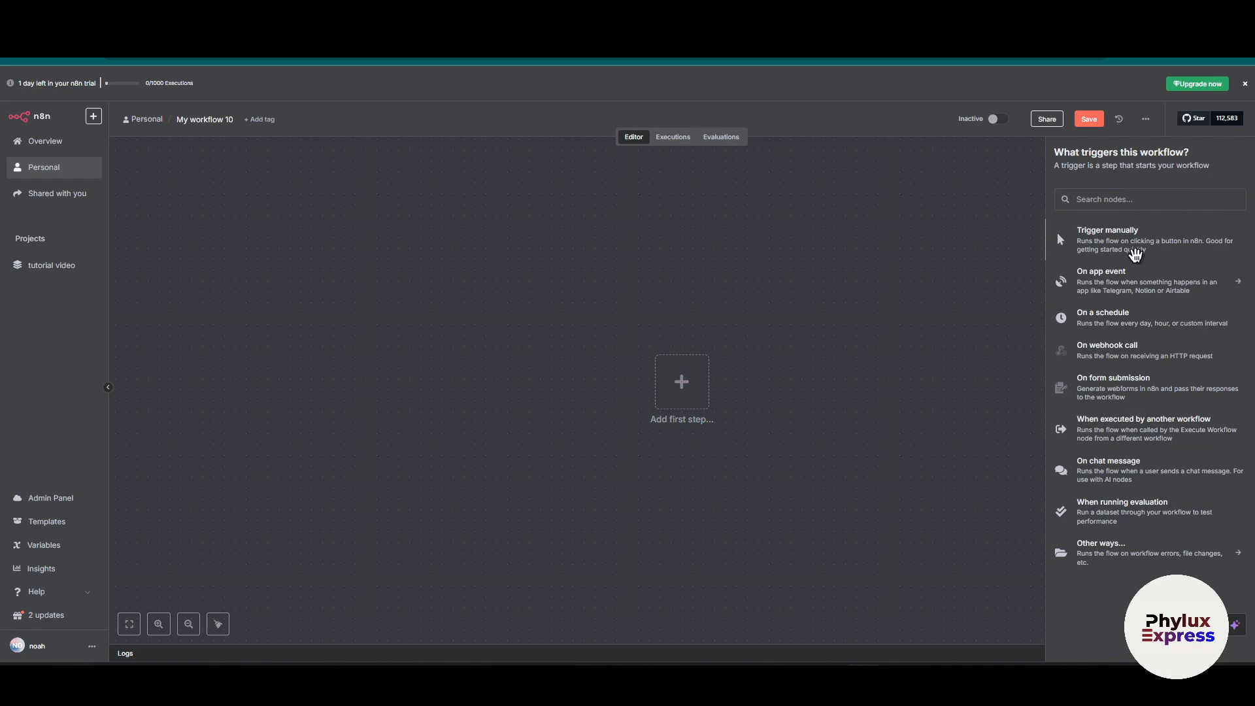
mouse_move(1131, 255)
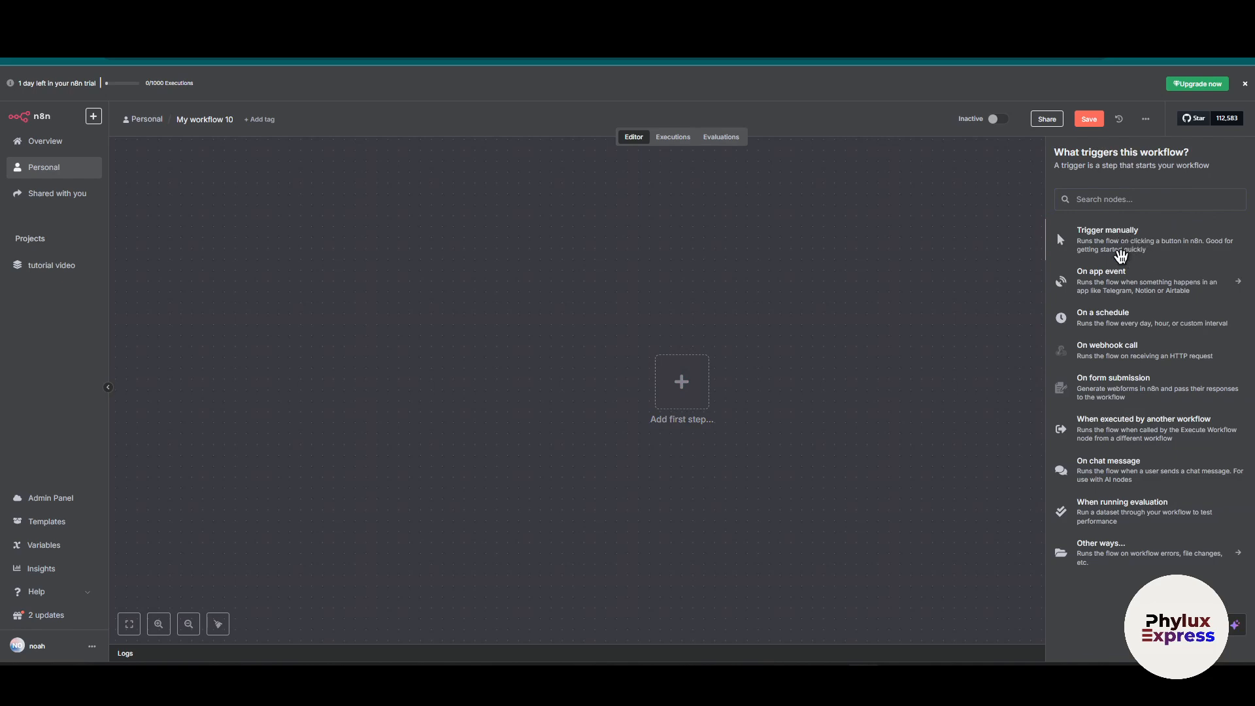
click(1106, 235)
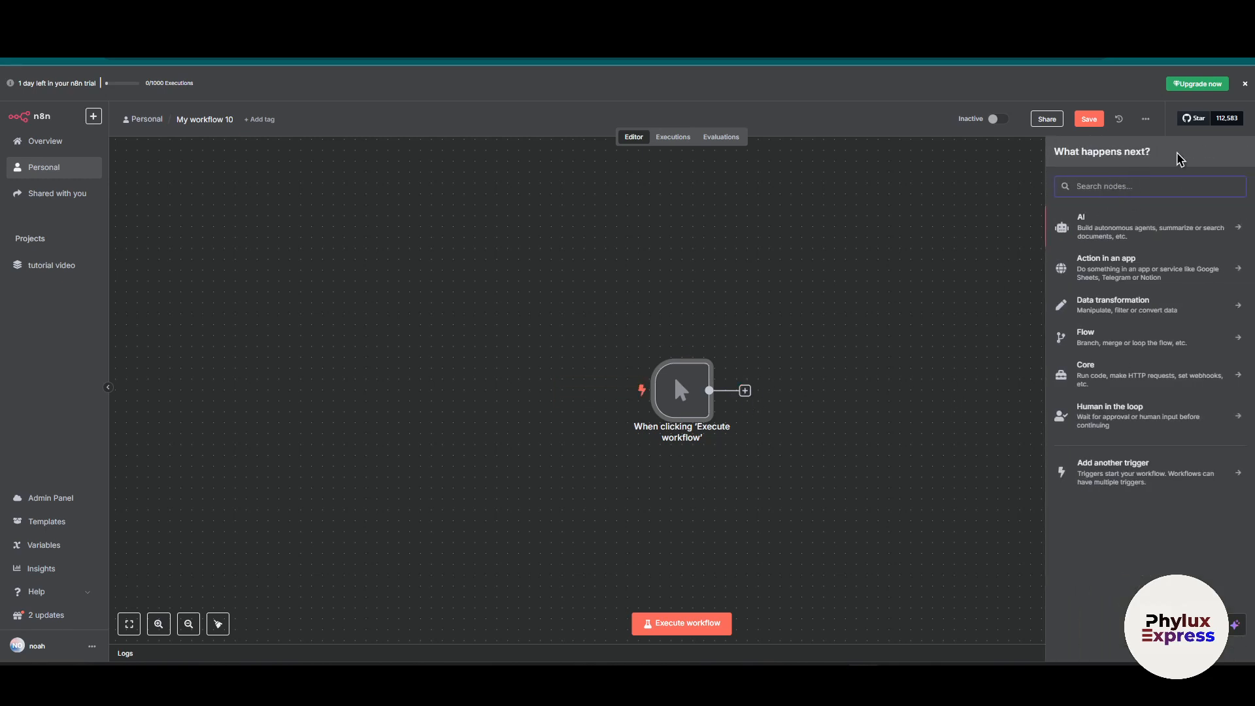
text(xero)
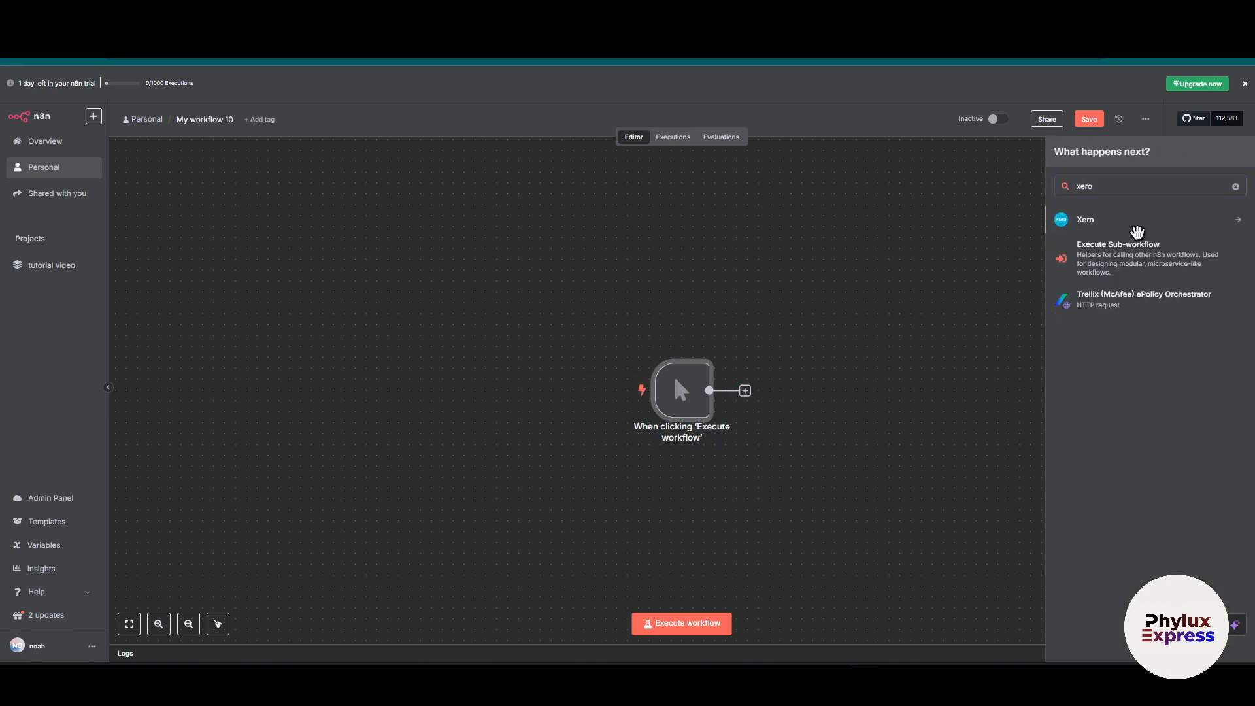
click(1111, 220)
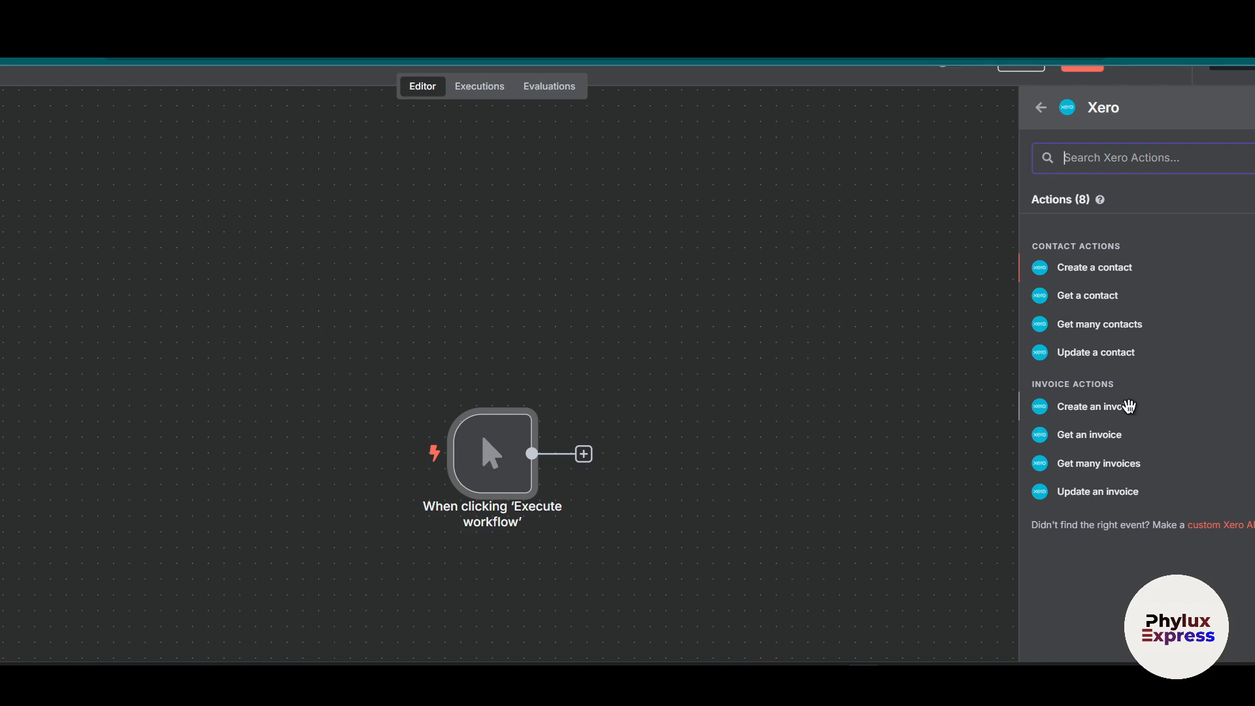
- Add Xero's 'Create an invoice' action and start a new credential from the credential dropdown
click(1095, 406)
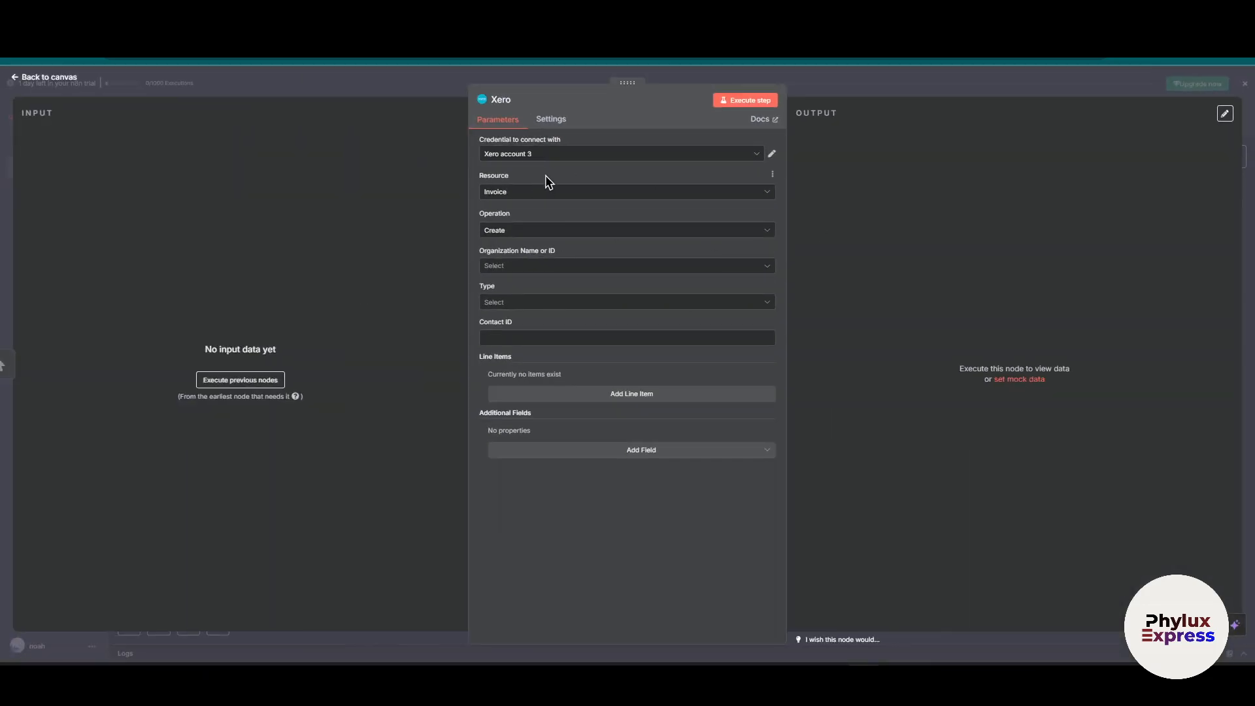
click(619, 154)
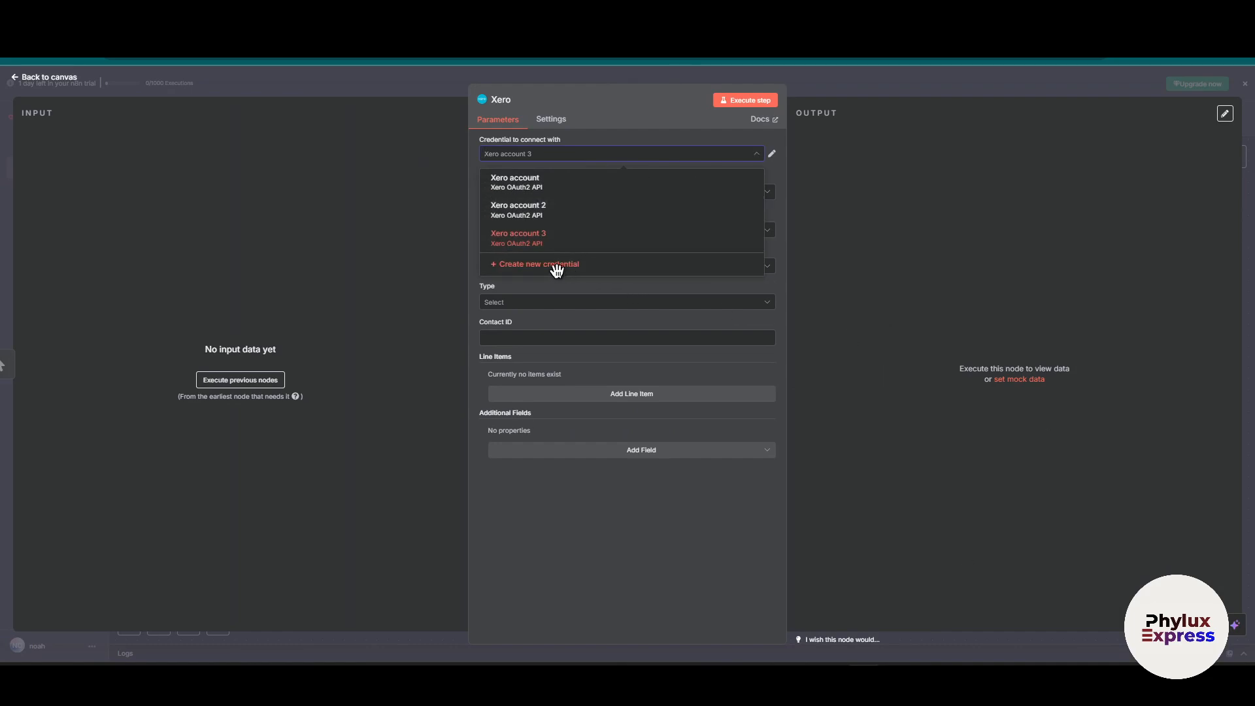
click(538, 264)
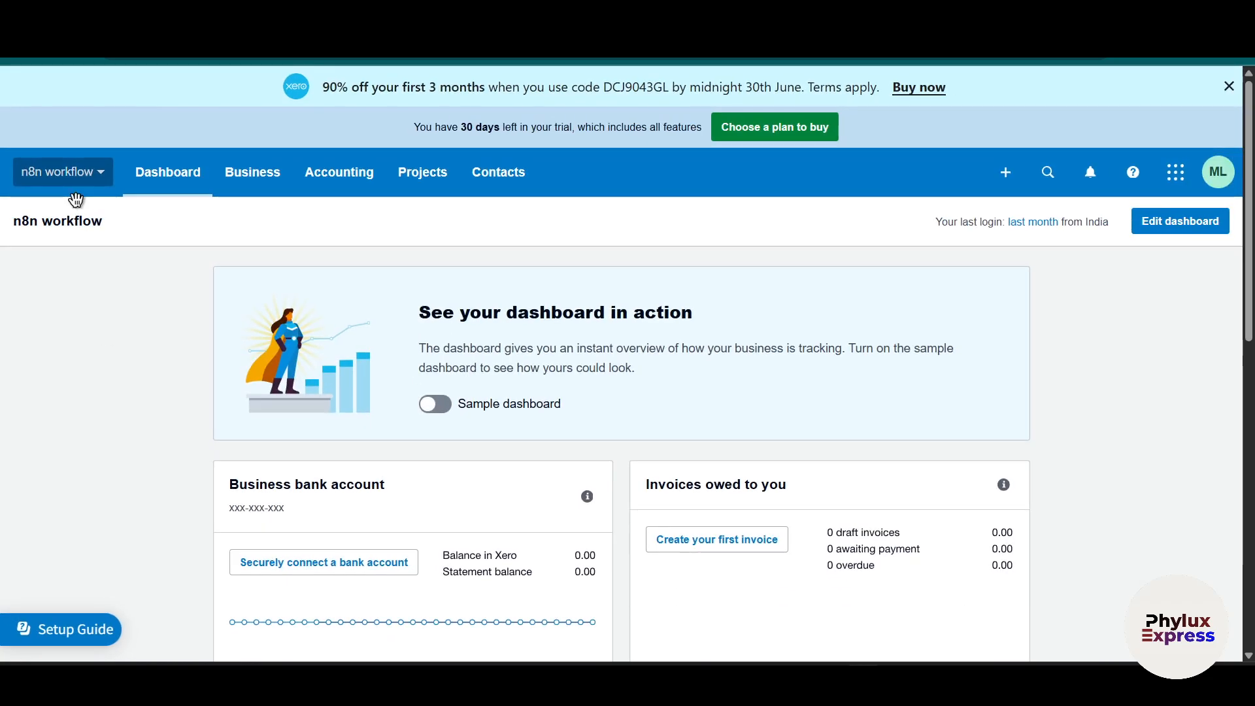
- Open the Xero organisation dropdown to list Demo Company, maker and maker private limited
click(57, 172)
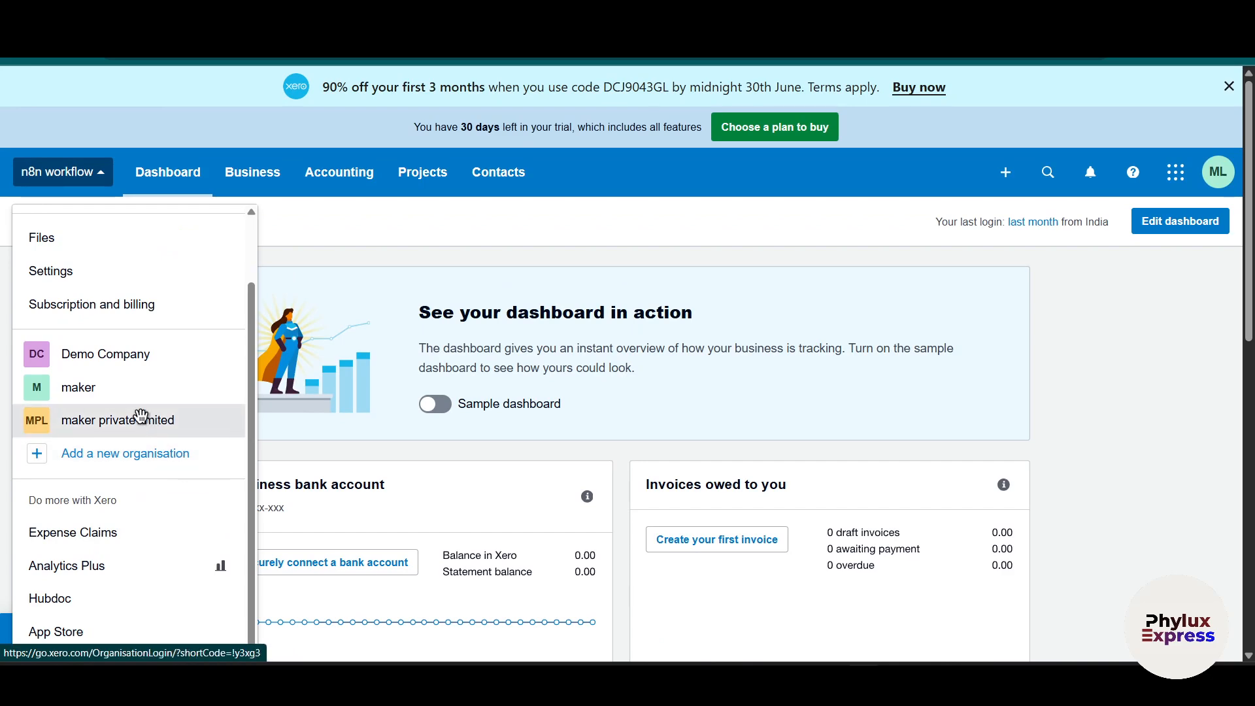
mouse_move(169, 374)
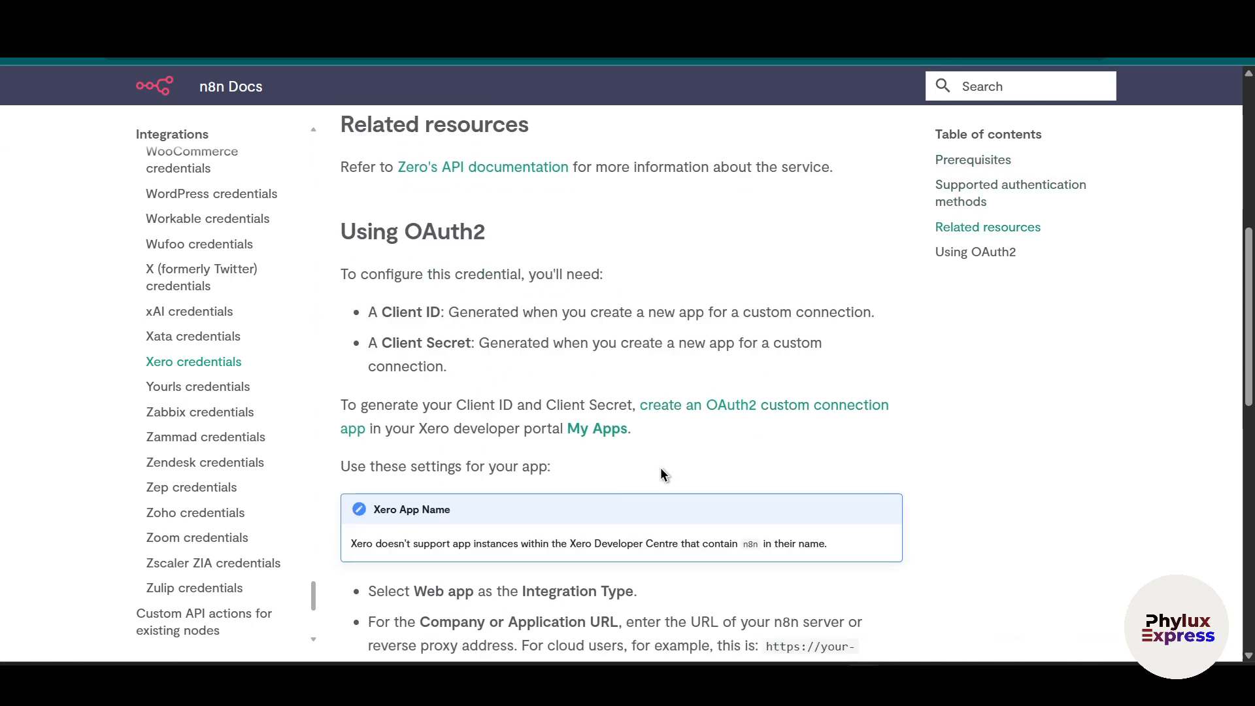
mouse_move(722, 421)
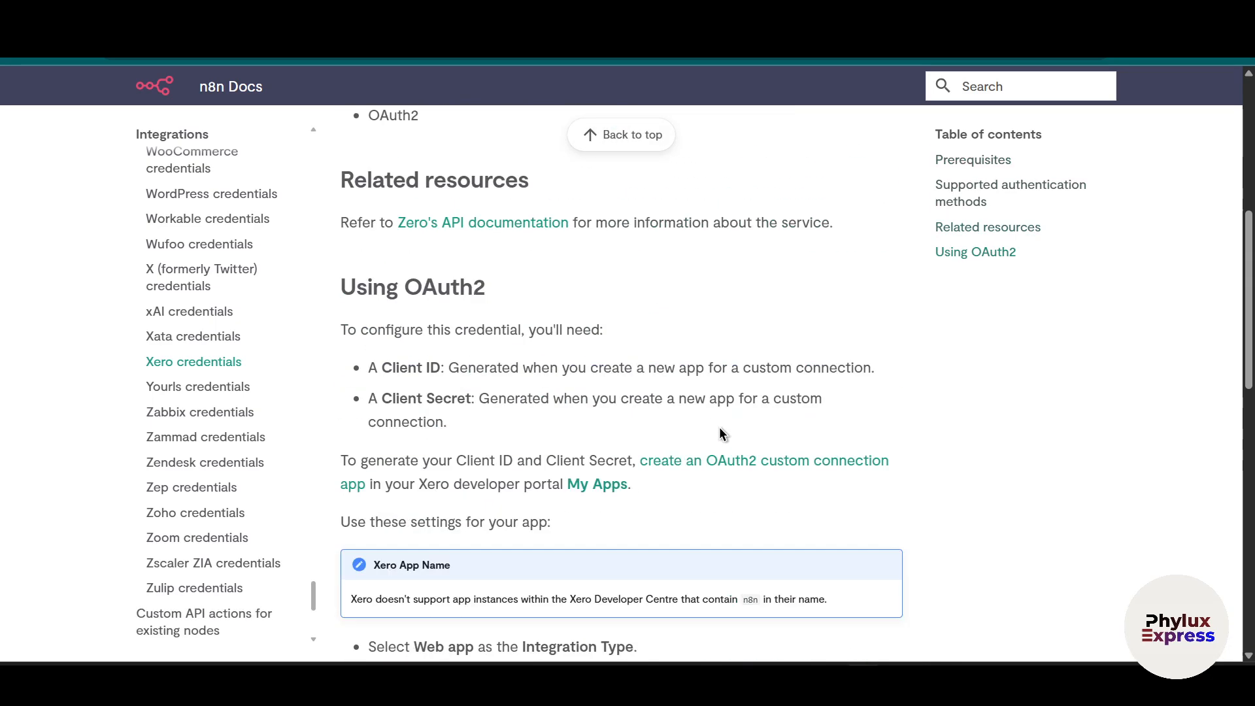
- Scroll the Xero credentials docs to review the OAuth2 Client ID and Client Secret requirements
scroll(up, 3)
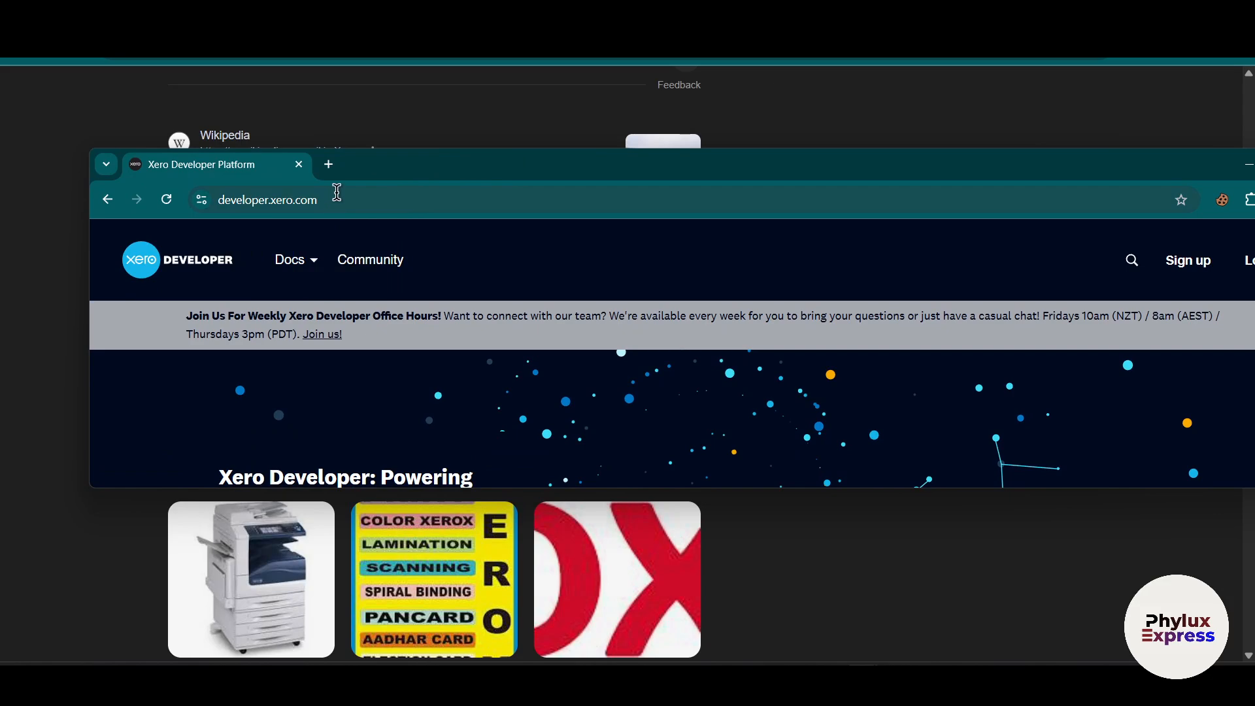
mouse_move(363, 195)
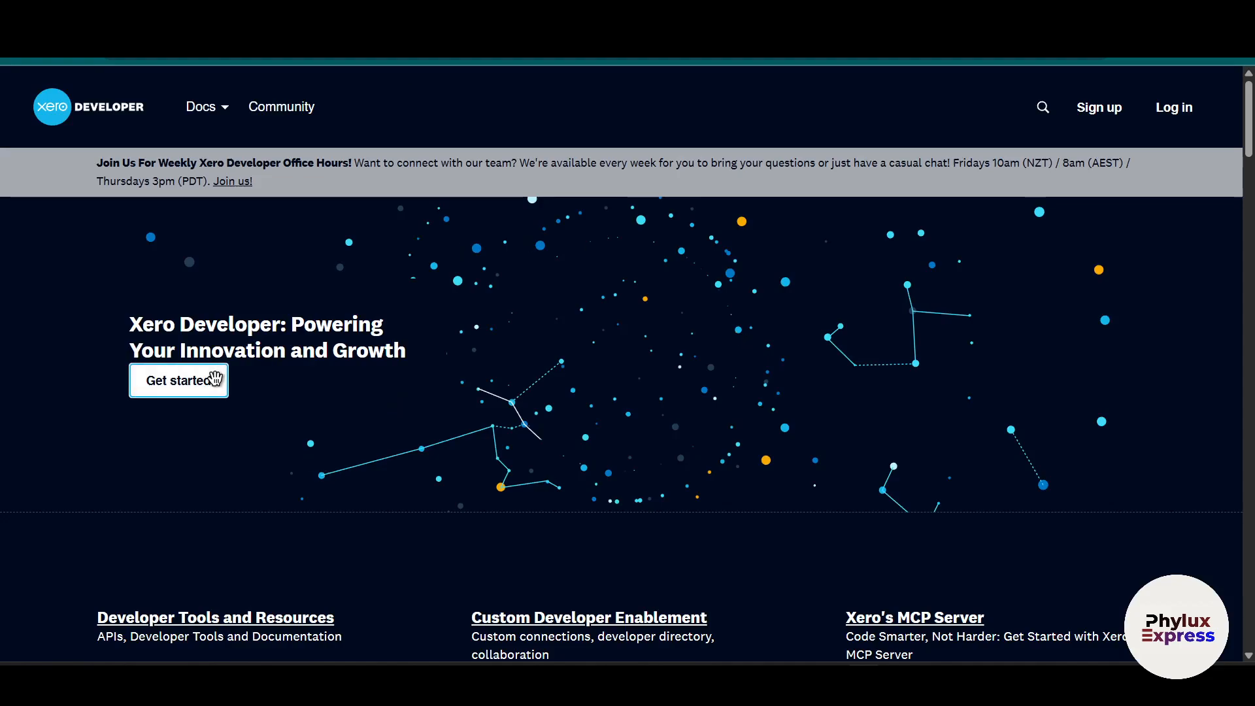
- Follow the Getting started guide's 'Add your OAuth 2.0 application' link to My Apps
click(178, 379)
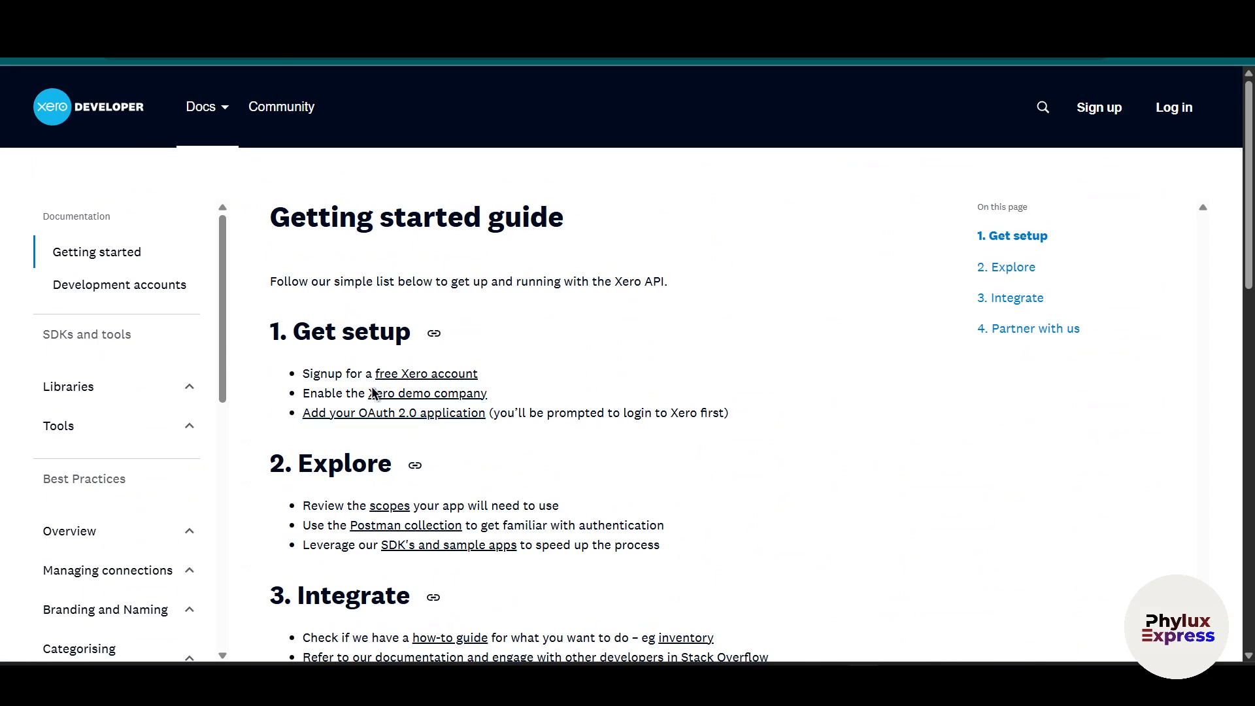
mouse_move(497, 413)
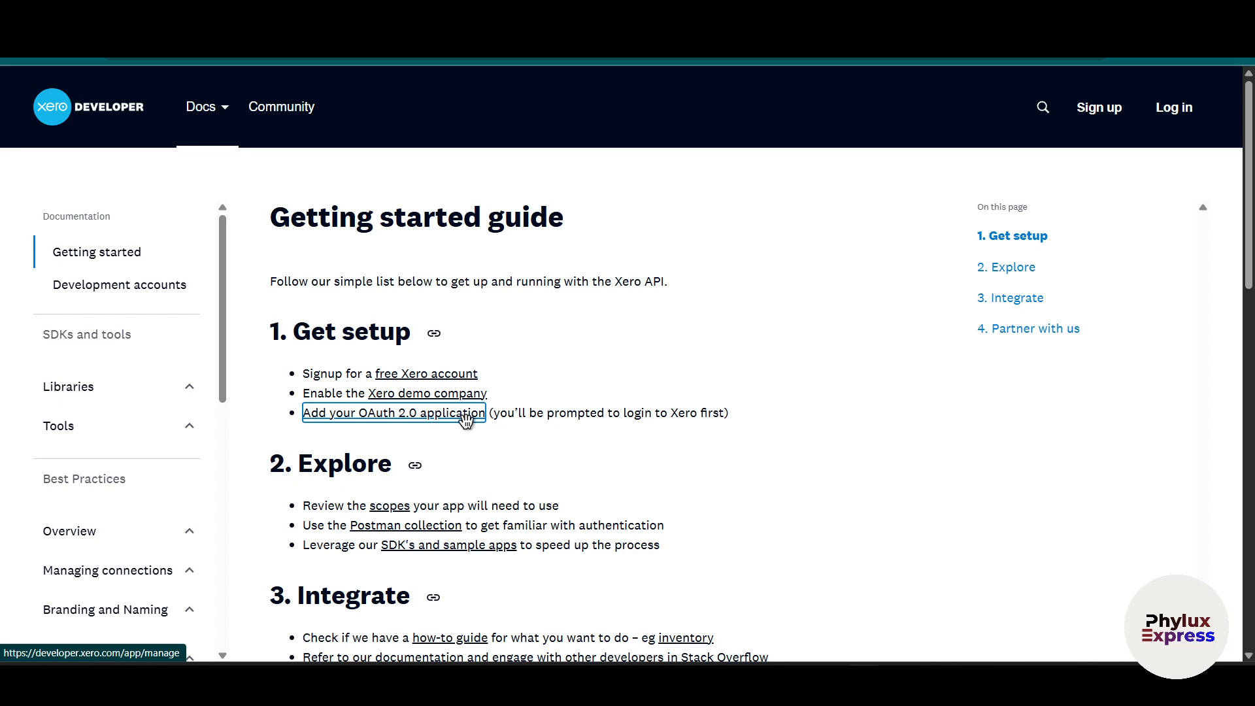
mouse_move(430, 428)
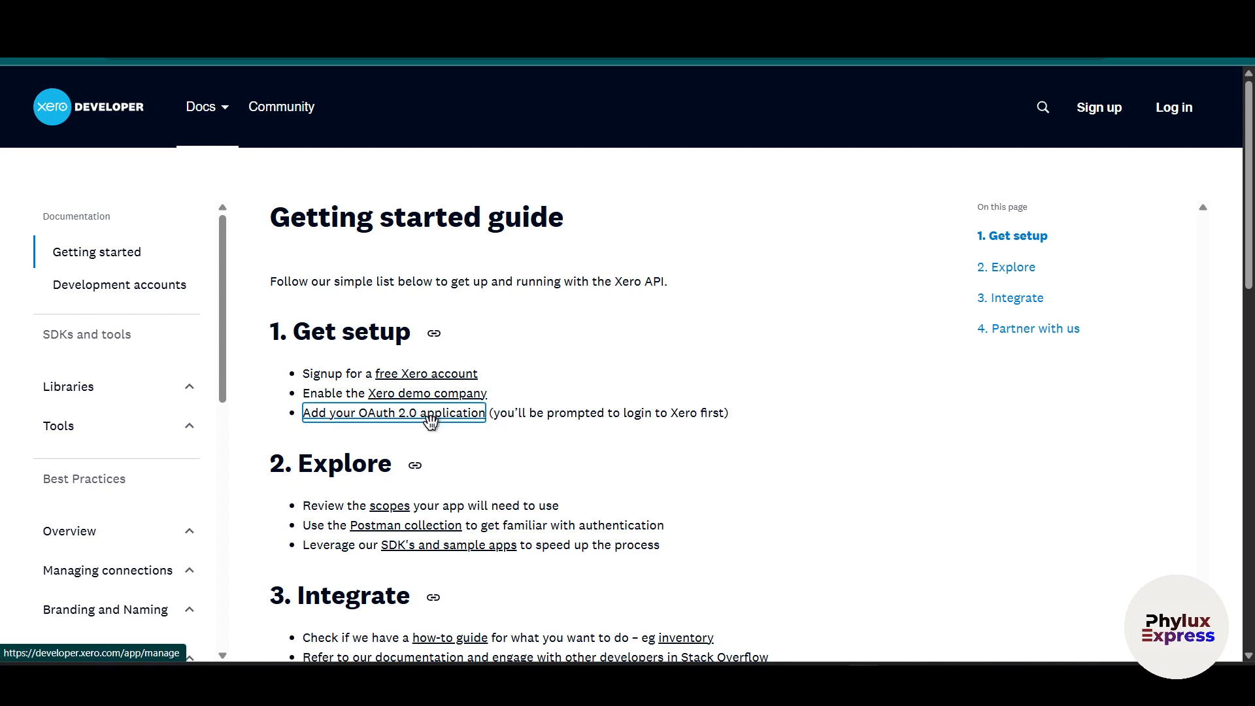
click(414, 412)
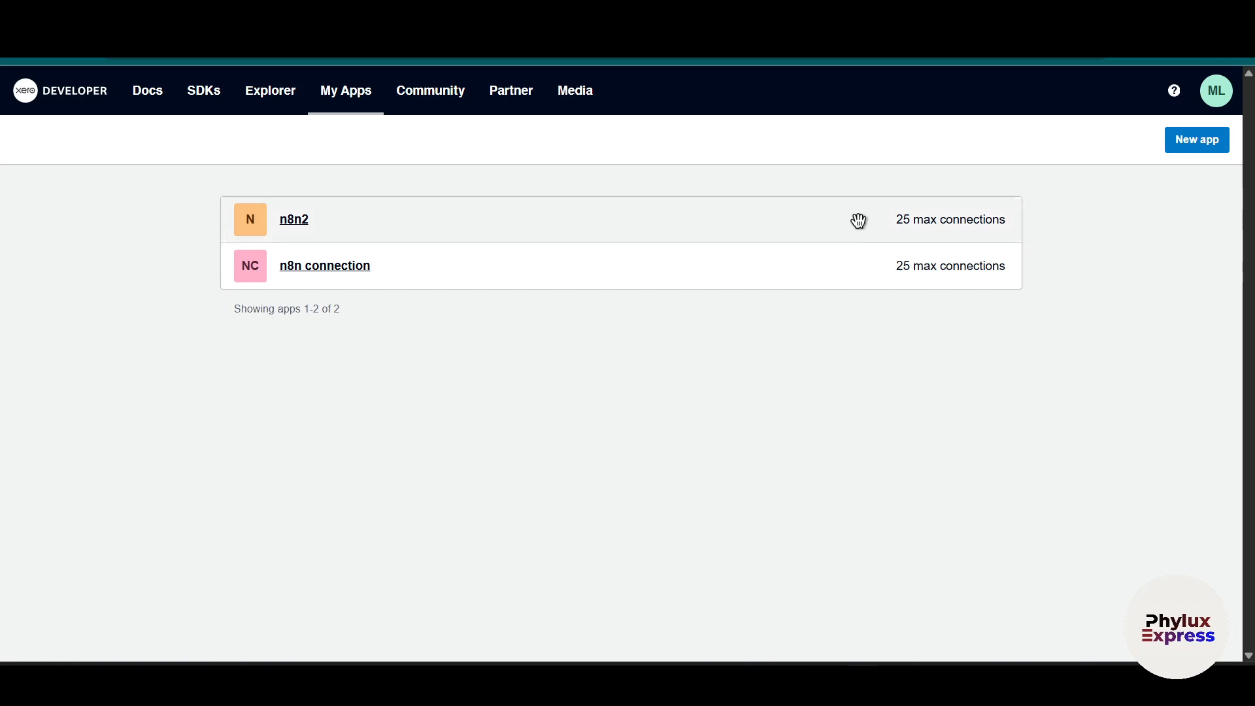
mouse_move(1011, 252)
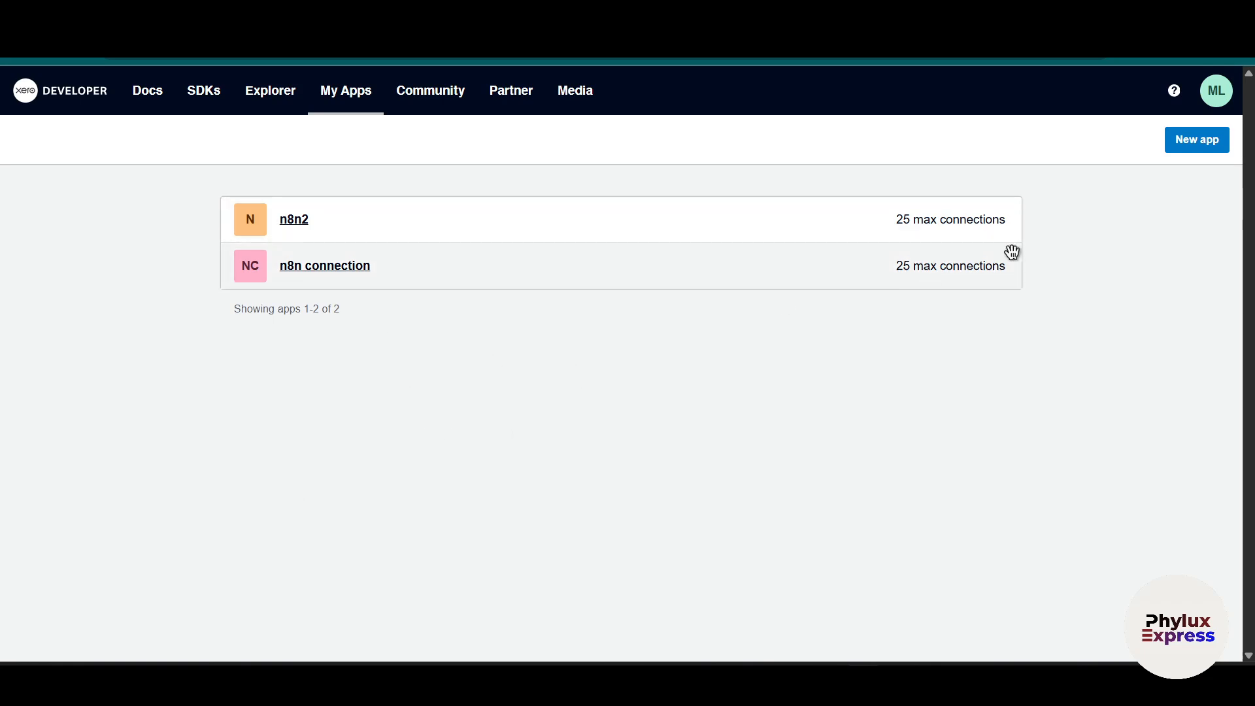
mouse_move(1202, 174)
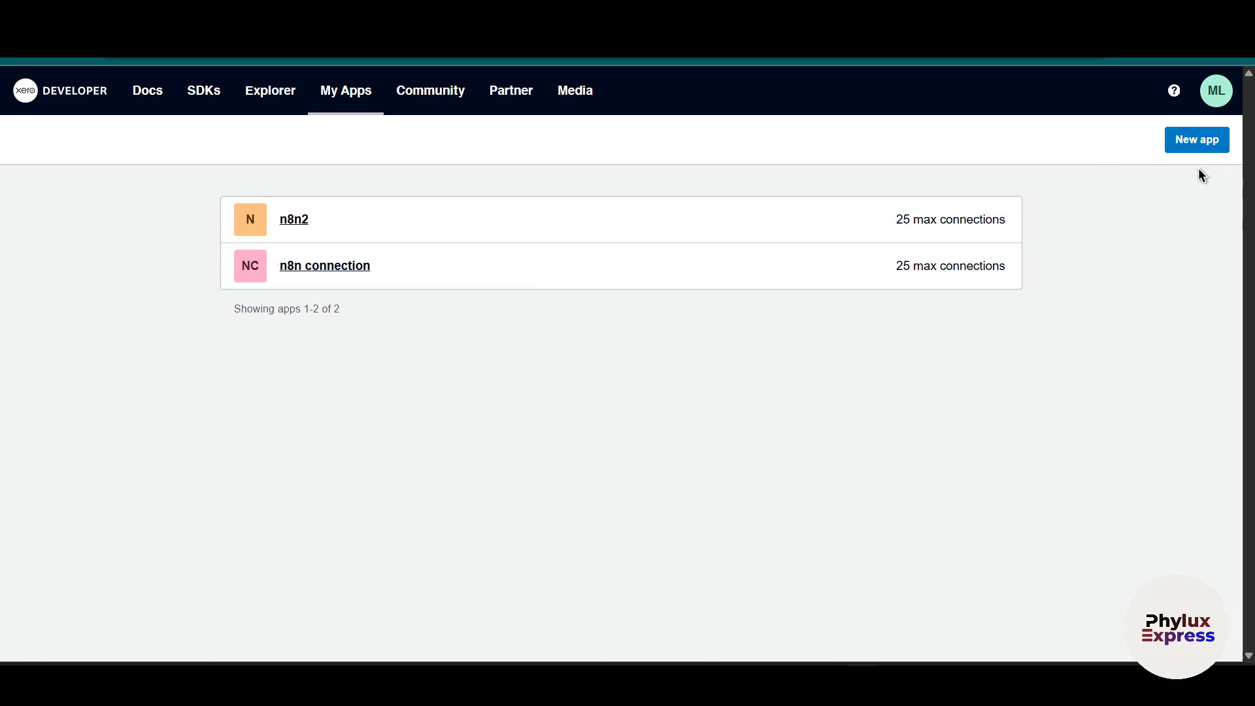
- Begin a new Web app in Xero Developer named 'tutorial app'
click(1196, 139)
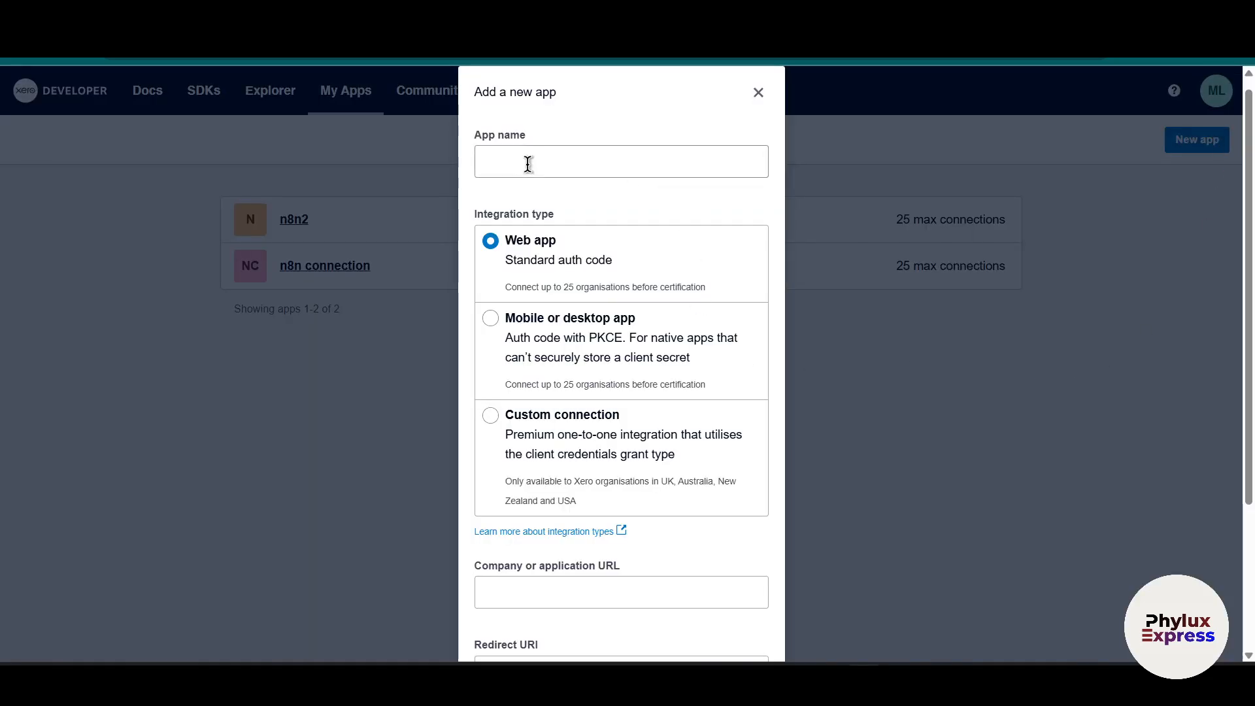
click(621, 161)
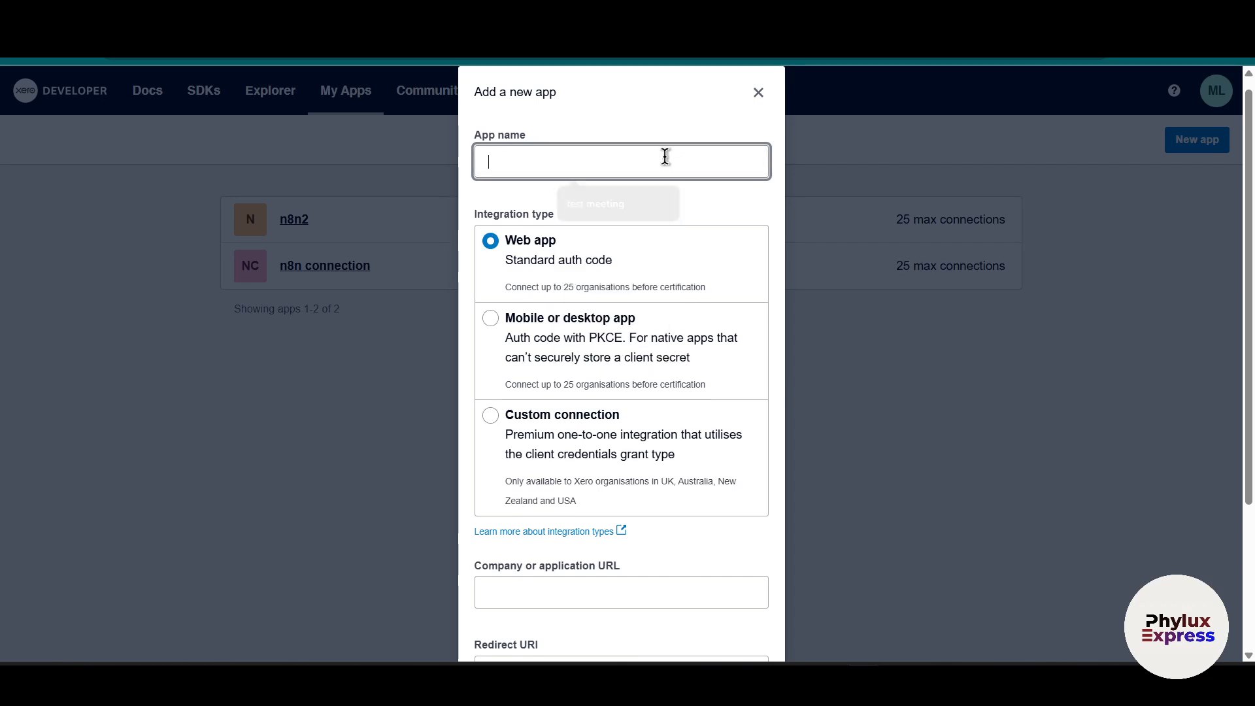
text(tutorial app)
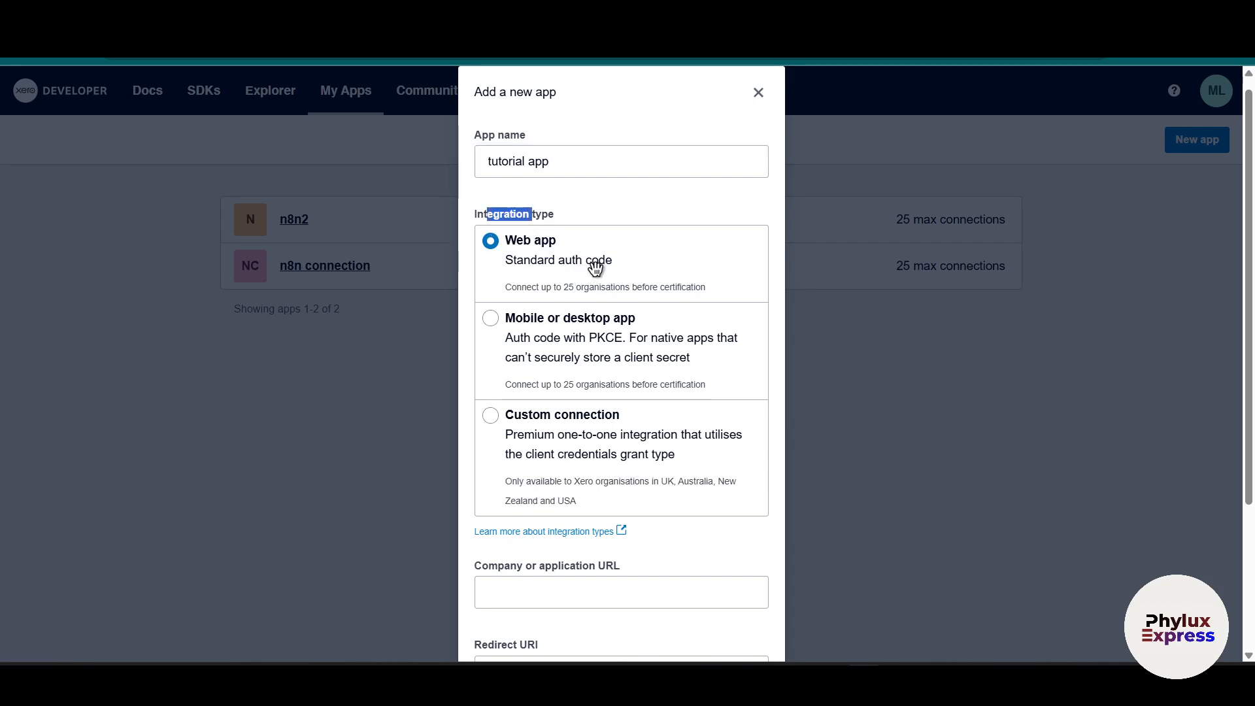
mouse_move(556, 261)
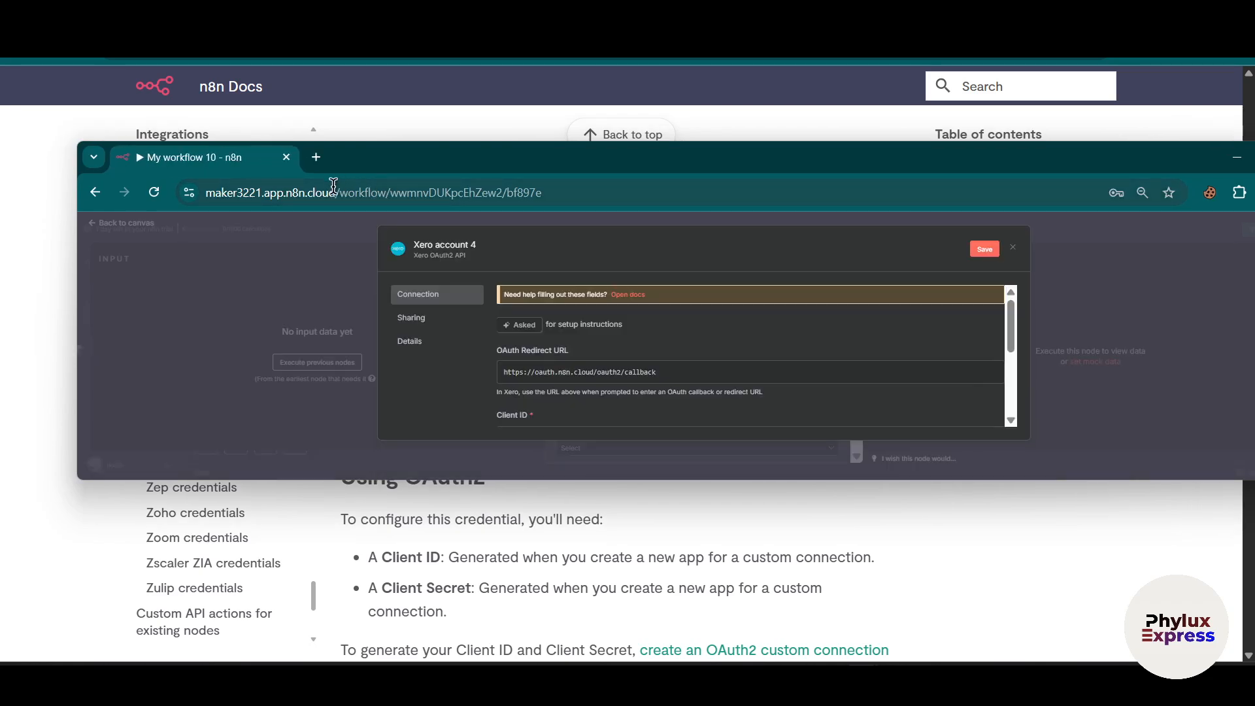
- Copy the OAuth redirect URL from n8n's Xero credential dialog and return to the app form
click(321, 192)
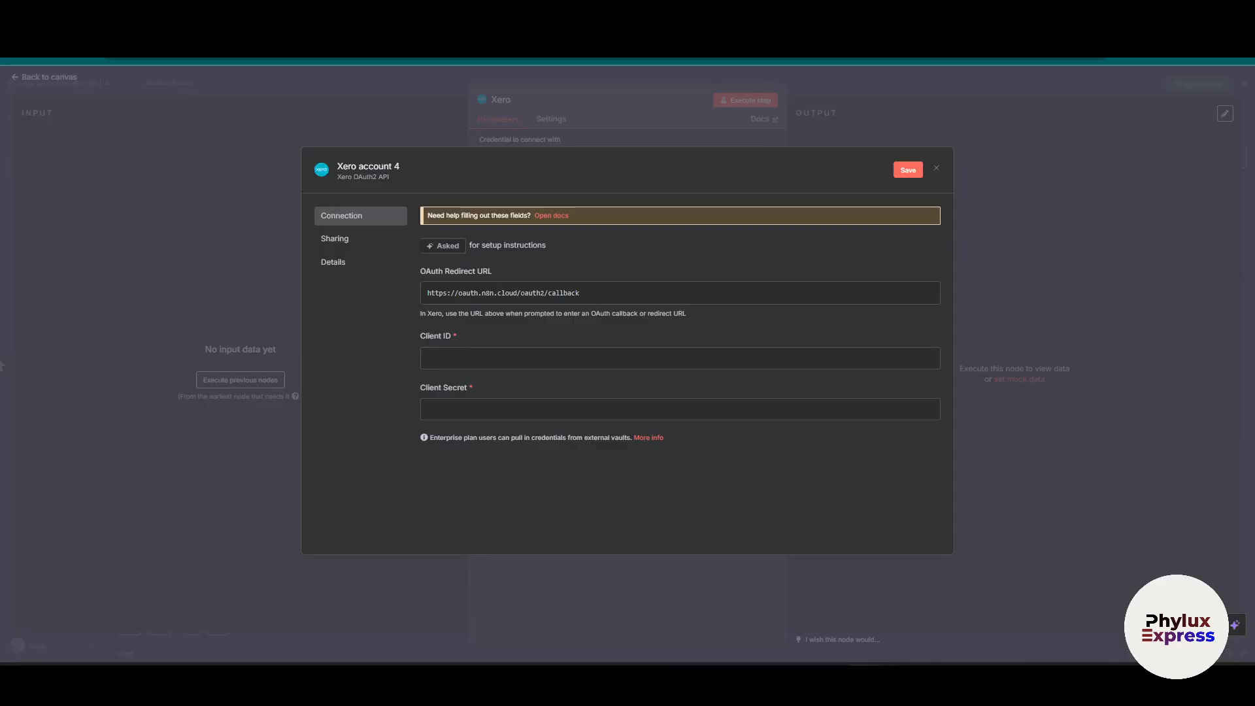
click(552, 215)
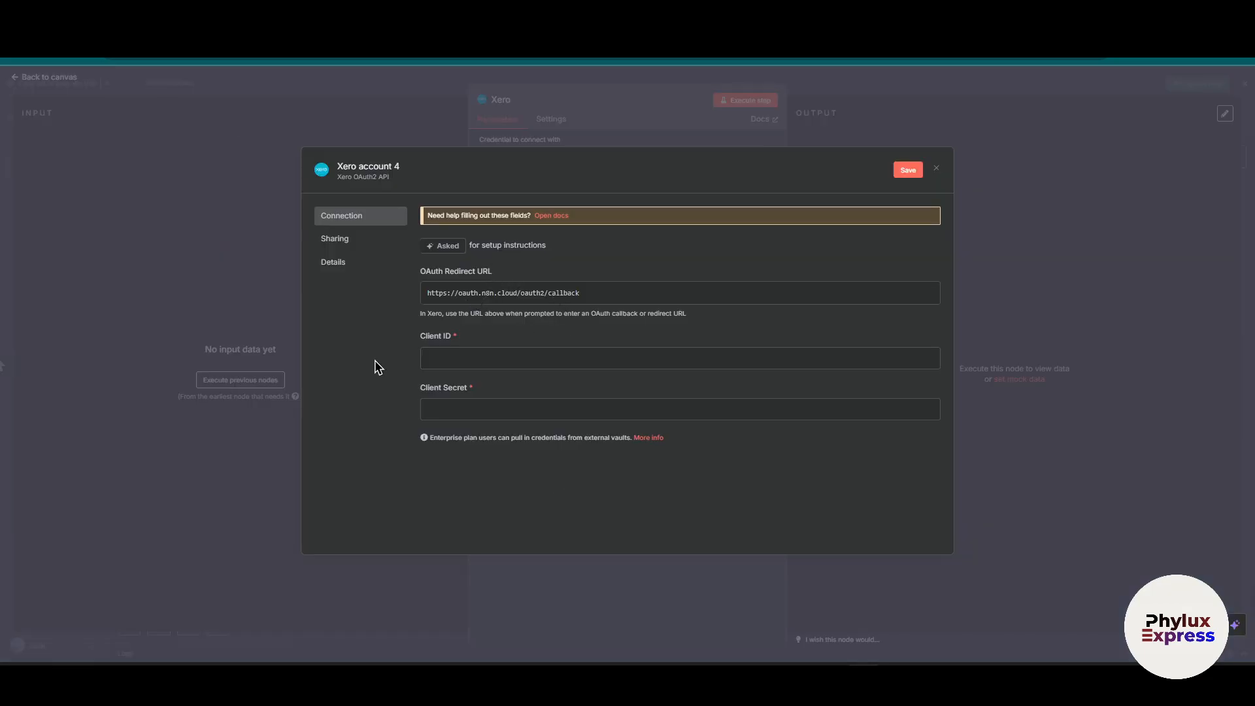
click(551, 215)
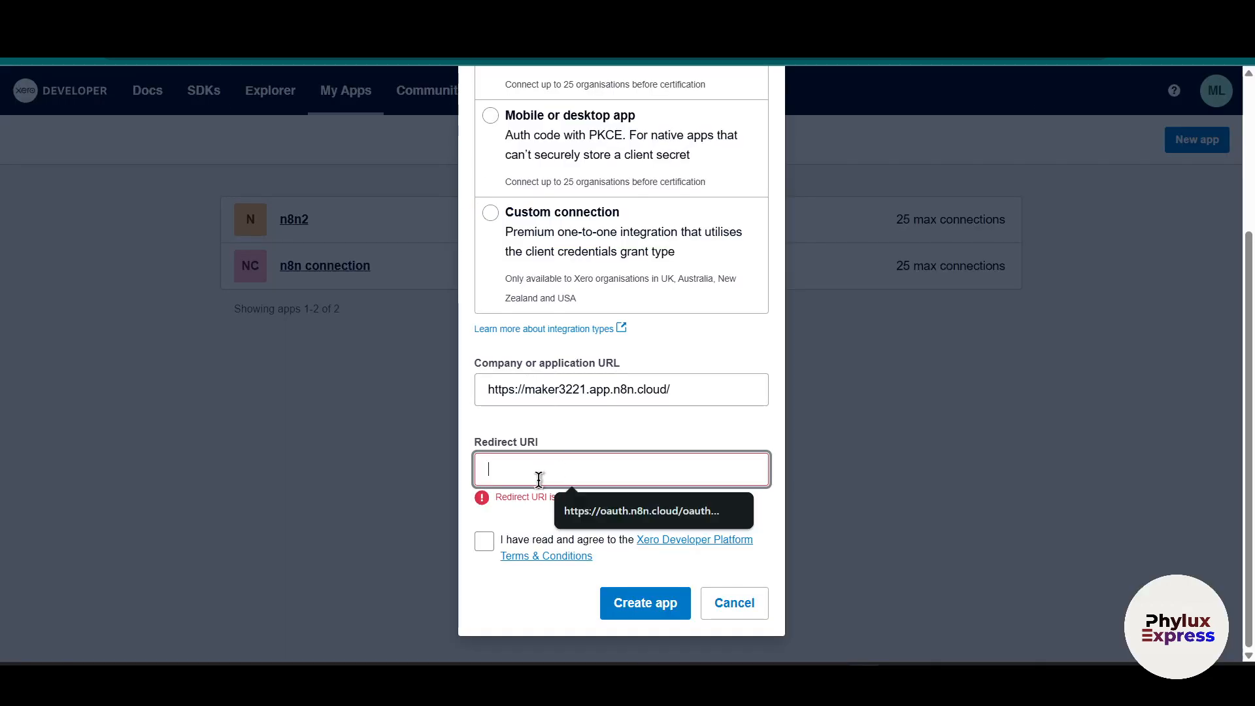
text(https://oauth.n8n.cloud/oauth2/callback)
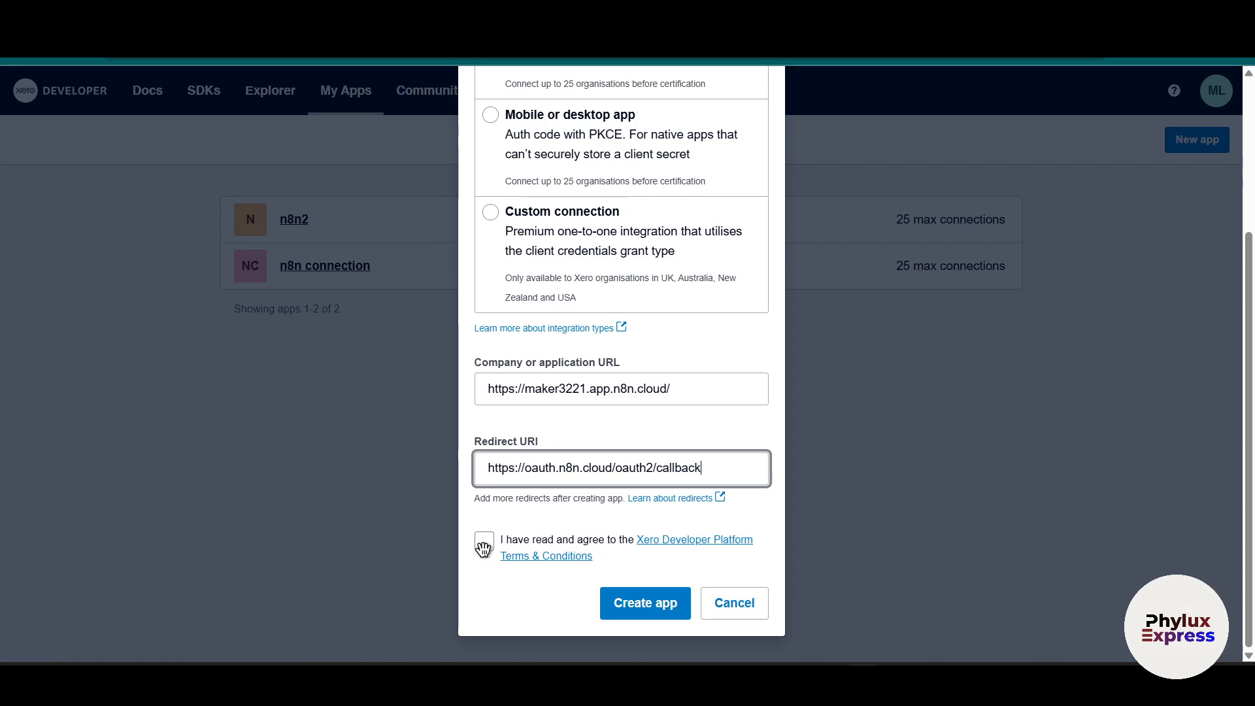
click(484, 546)
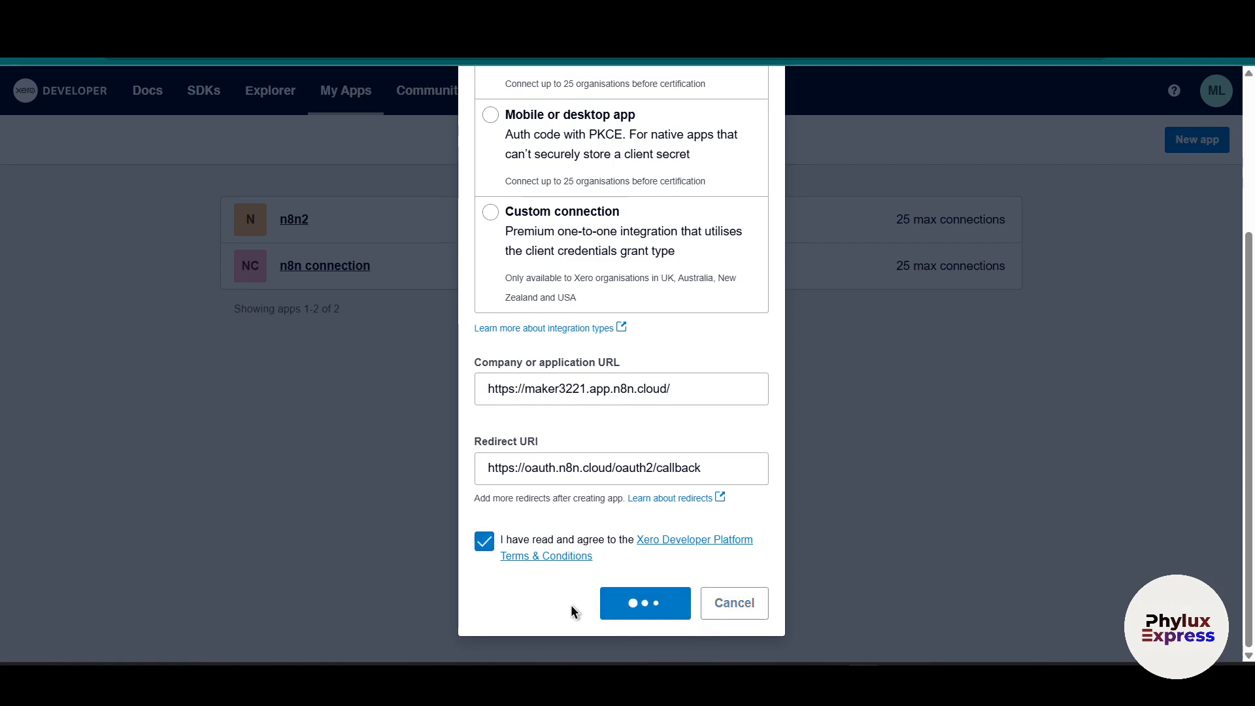
click(644, 602)
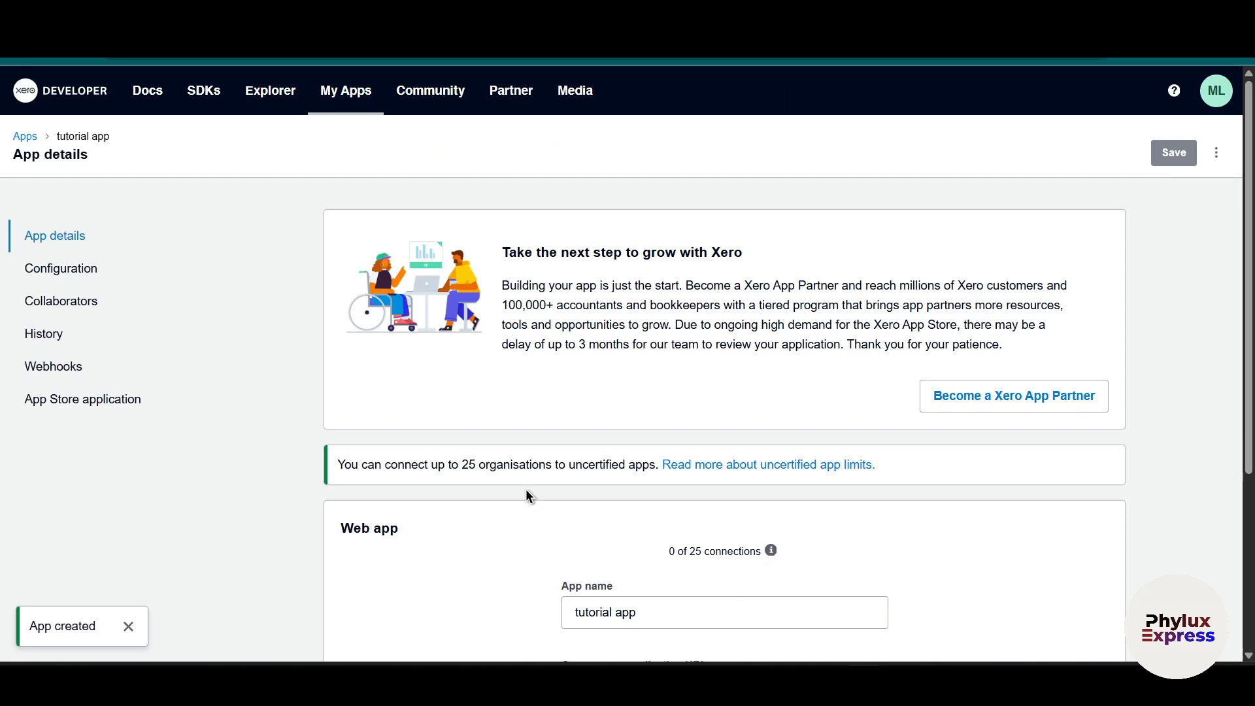
scroll(down, 3)
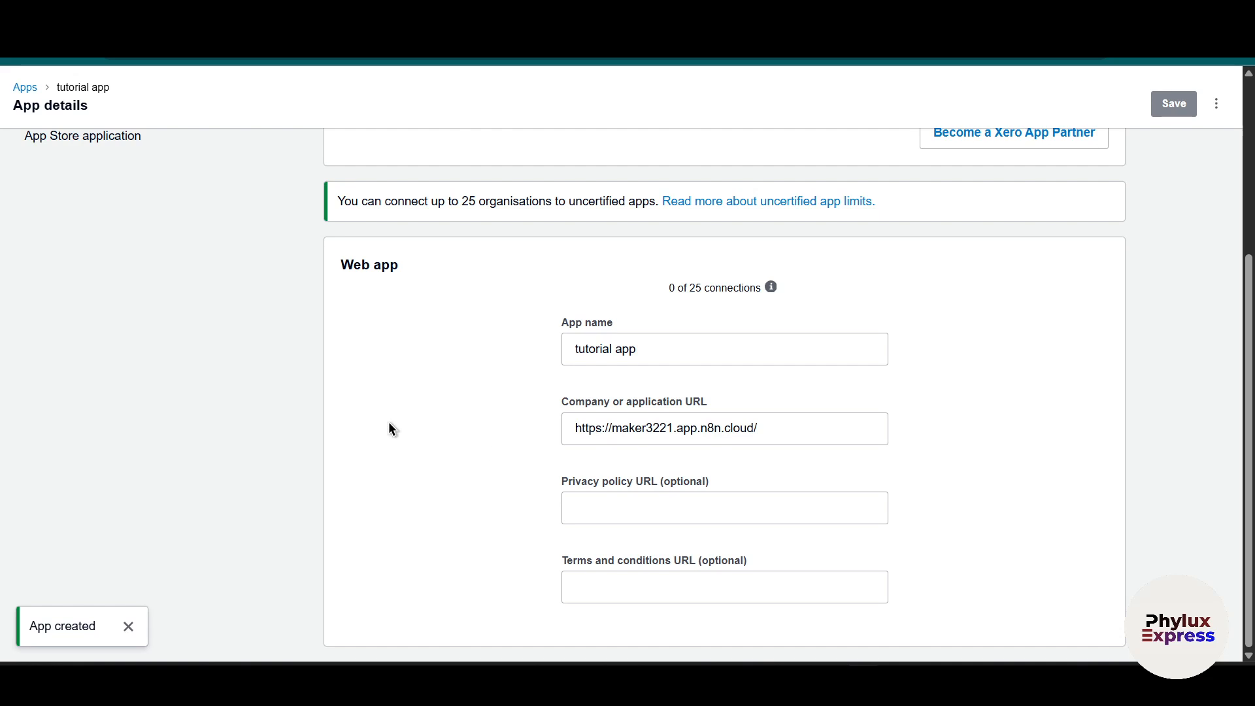
- Enter the tutorial app's Client ID and Client Secret in n8n's Xero credential dialog
click(60, 268)
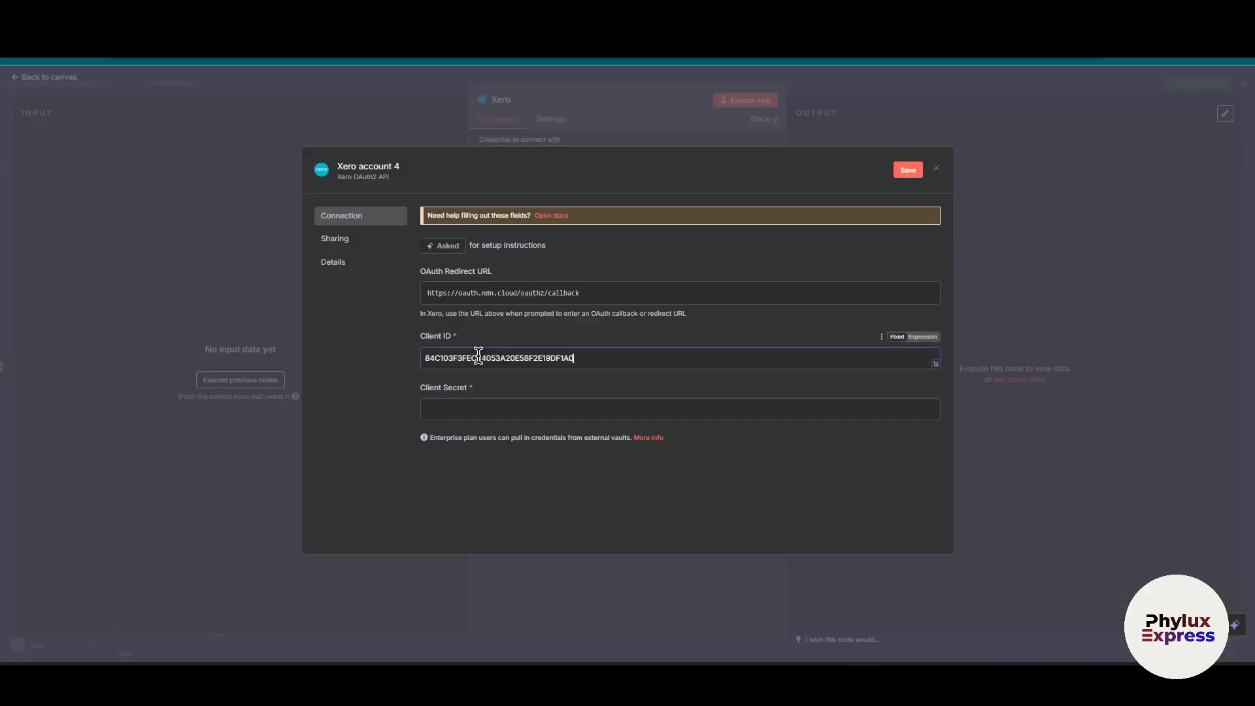
click(552, 215)
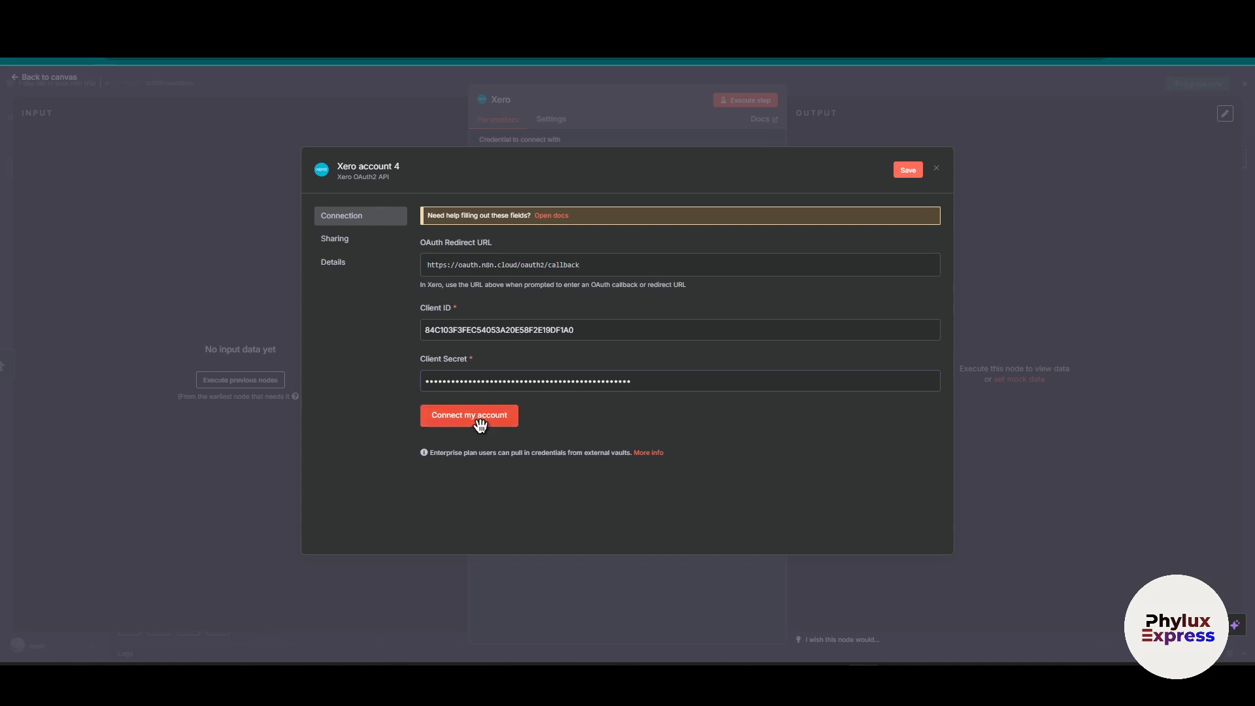
- Authorize the Xero connection, granting access to the 'n8n workflow' organisation
click(469, 415)
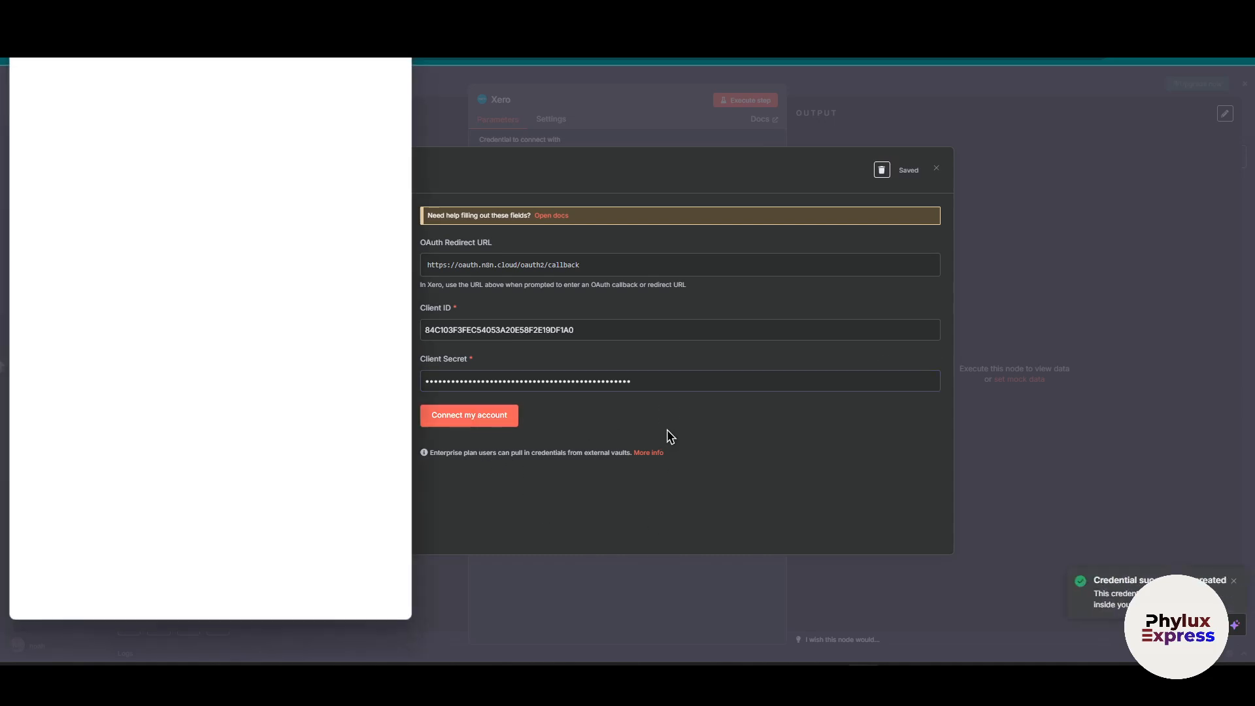
mouse_move(309, 231)
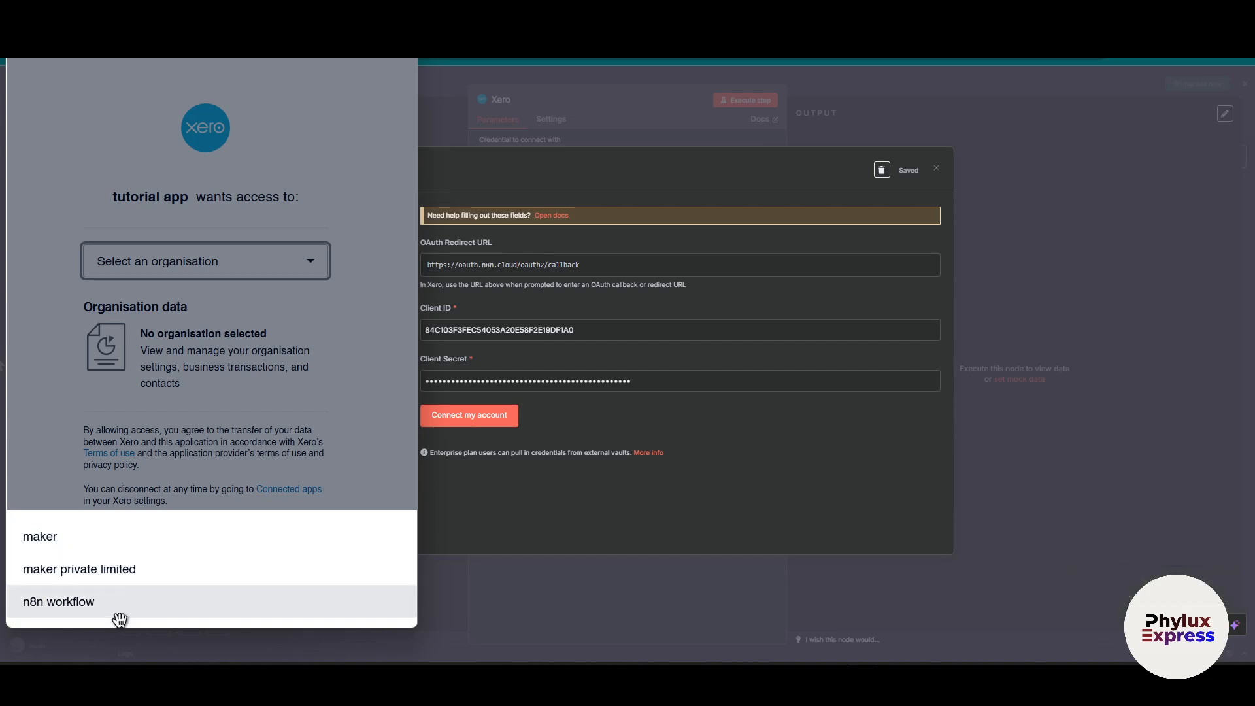
click(58, 602)
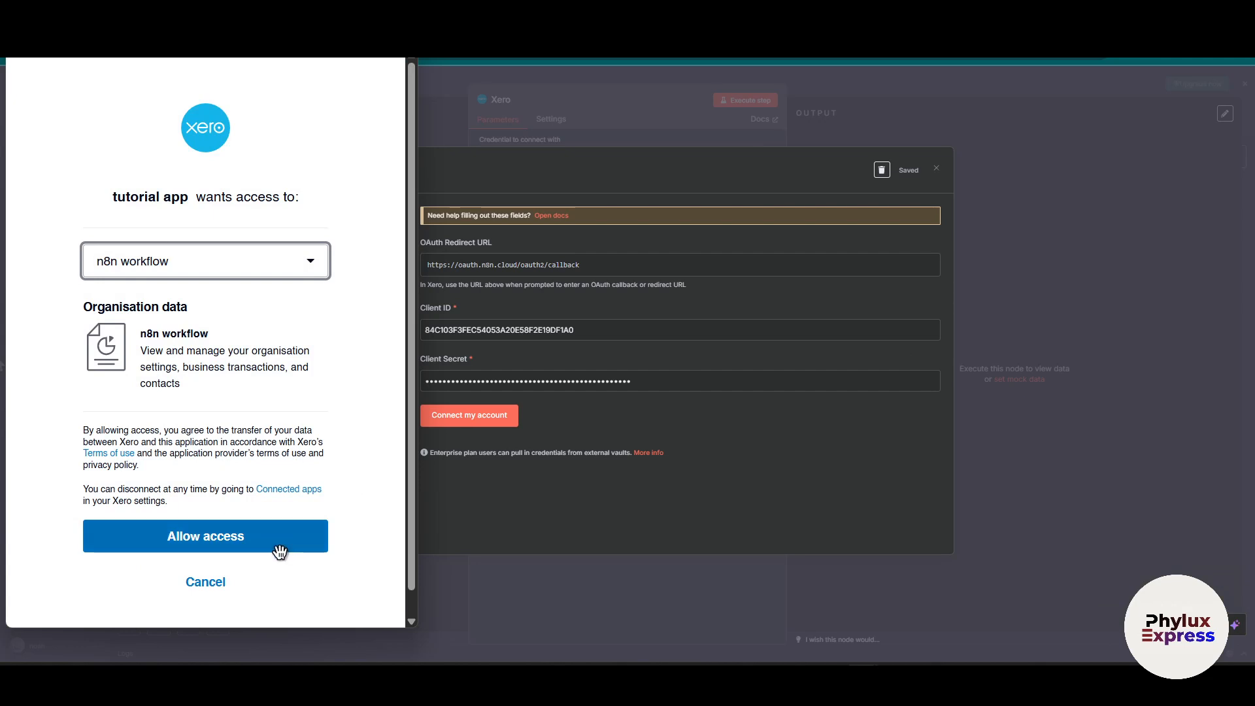
click(205, 535)
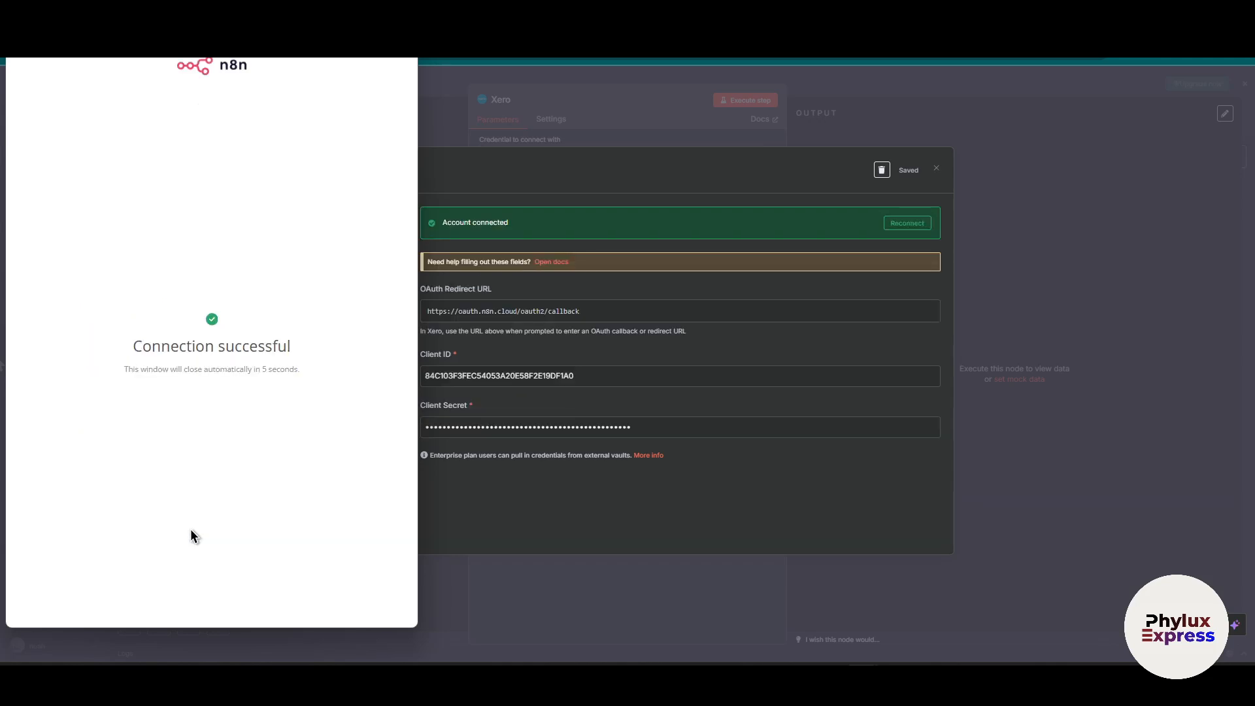
double_click(169, 346)
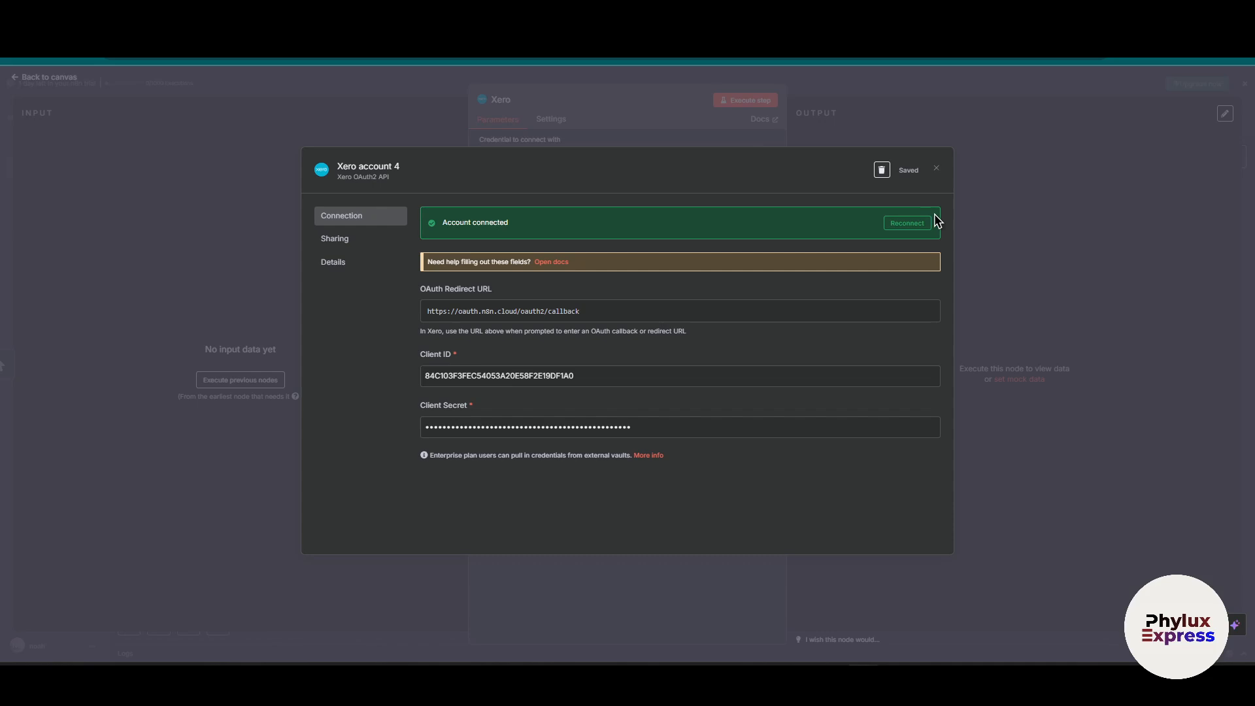
mouse_move(953, 215)
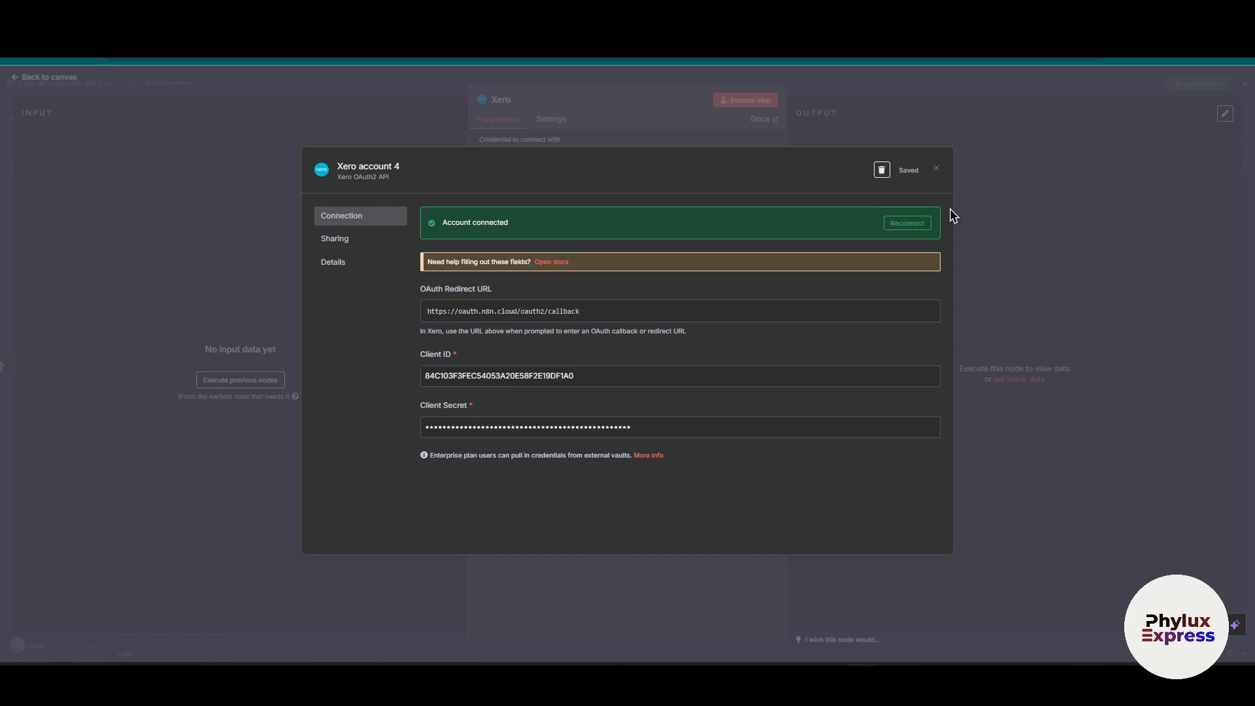
mouse_move(951, 215)
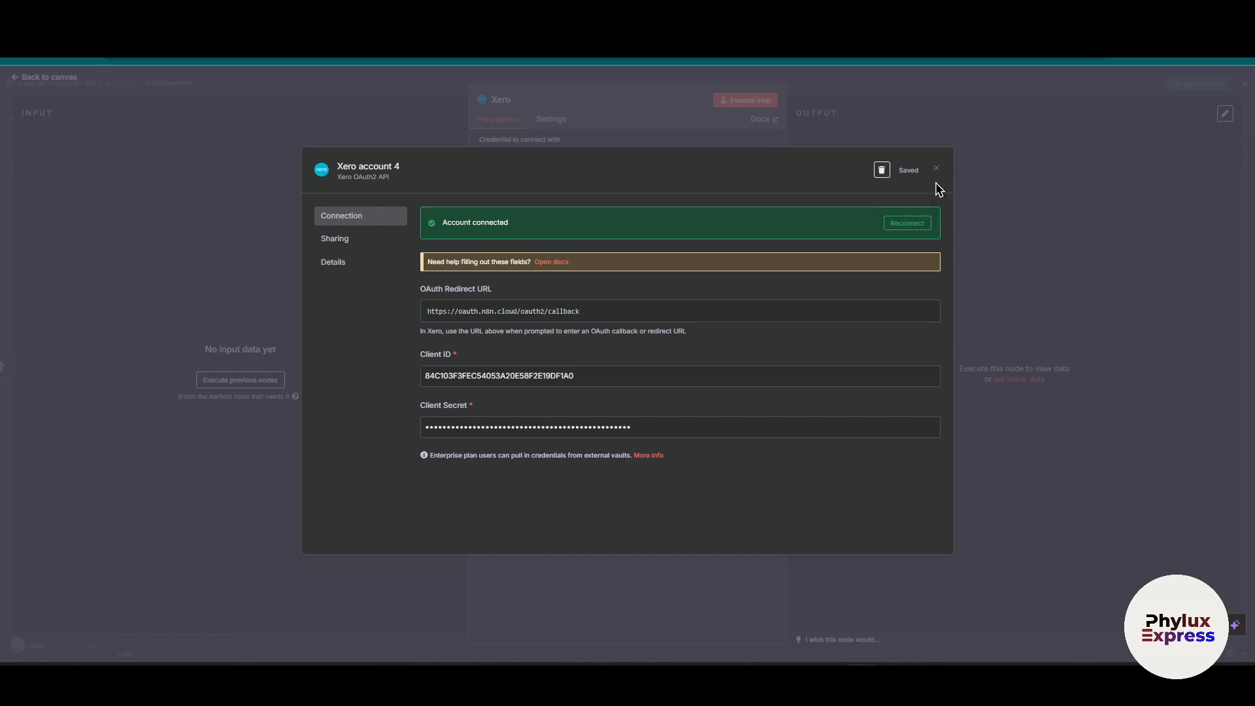
mouse_move(714, 164)
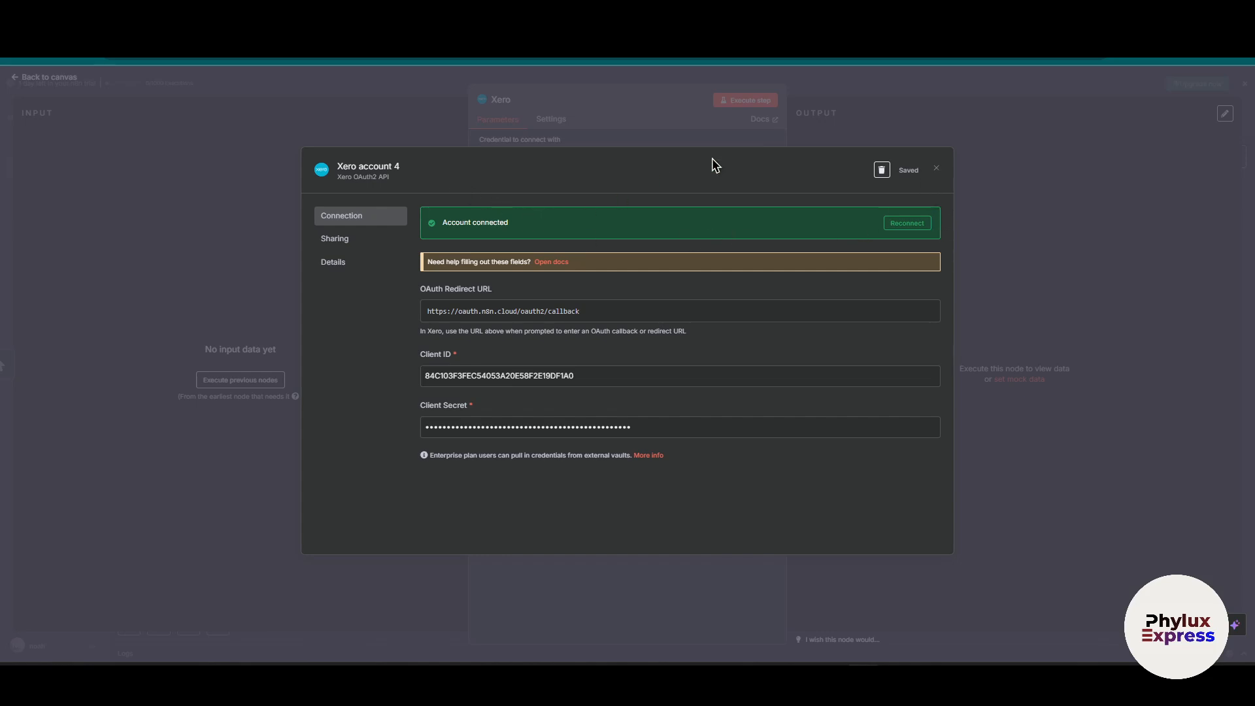
- Close the connected 'Xero account 4' credential dialog
click(935, 168)
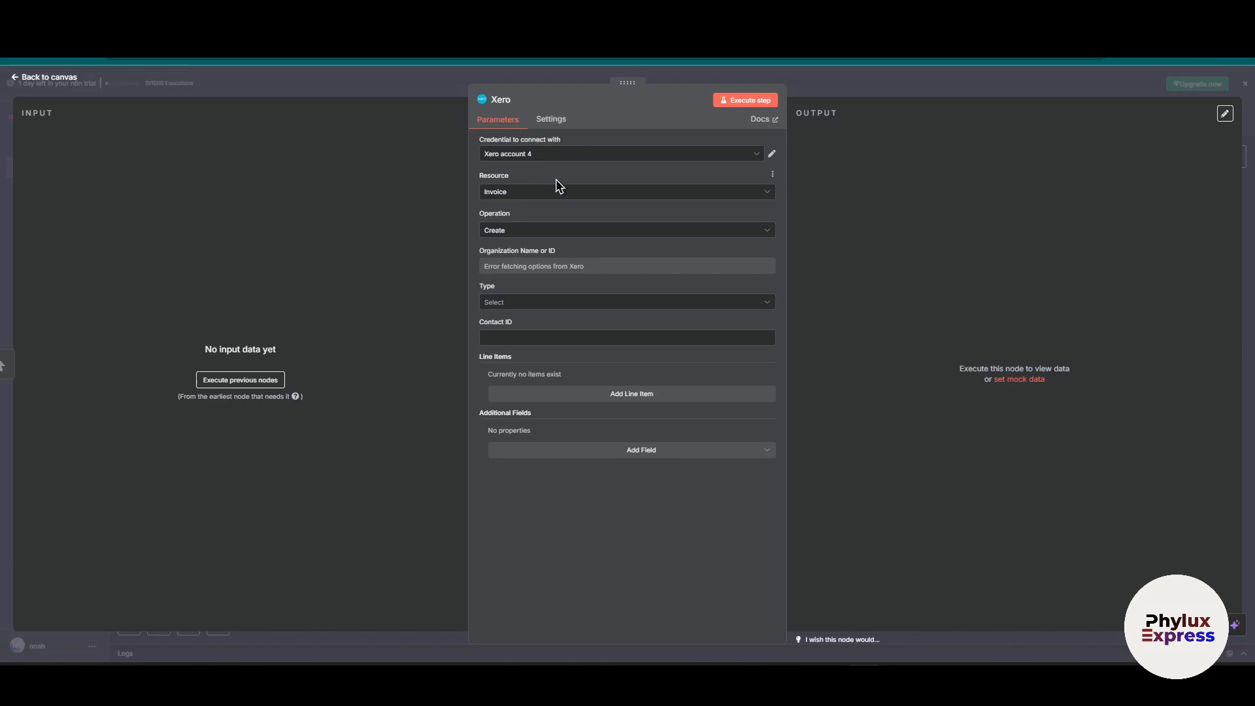
- Point the Xero node at 'Xero account 4' and the 'n8n workflow' organisation
click(626, 191)
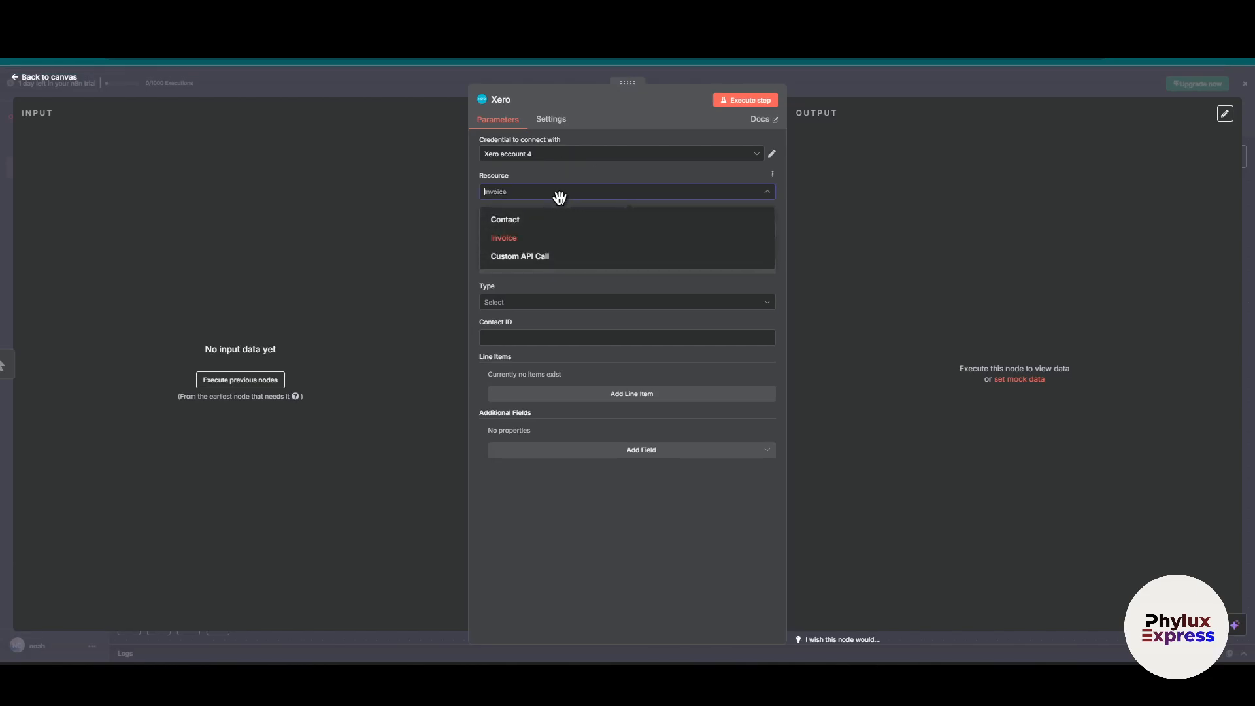
click(503, 238)
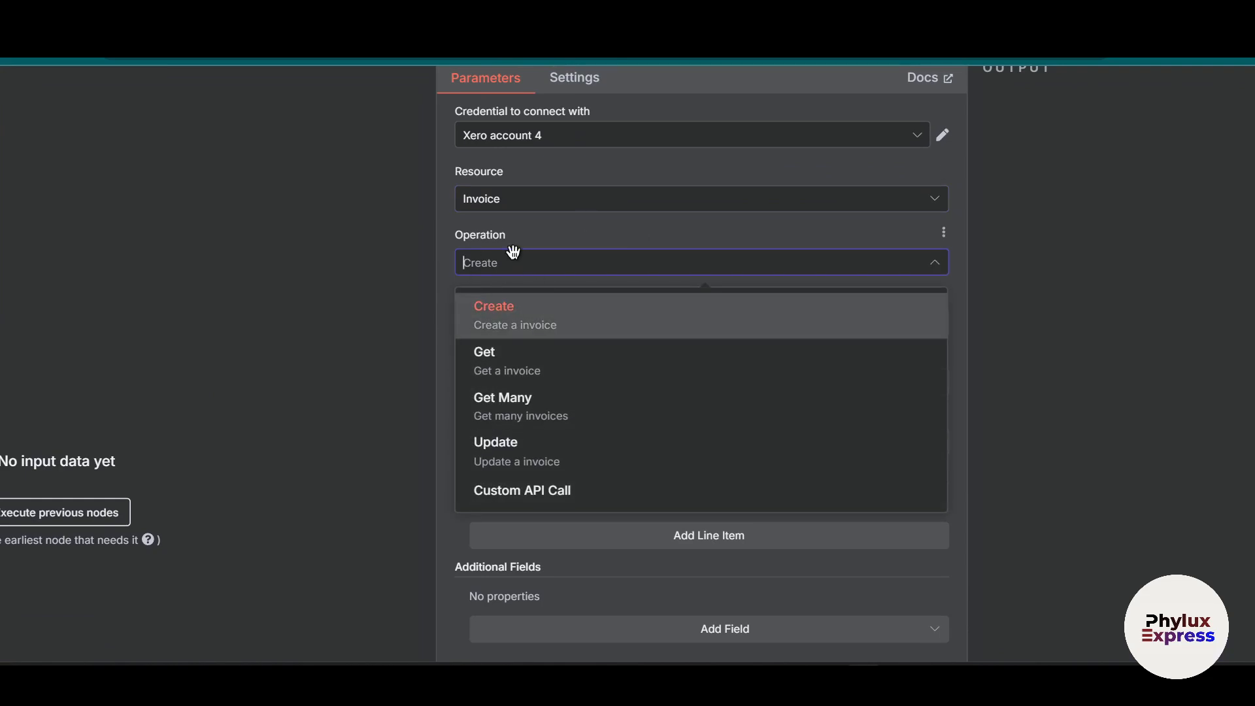
mouse_move(505, 322)
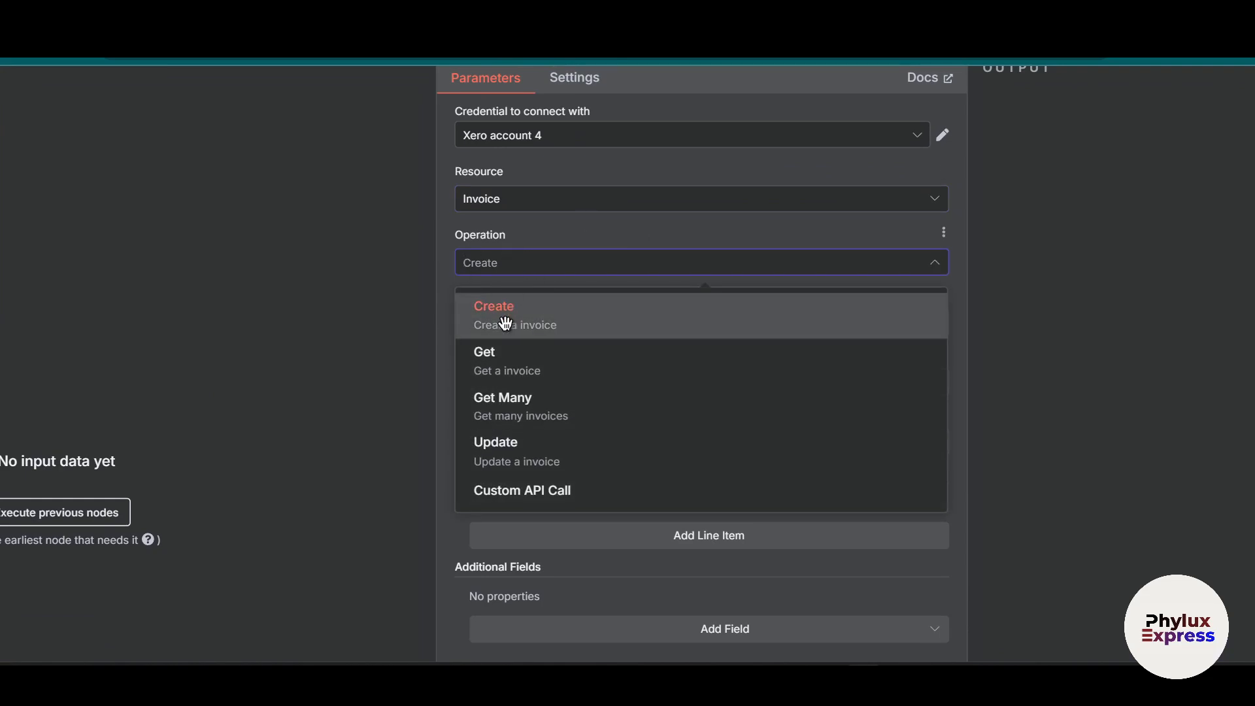
click(493, 306)
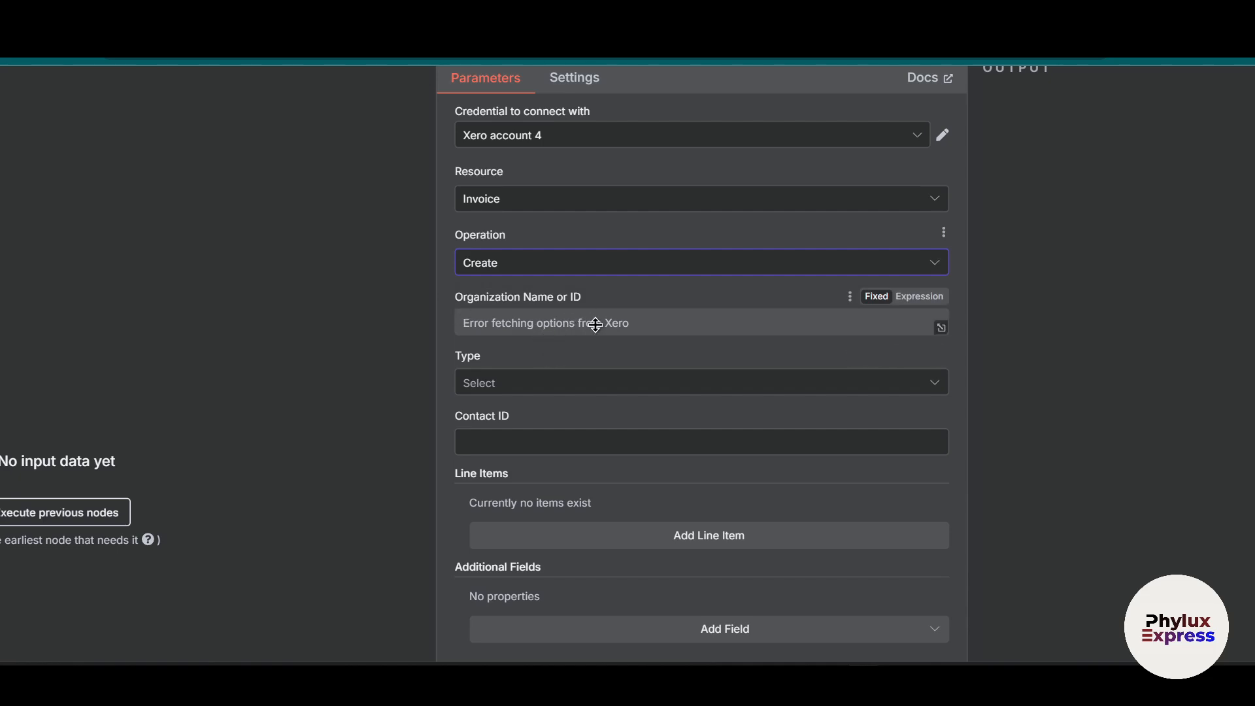
click(940, 327)
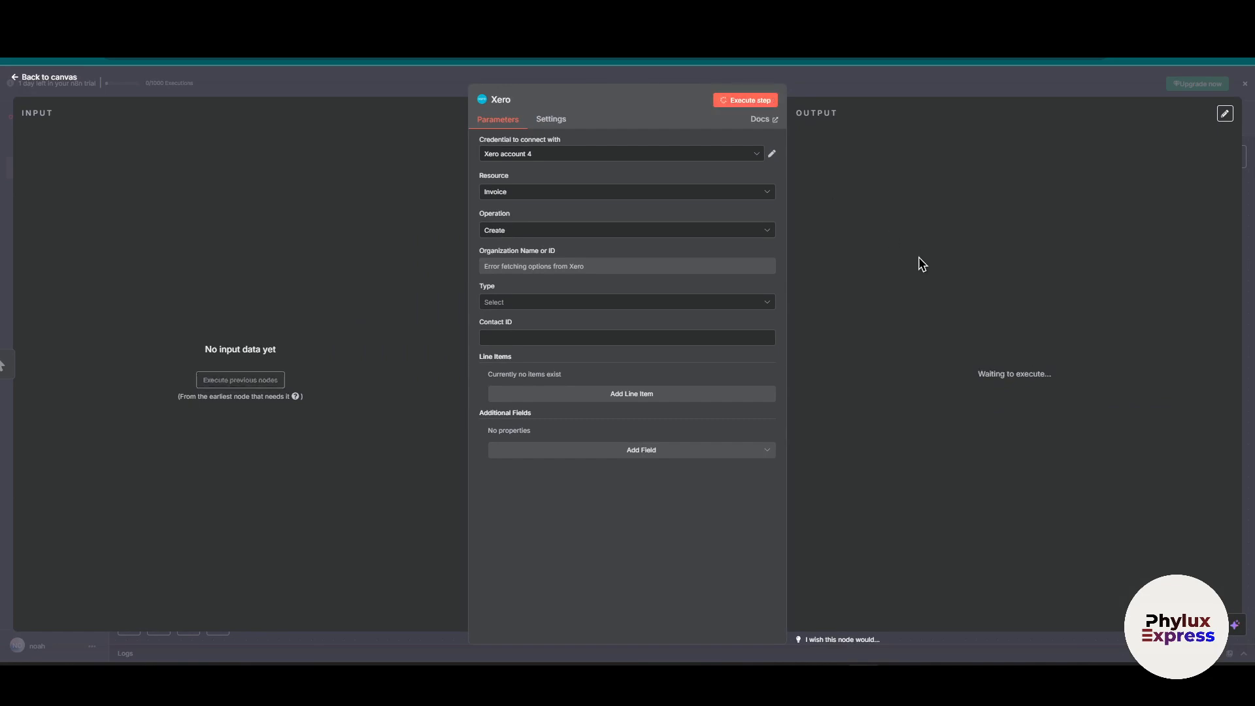
click(745, 100)
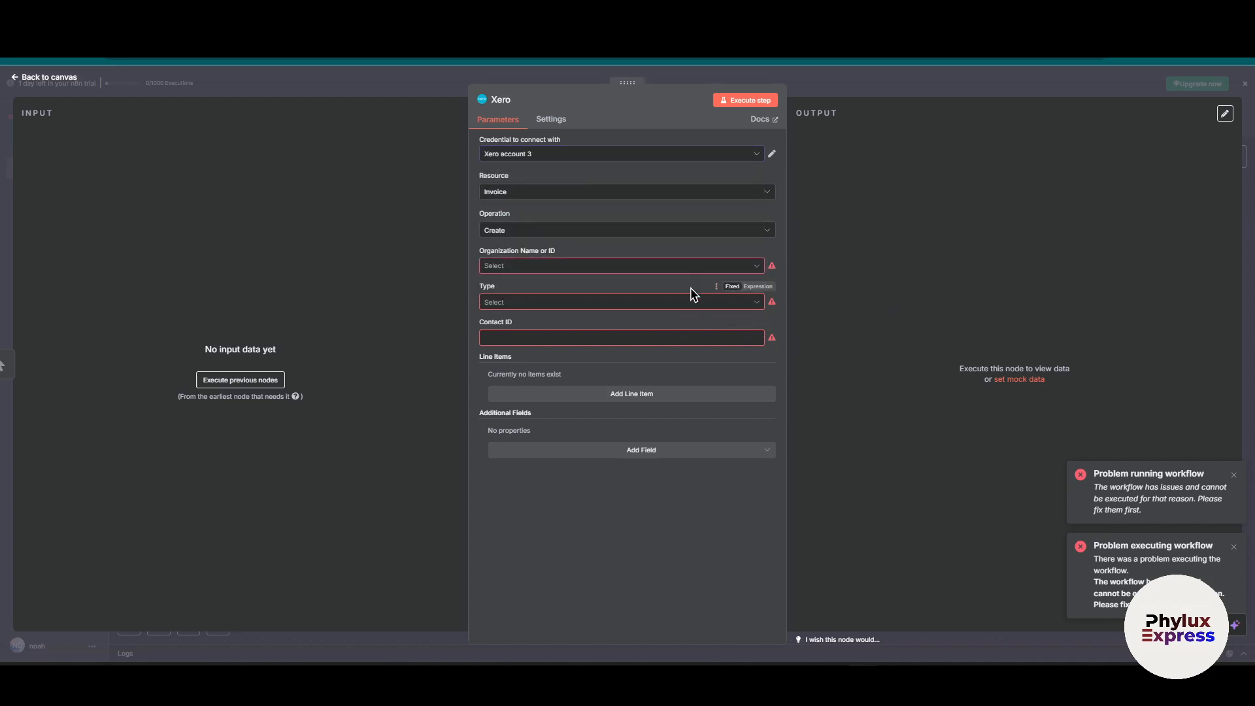
click(620, 265)
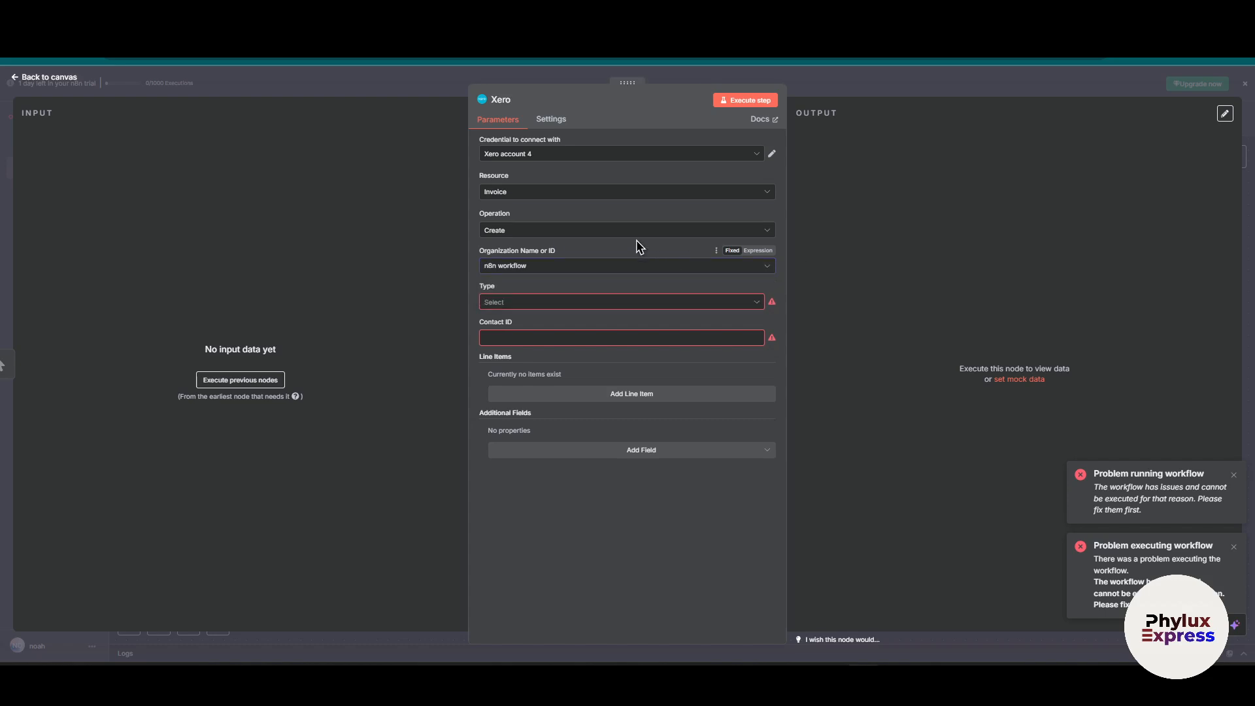
mouse_move(538, 288)
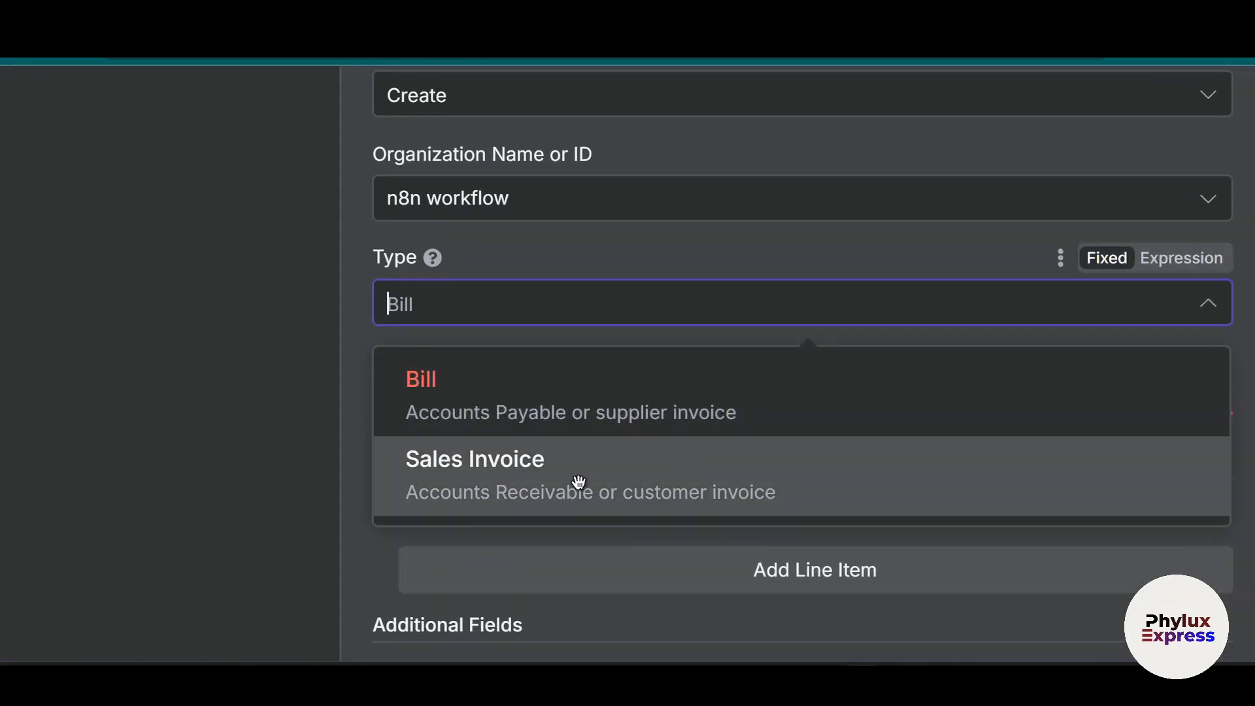
click(421, 379)
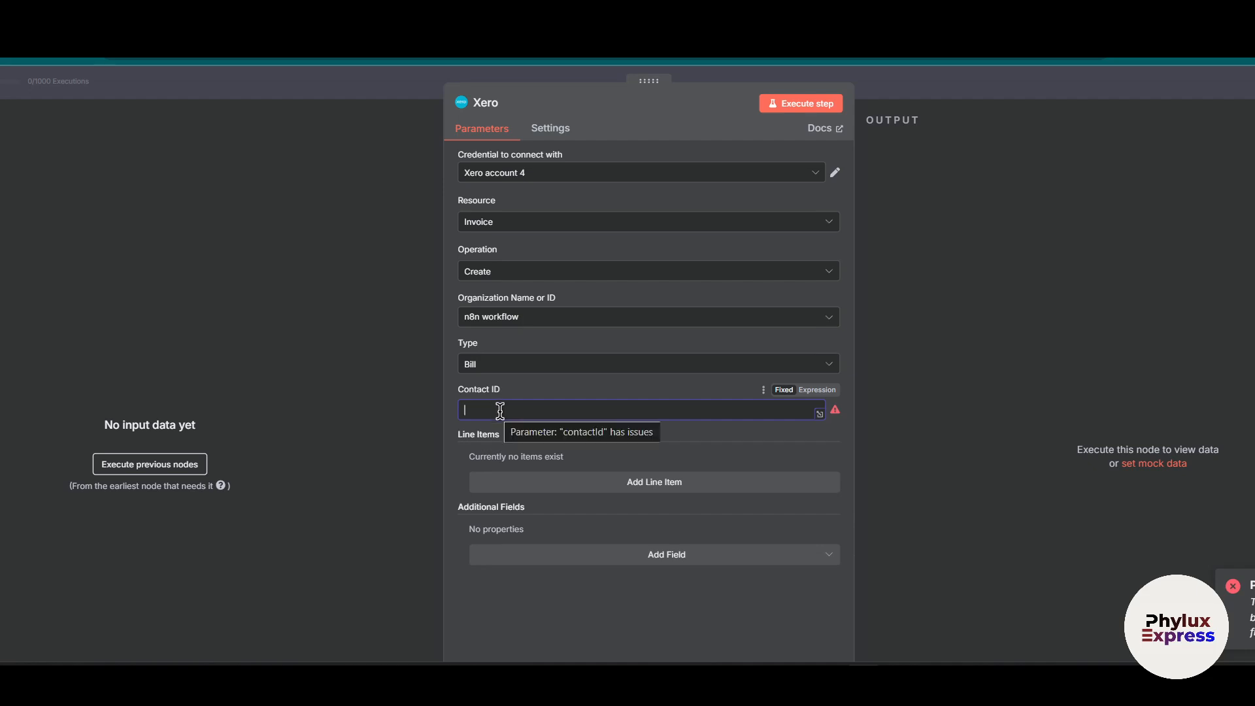
mouse_move(835, 410)
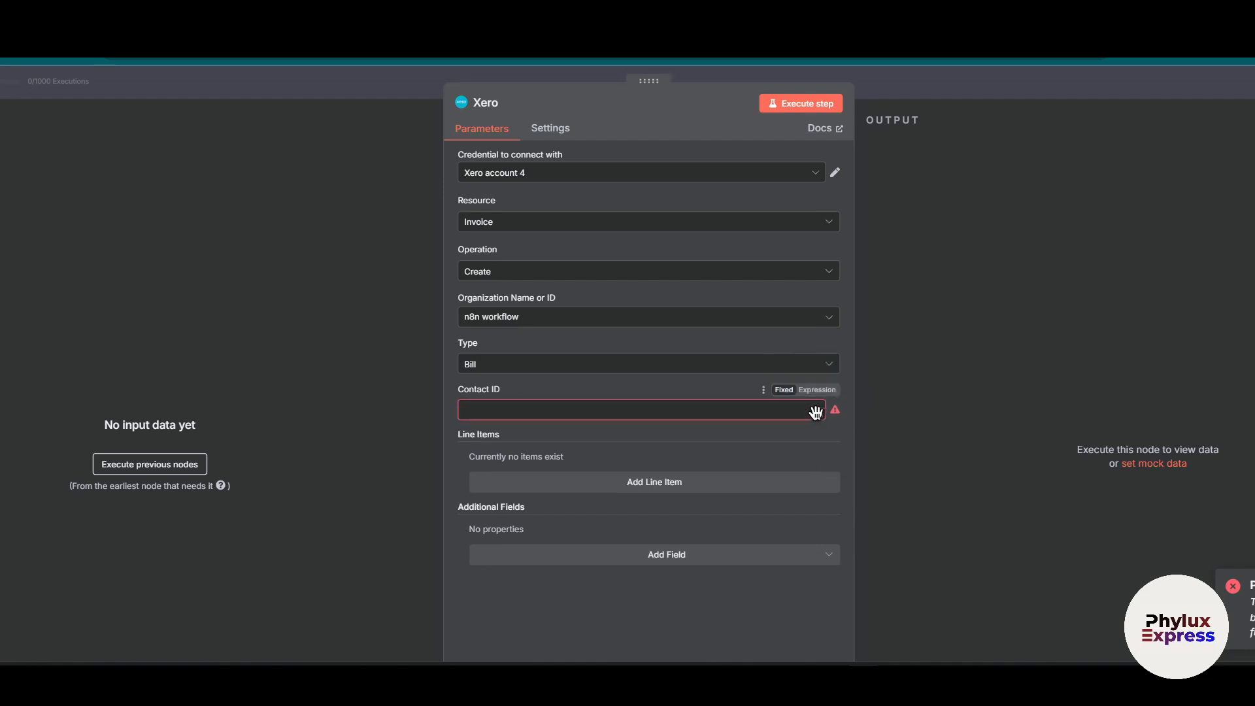
click(814, 411)
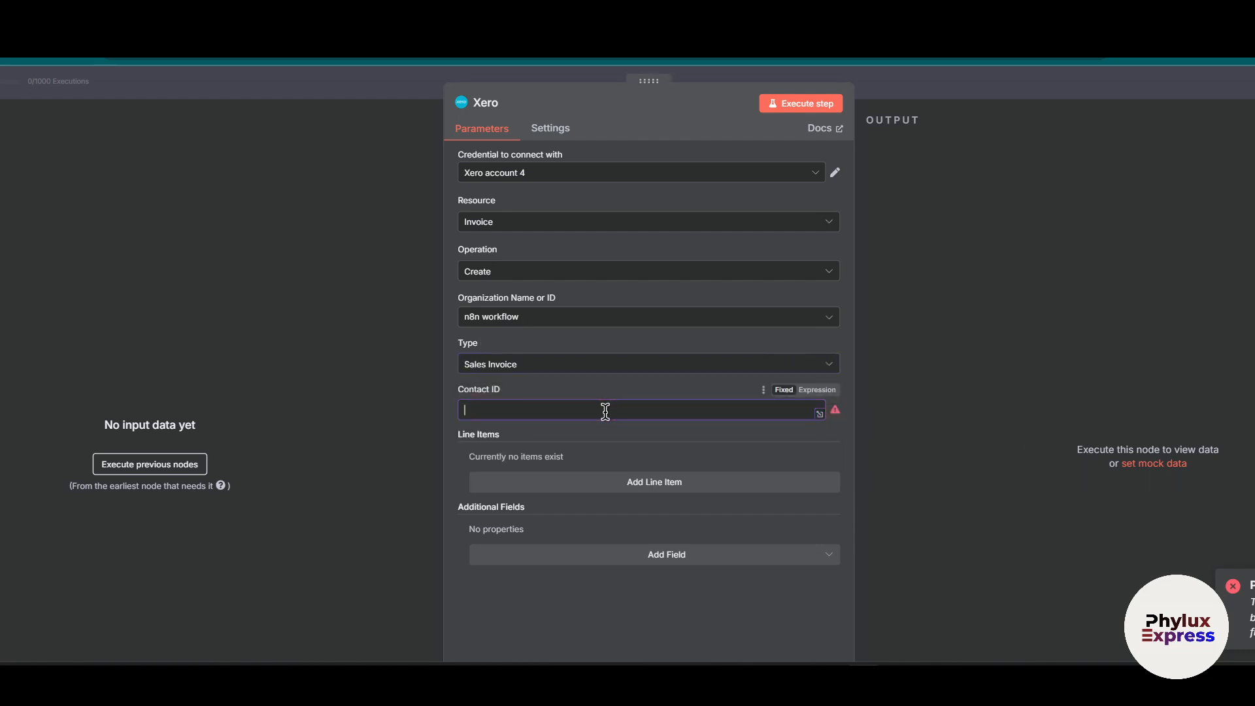
text(1234567899)
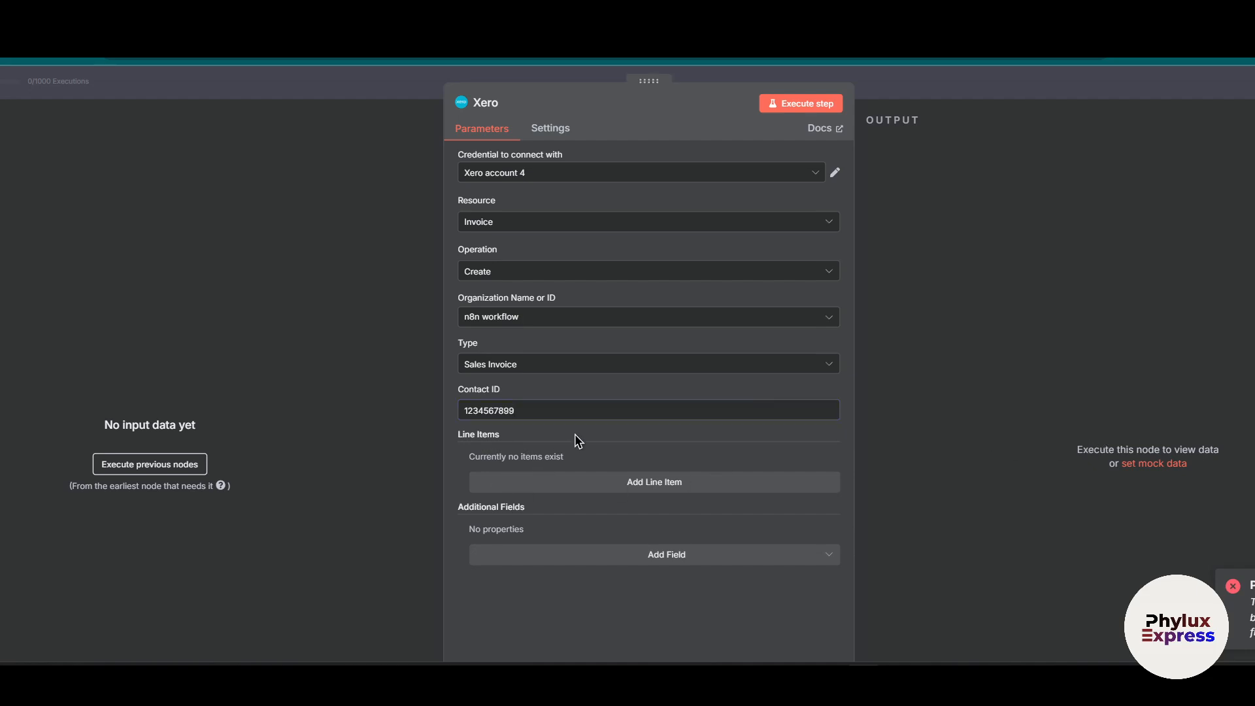
scroll(down, 3)
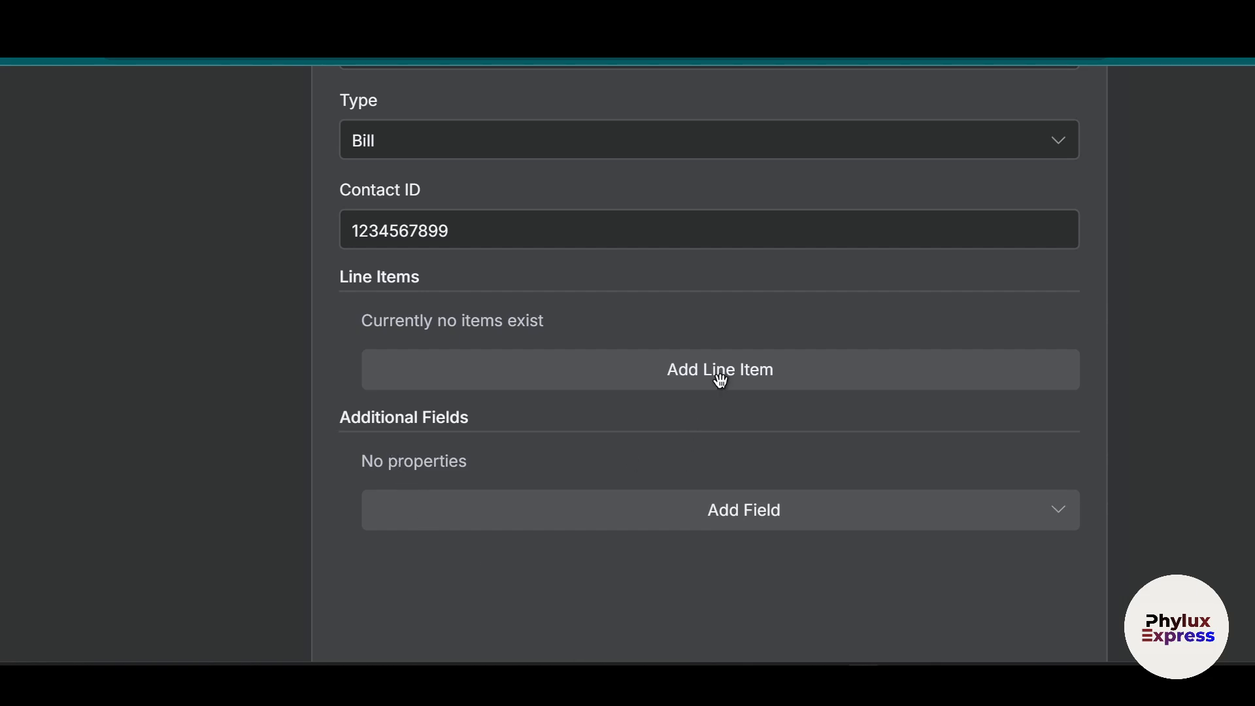
- Add a line item described as video editing, with quantity 4 and unit amount 13
click(719, 369)
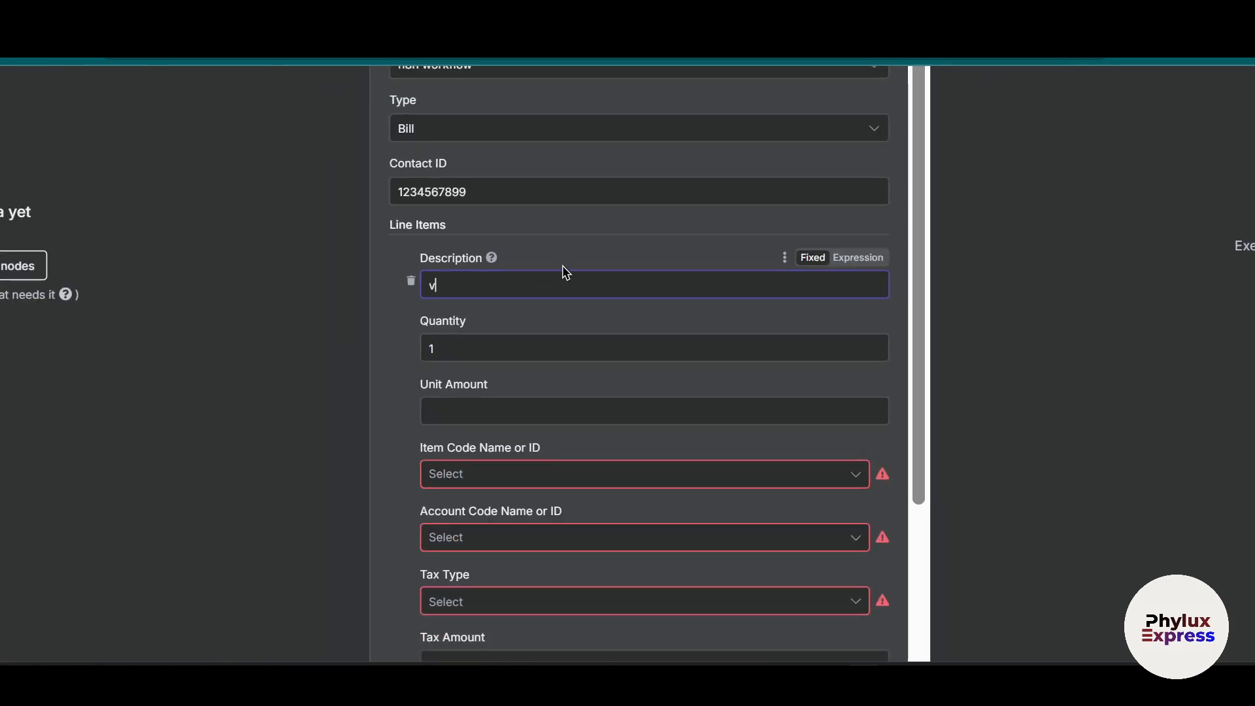
text(ideo editing)
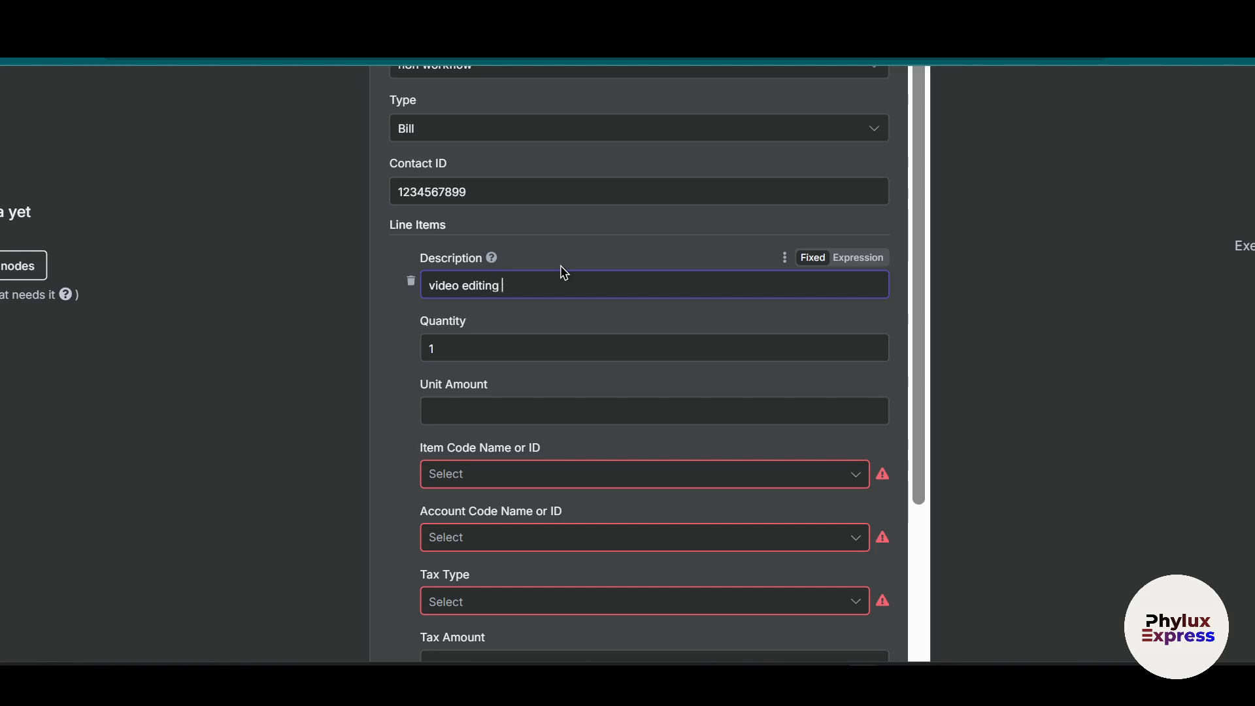
text(. vi)
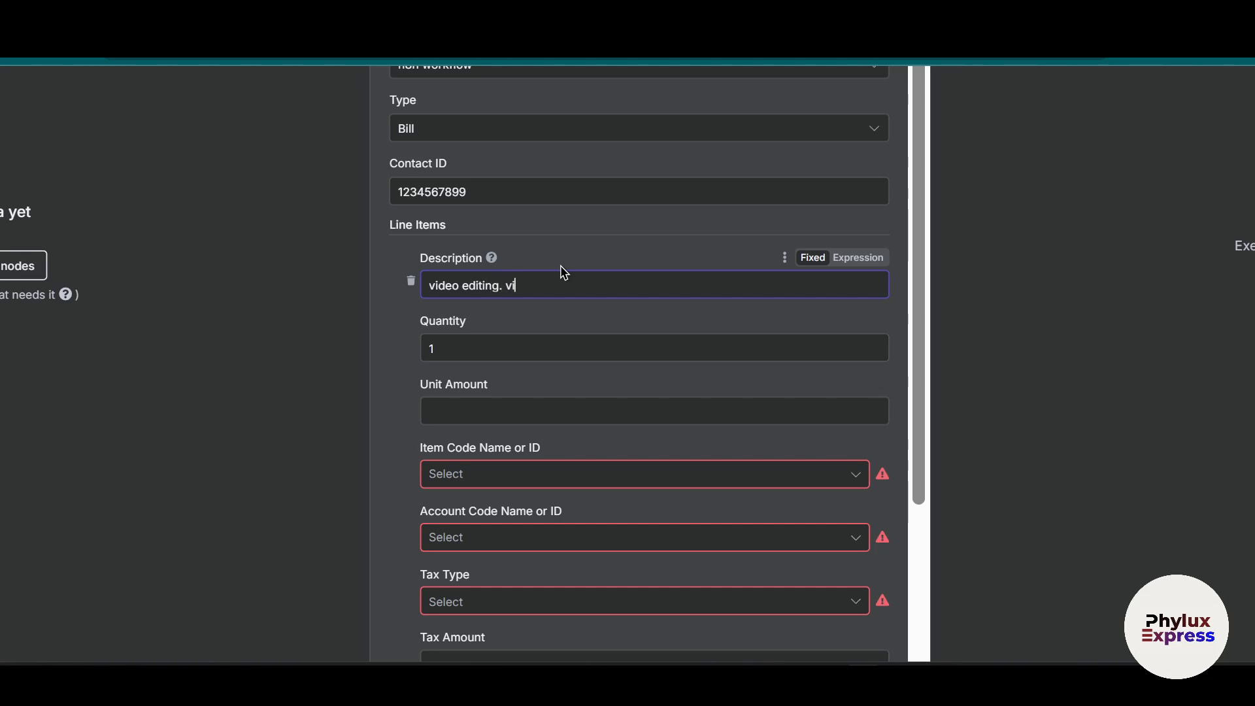
text(deo proecess)
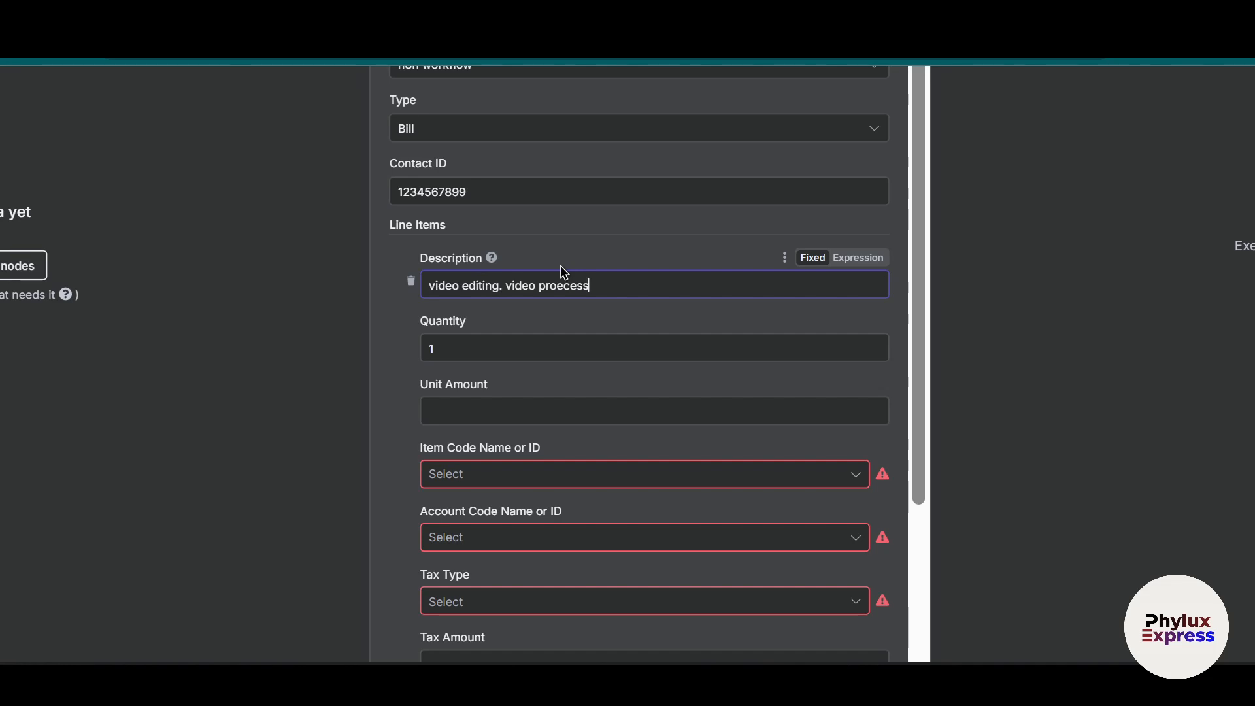
click(653, 347)
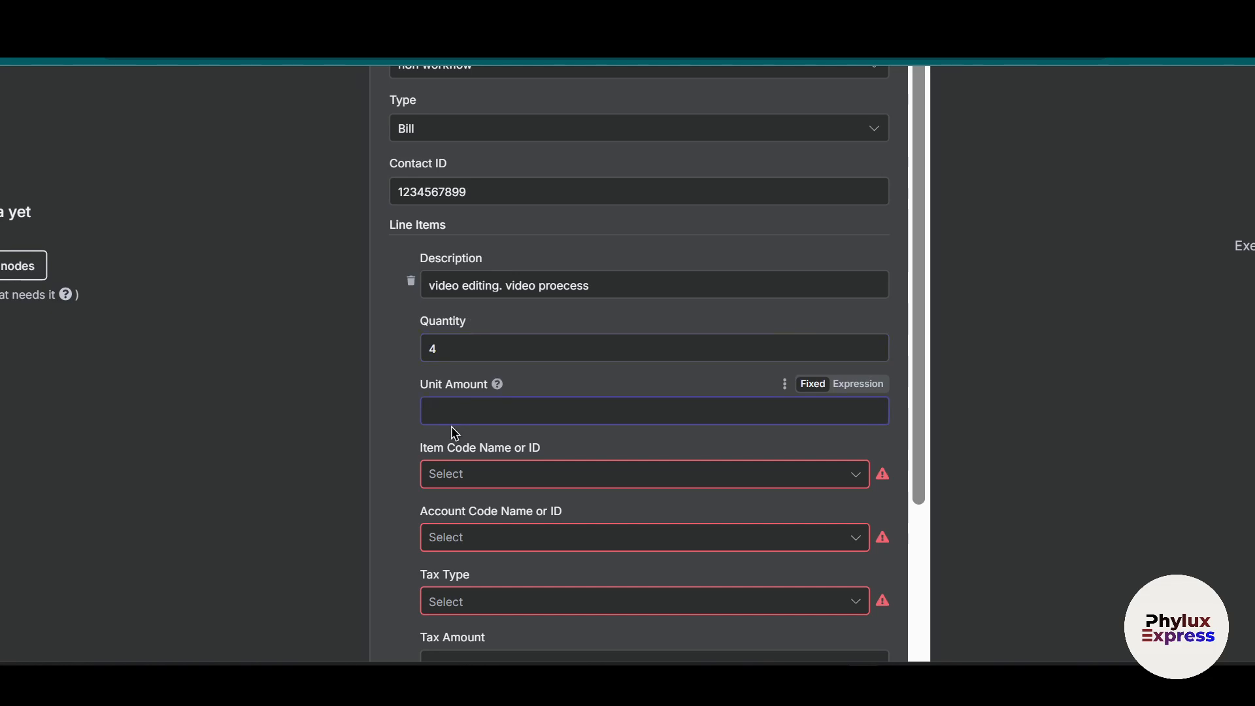
text(13)
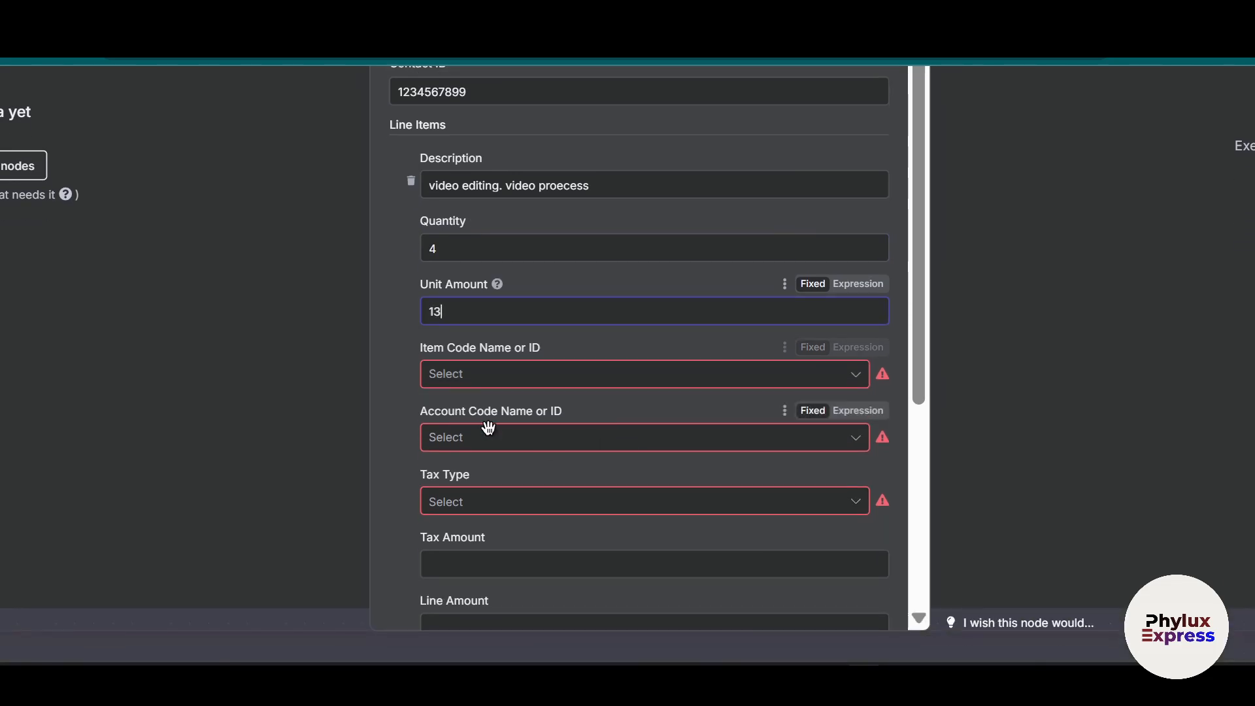
- Give the line item an item code, Other Revenue account, Tax on Purchases, tax 234, 2% discount
click(644, 373)
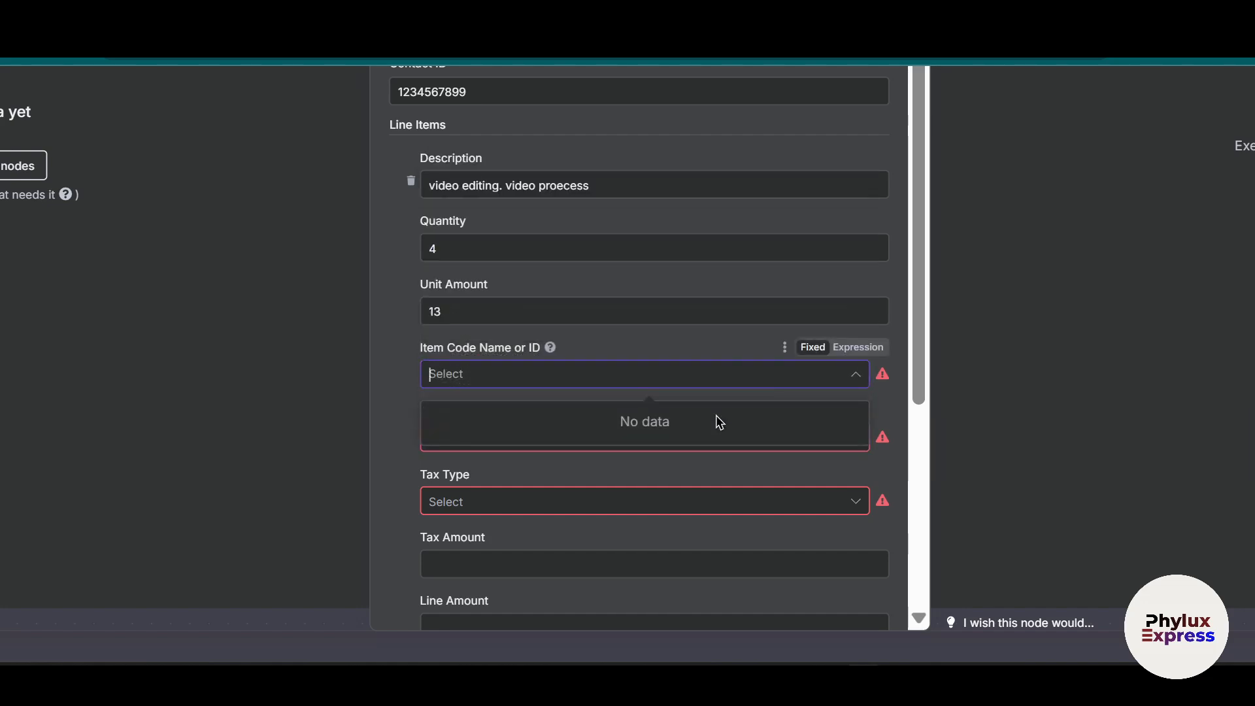
mouse_move(557, 333)
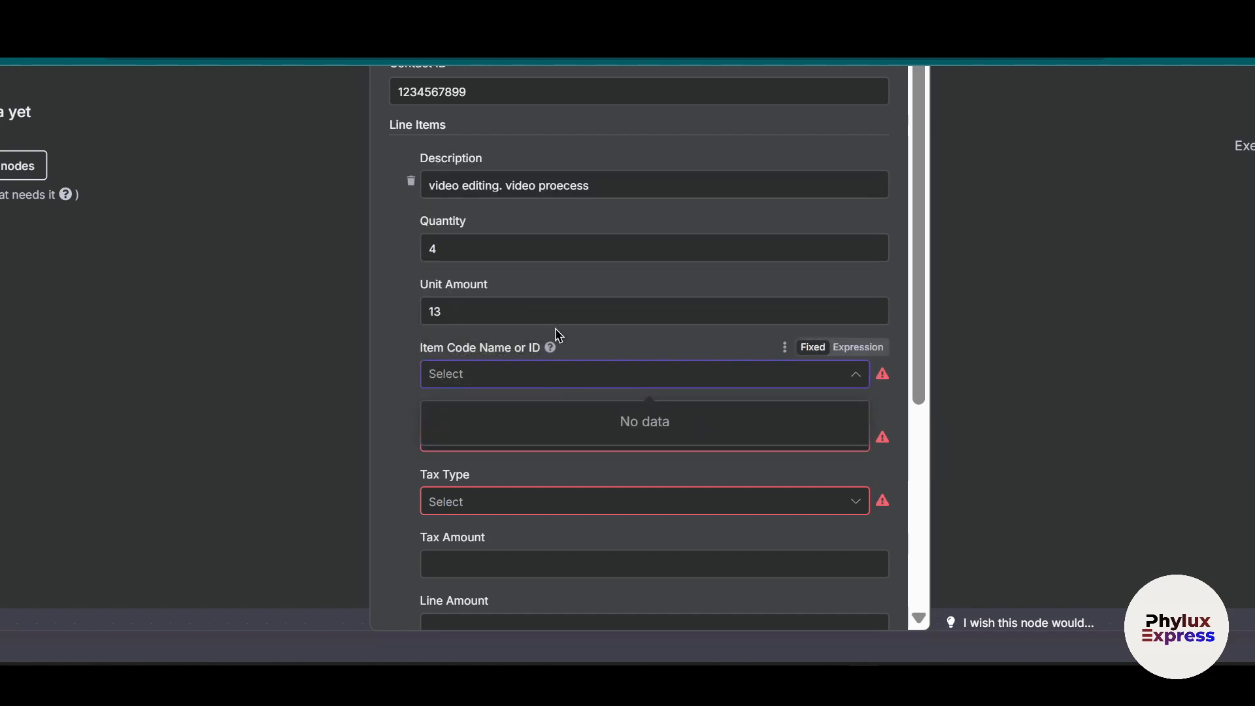
mouse_move(550, 348)
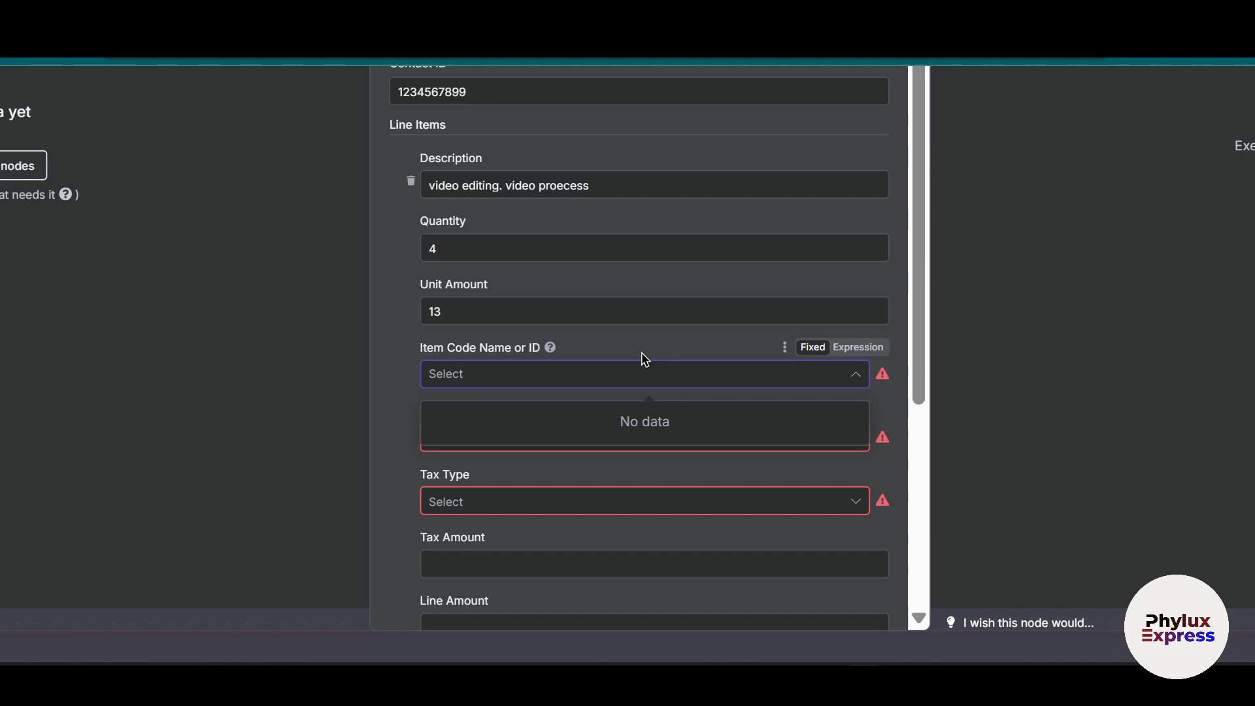
click(857, 347)
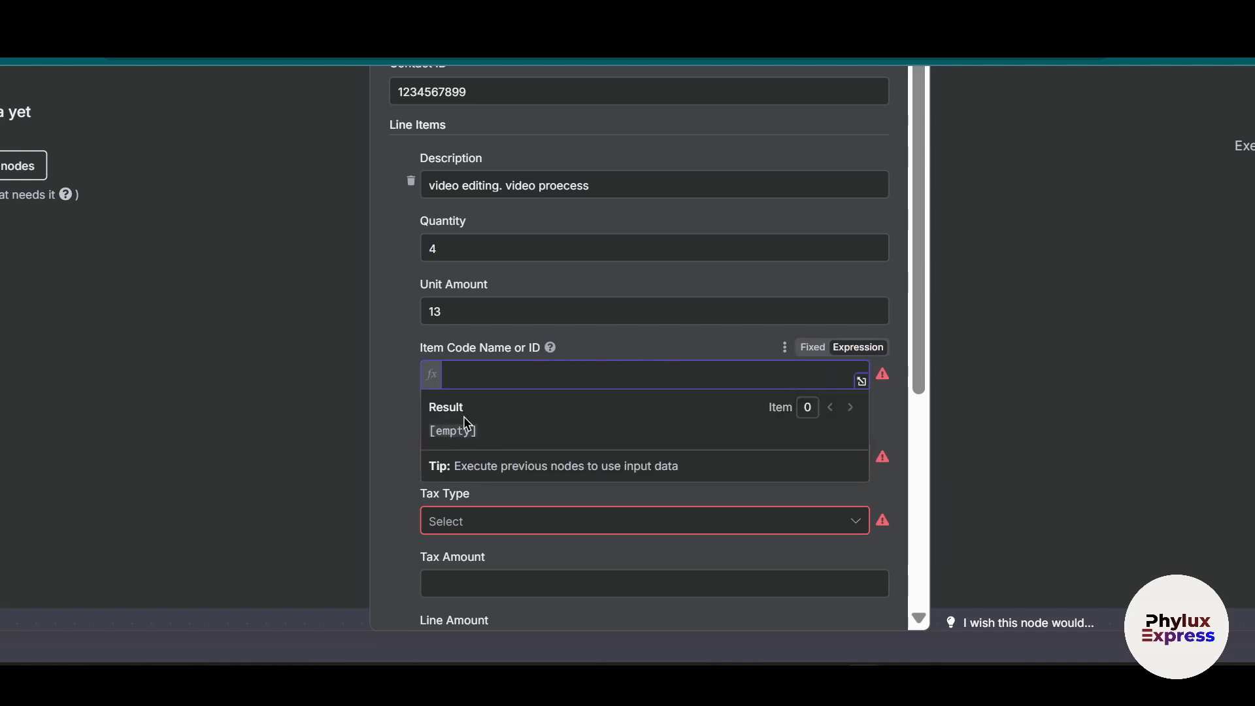
text(2w)
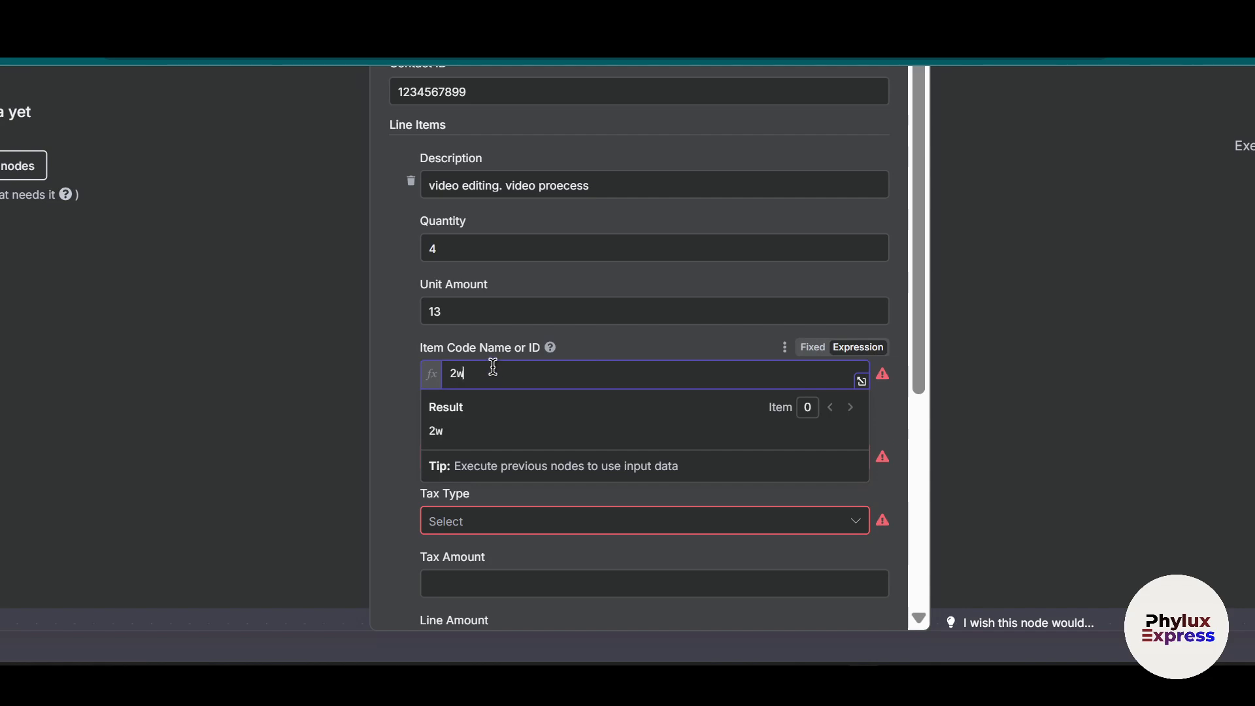
mouse_move(468, 419)
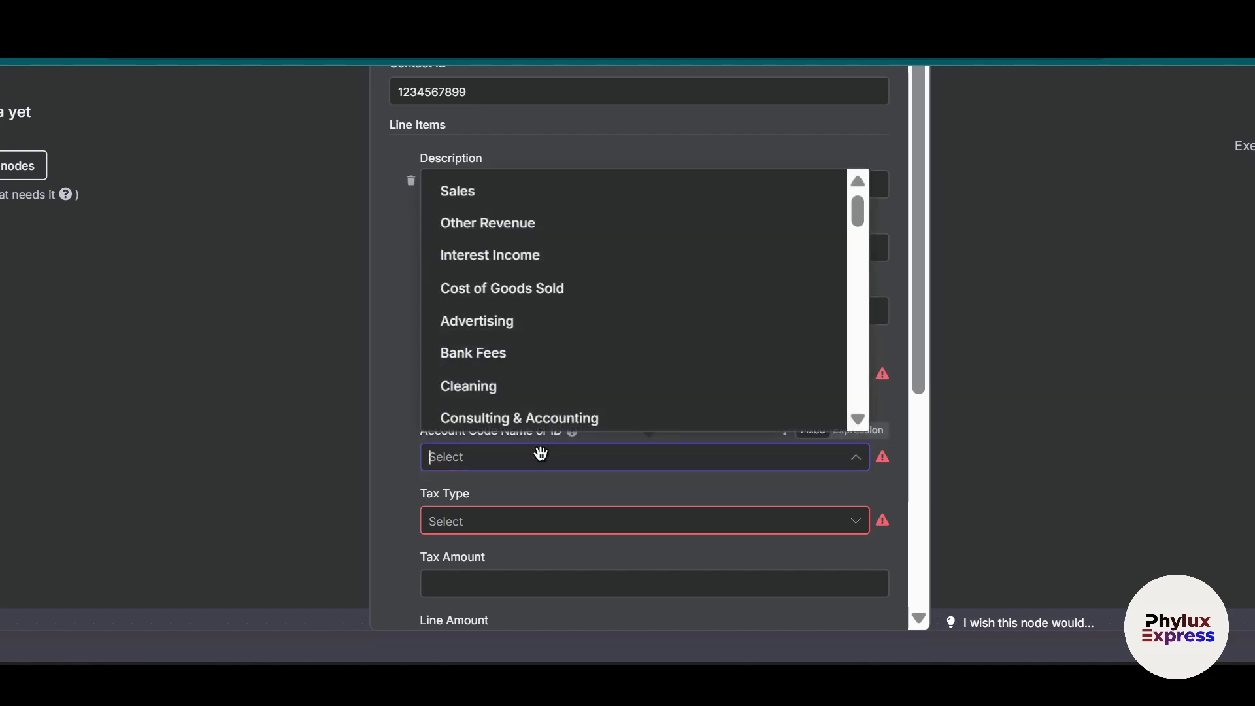
click(488, 222)
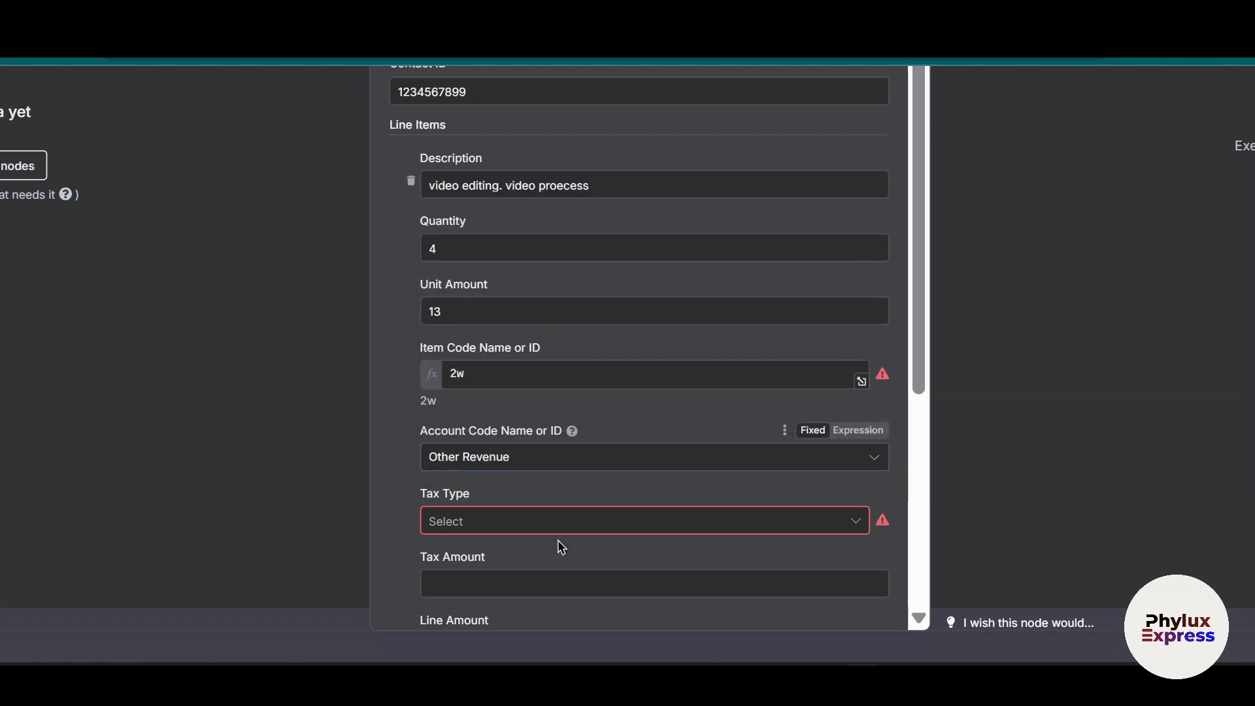
click(644, 521)
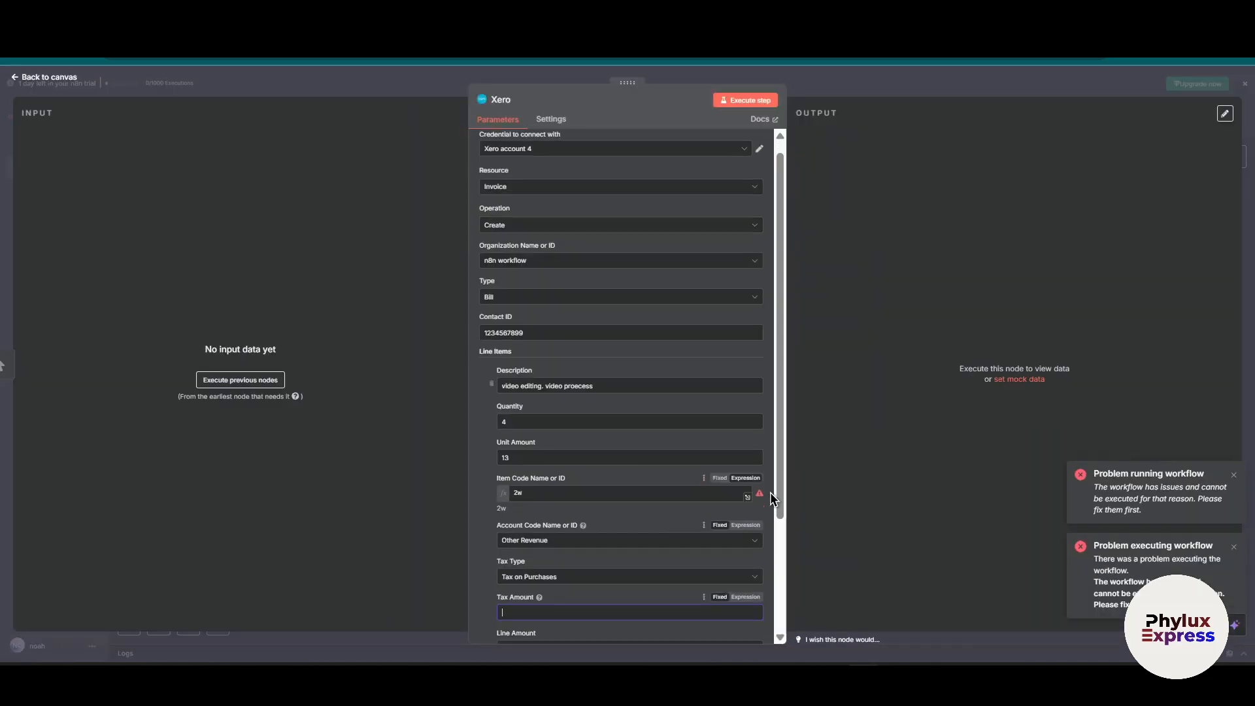
text(234)
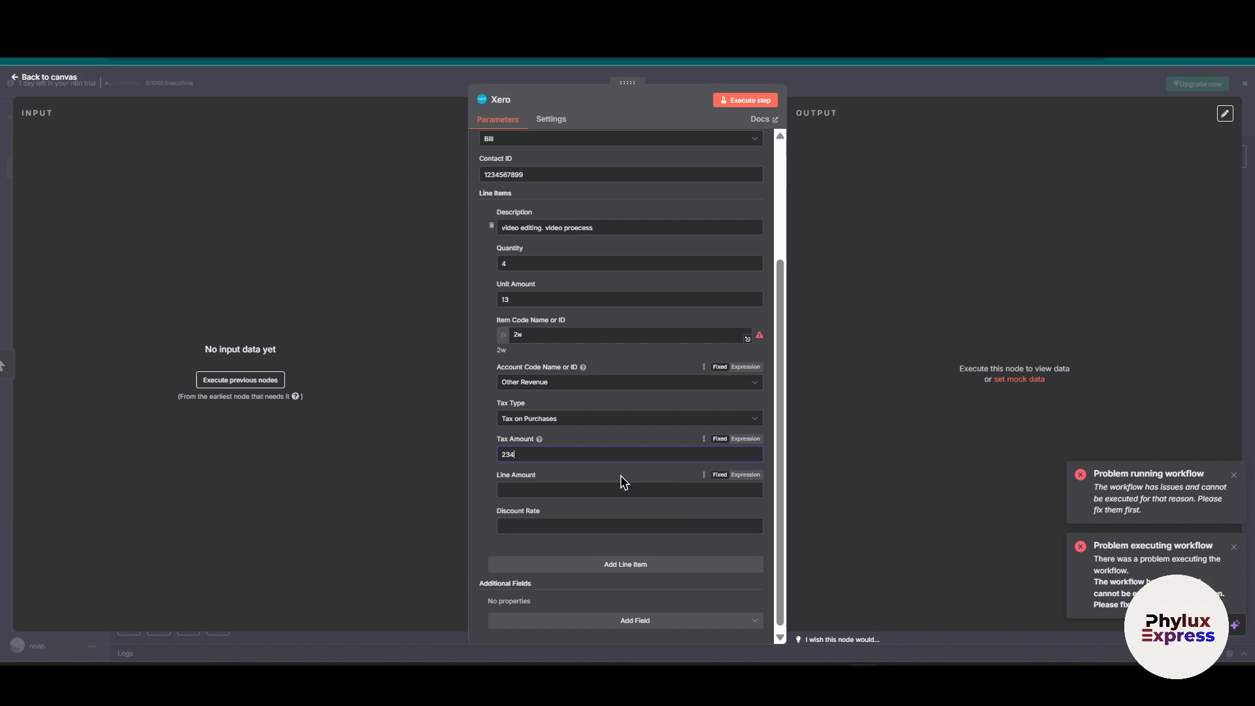
click(596, 490)
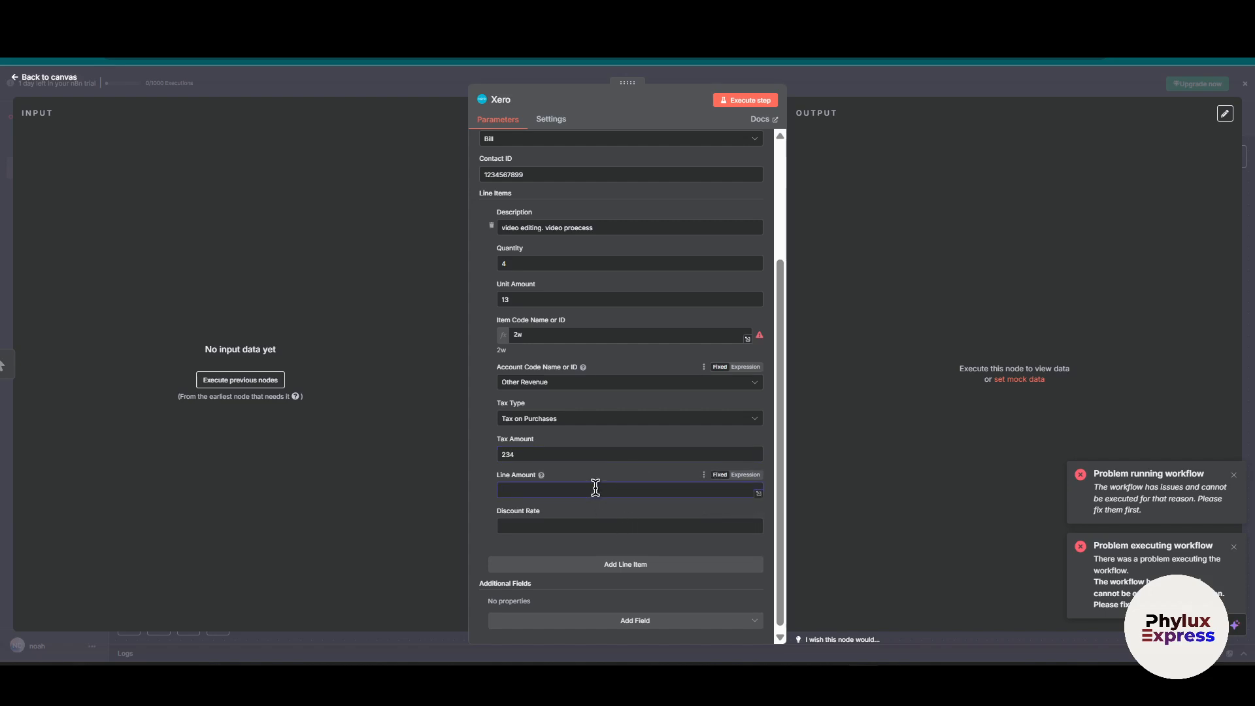
text(12)
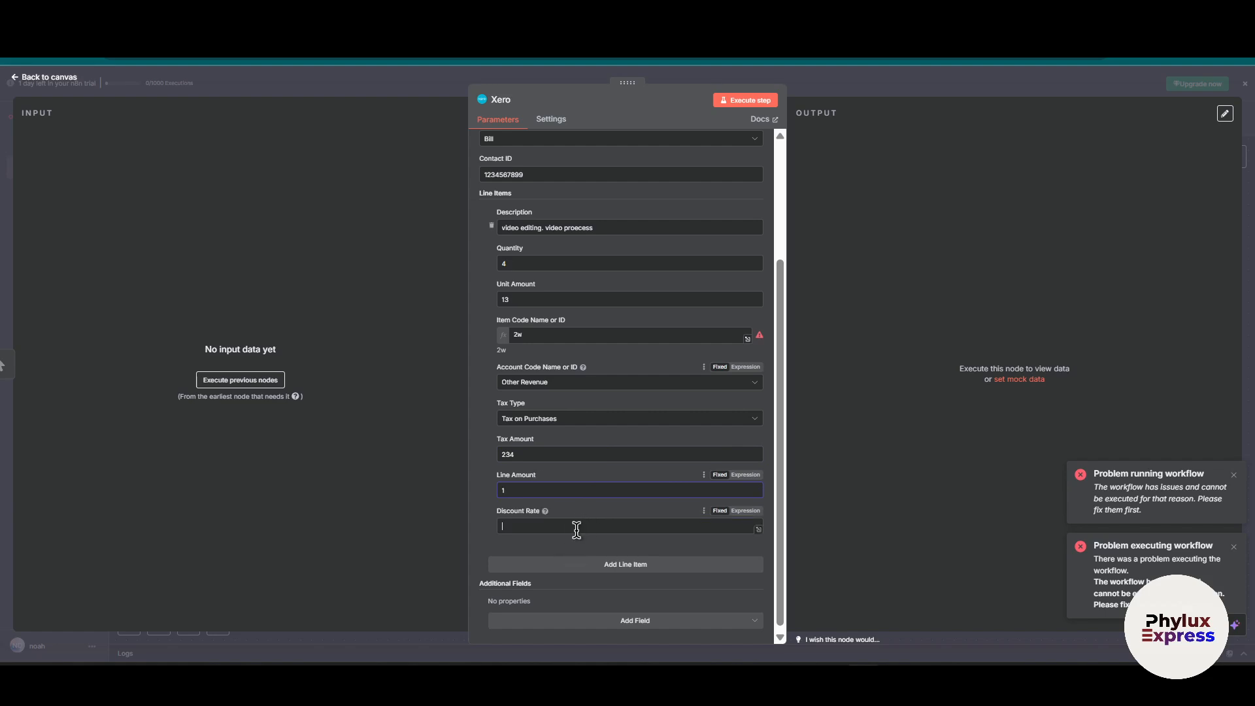
text(2%)
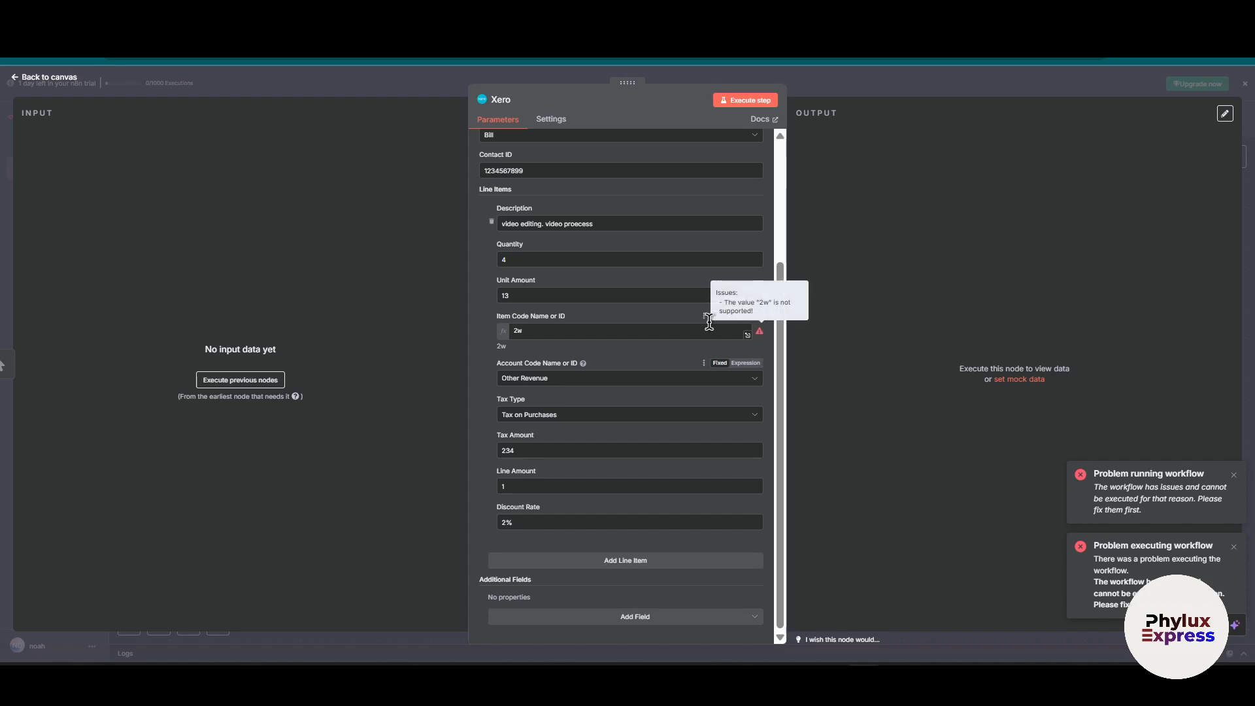
click(624, 331)
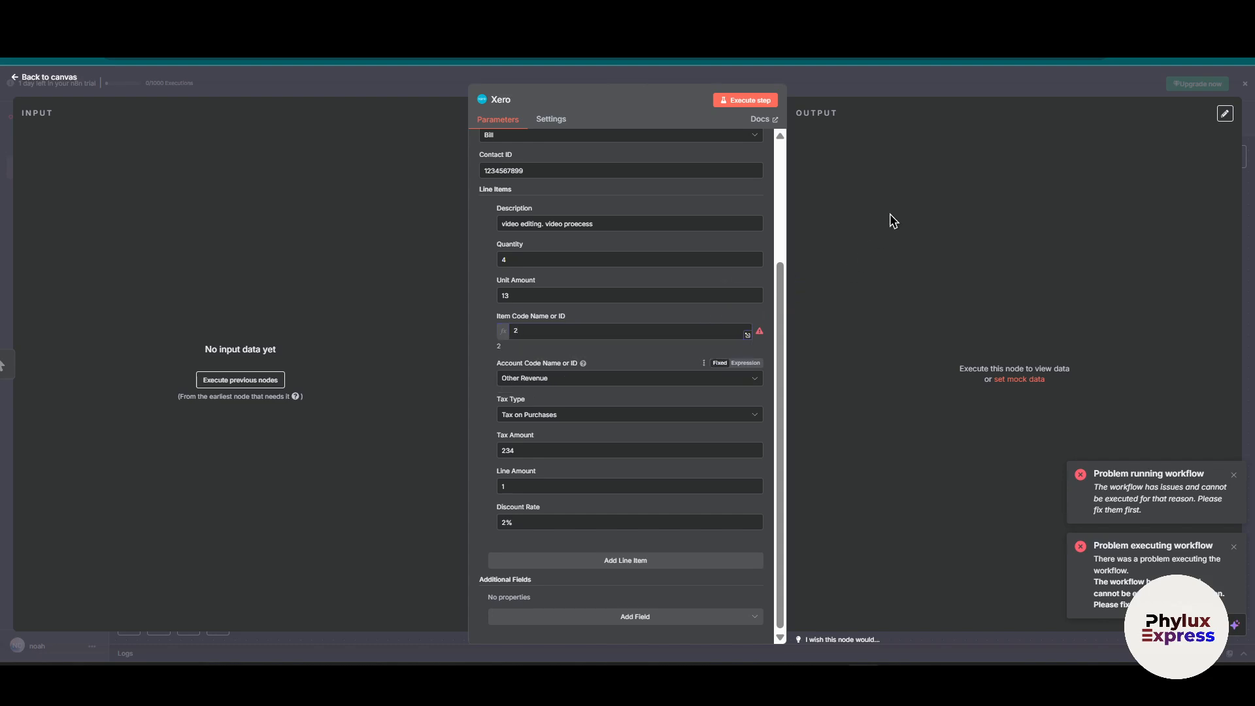
click(745, 99)
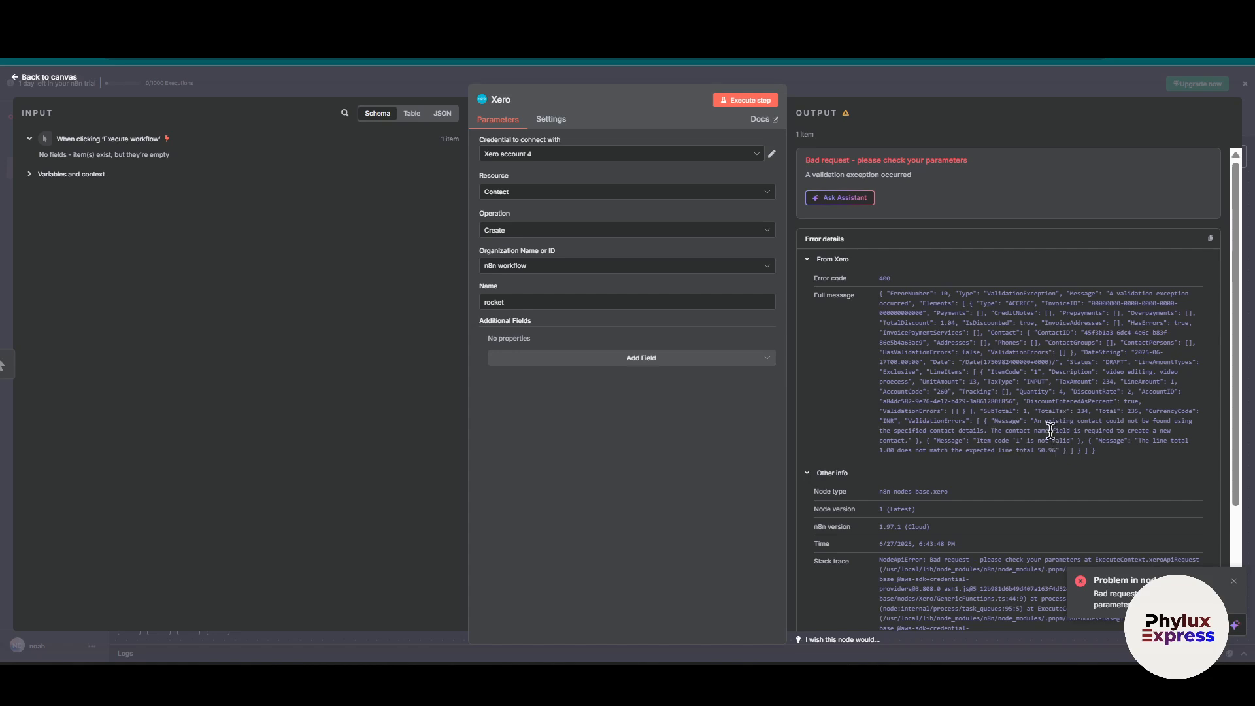
scroll(down, 3)
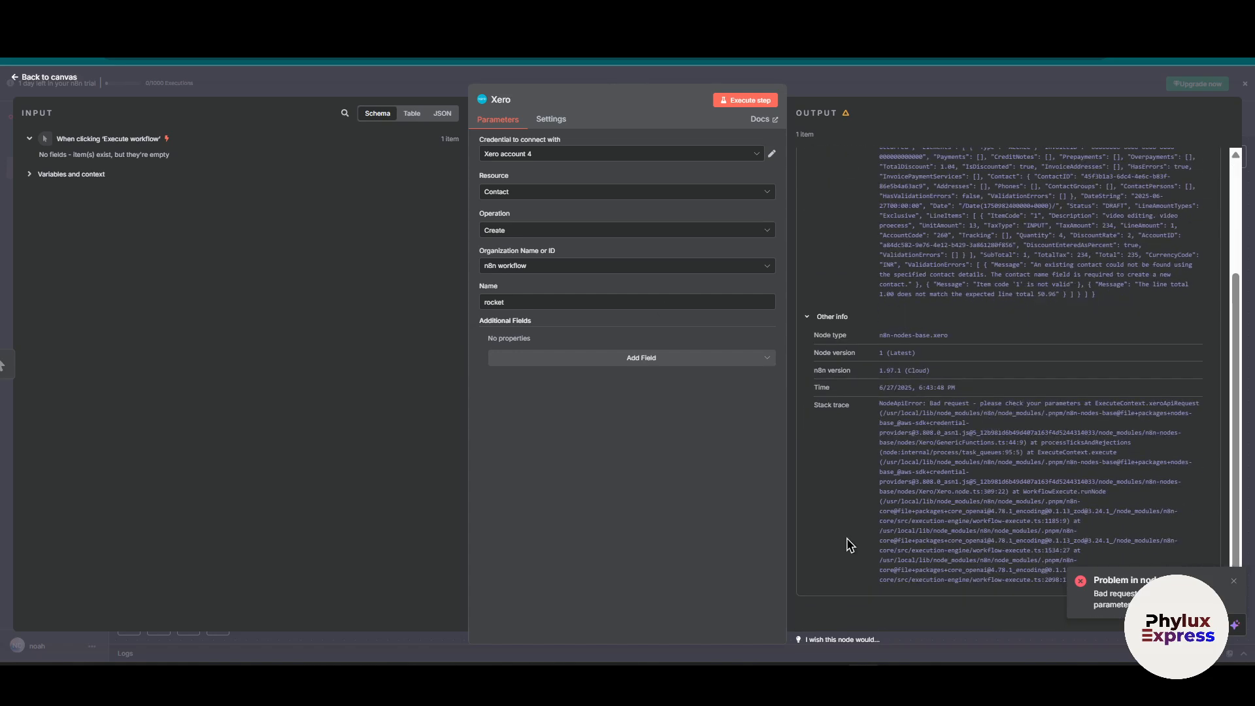
mouse_move(1233, 582)
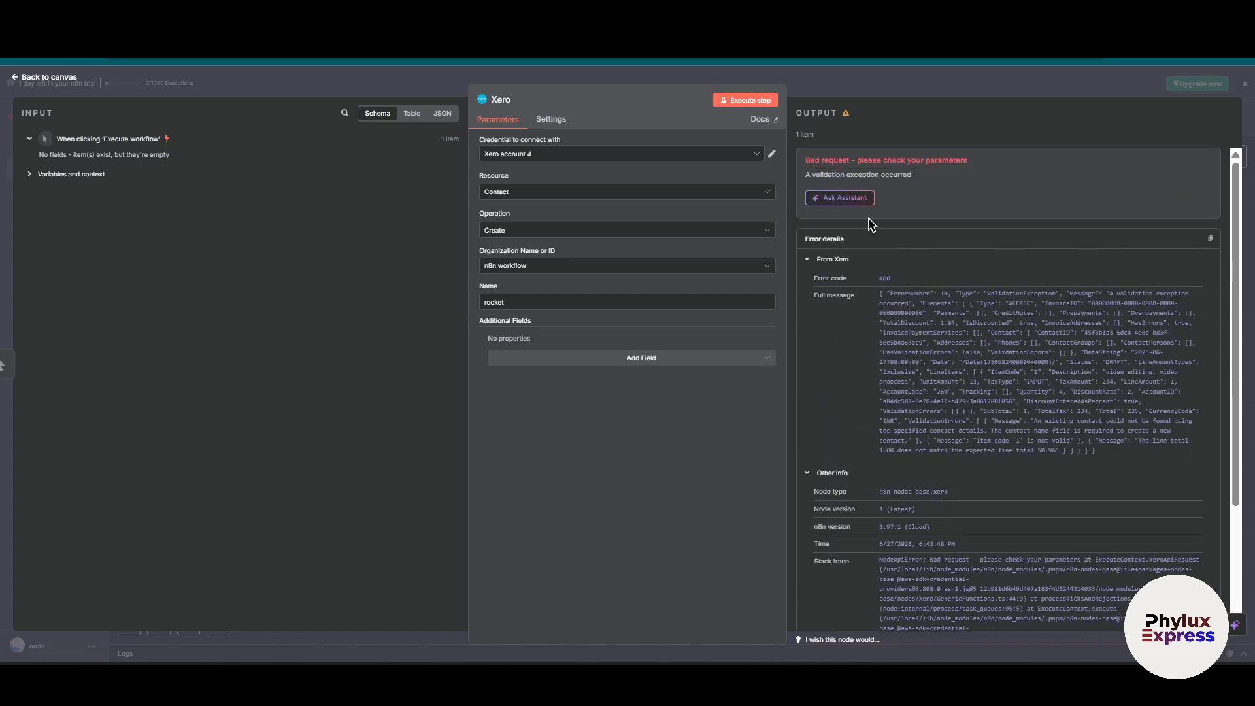
click(839, 197)
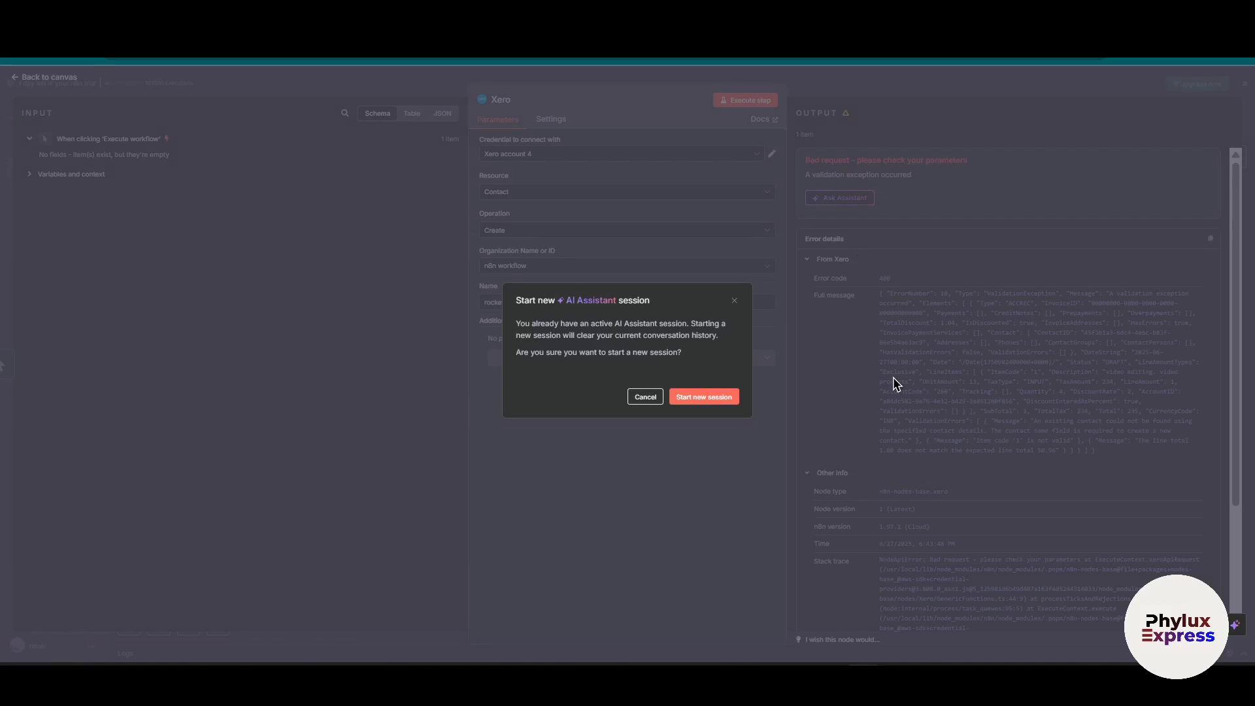
click(644, 396)
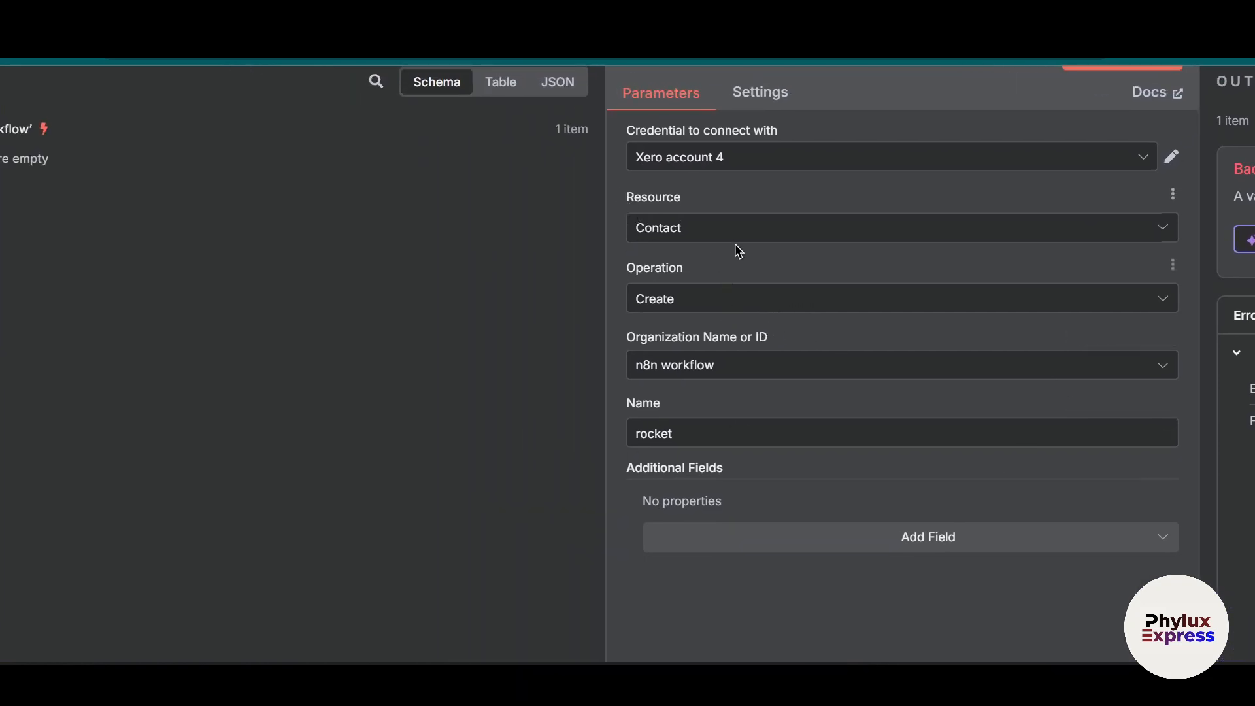
scroll(down, 3)
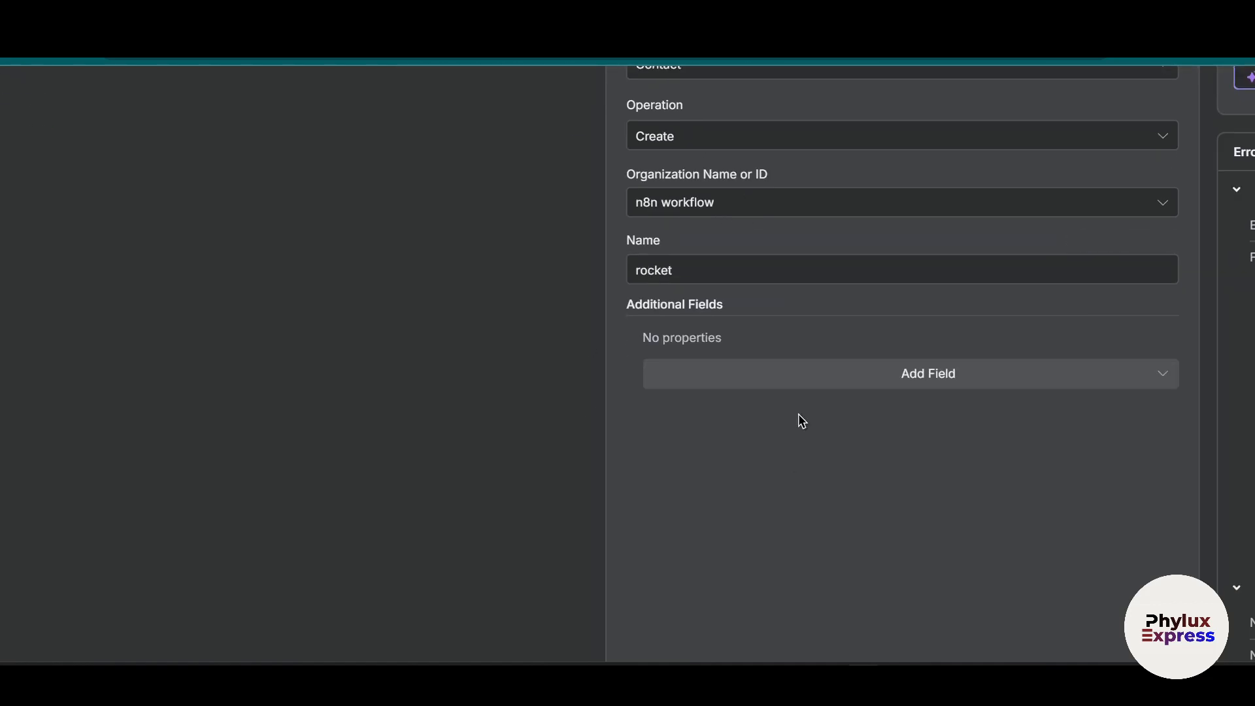
click(927, 373)
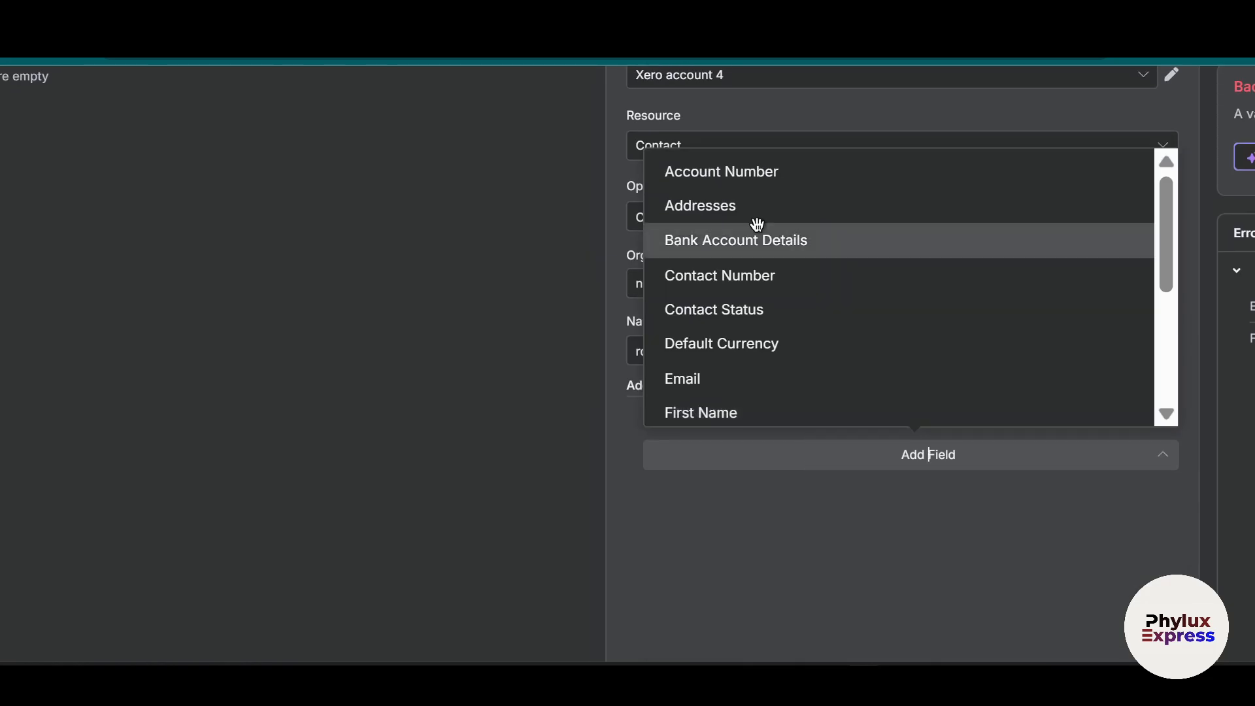
click(720, 171)
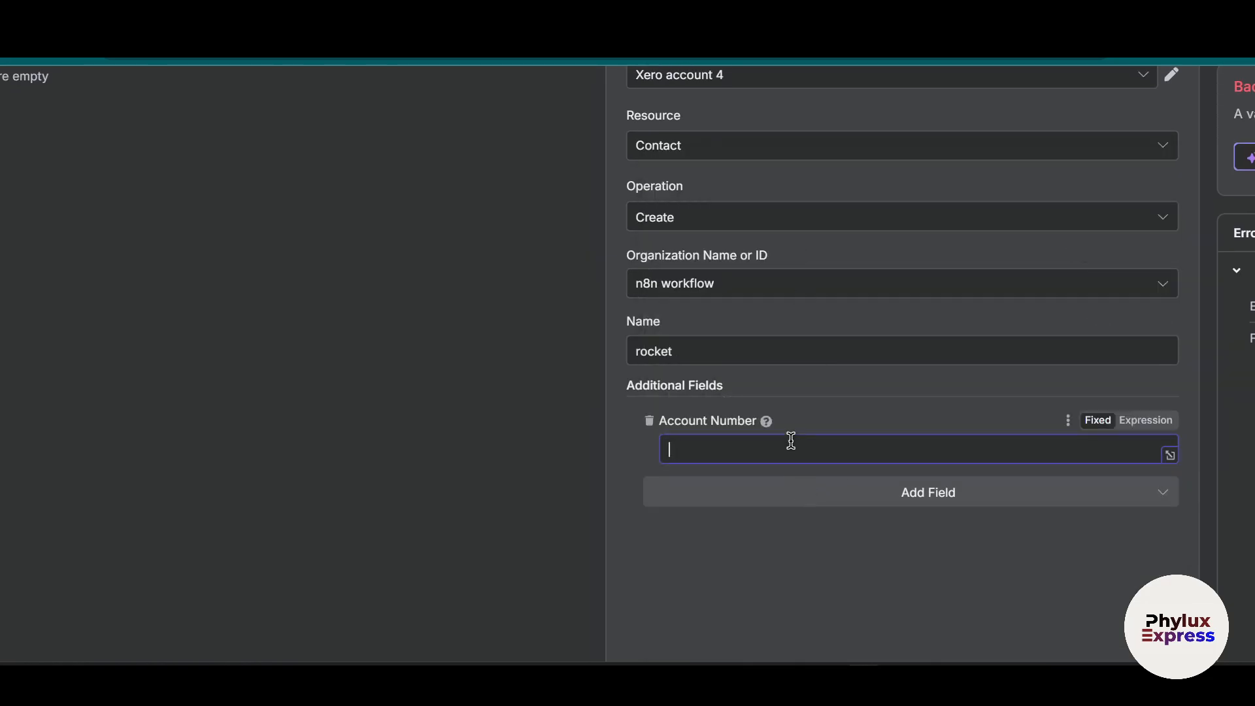
text(123456678)
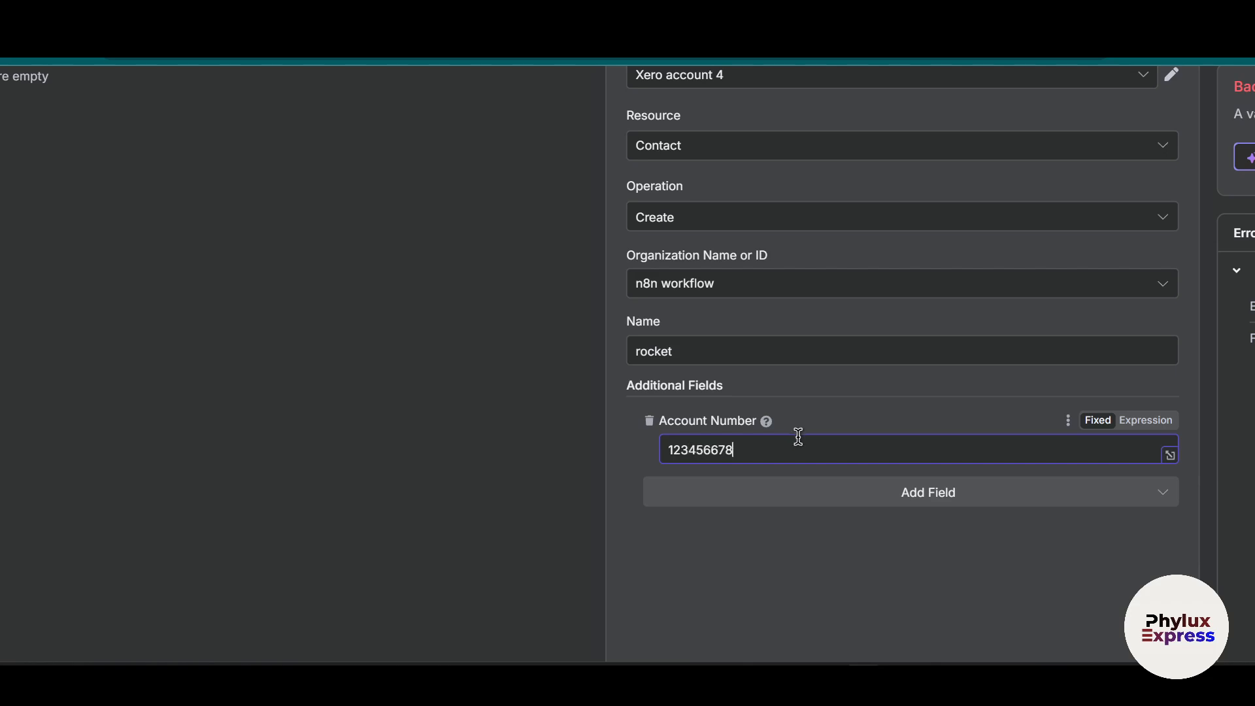
click(927, 492)
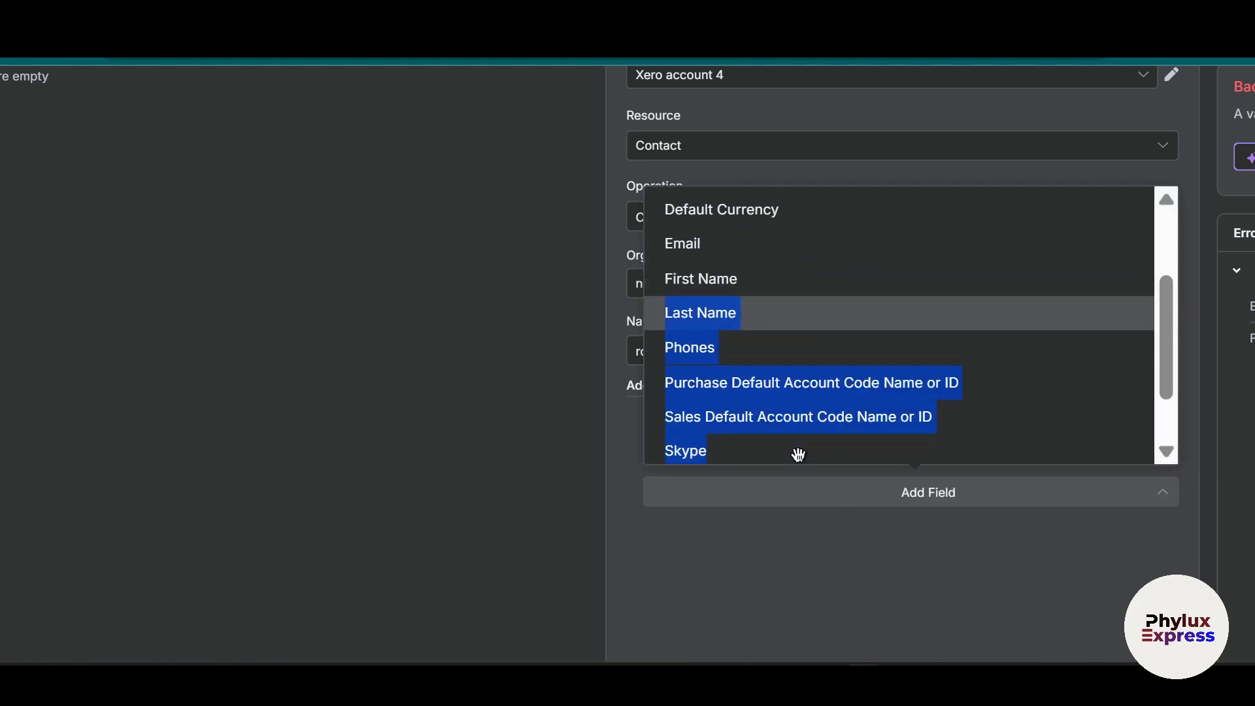
click(700, 312)
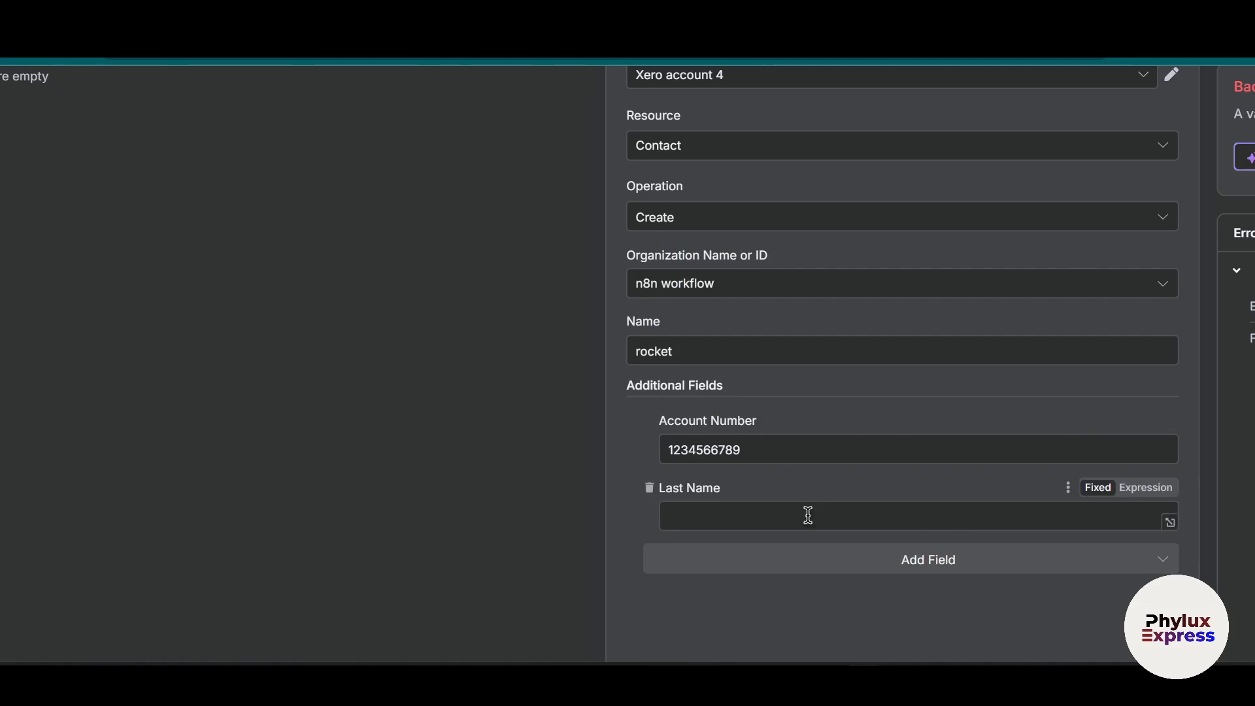
text(locket)
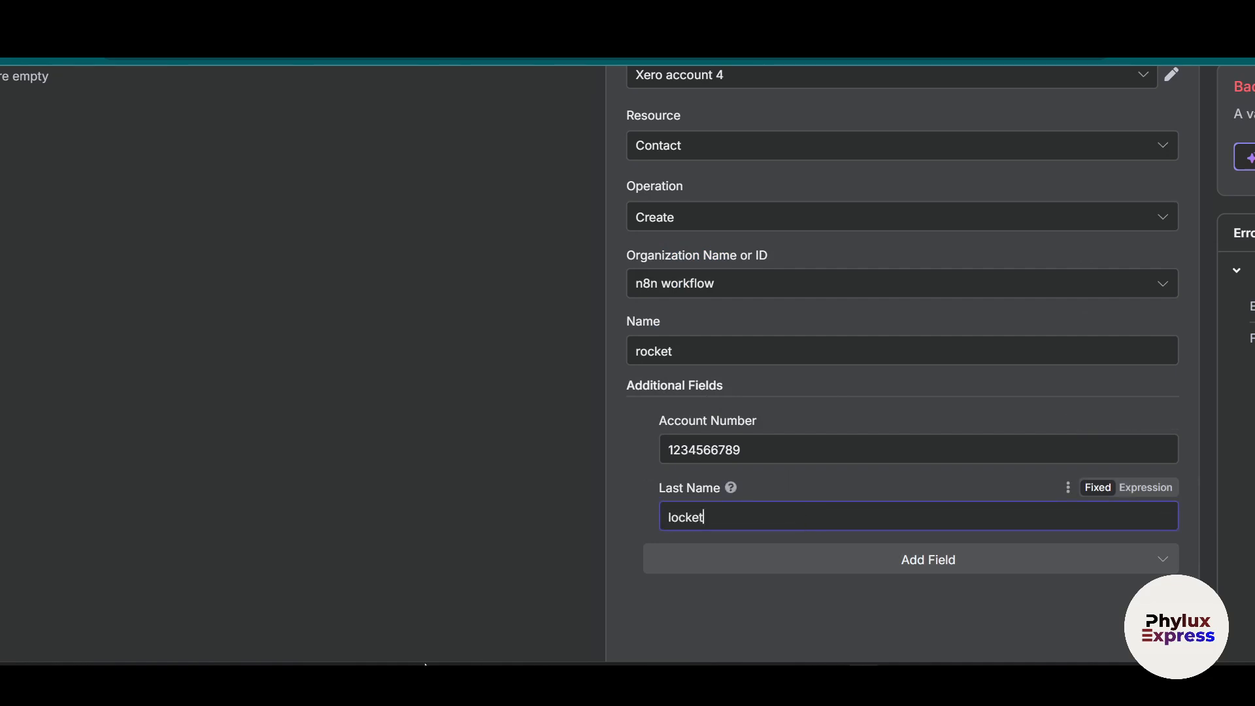
click(927, 559)
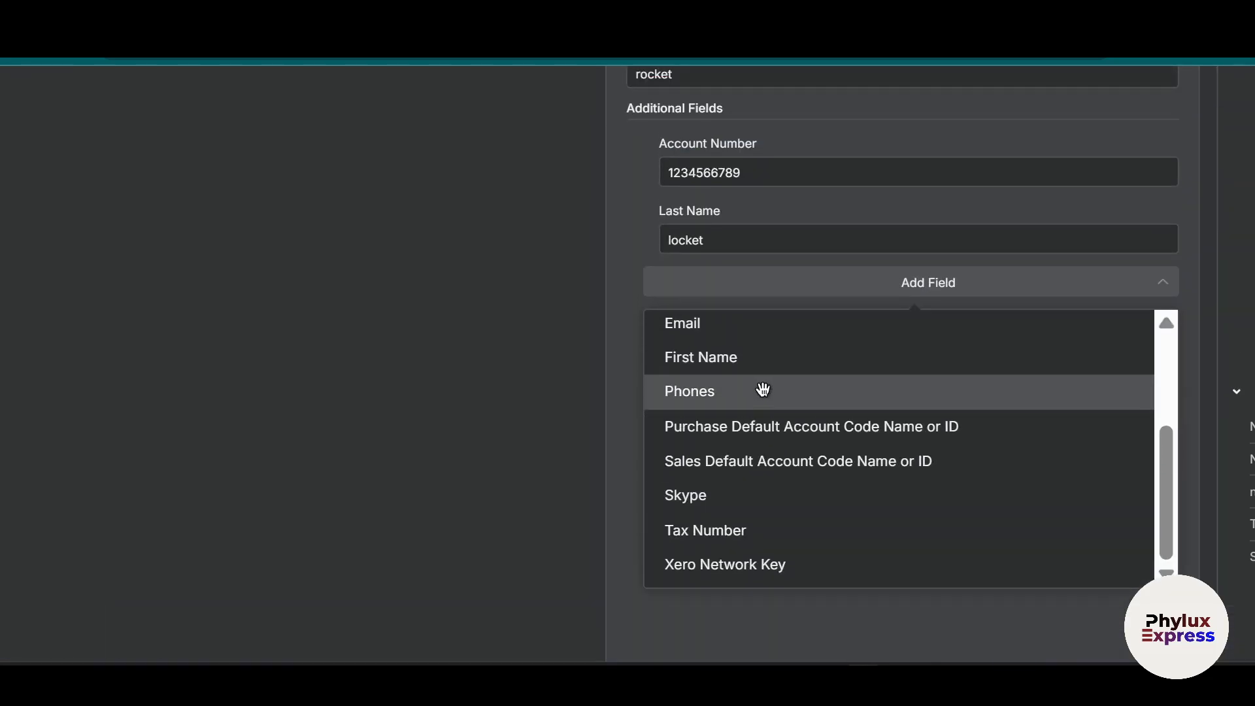
click(682, 323)
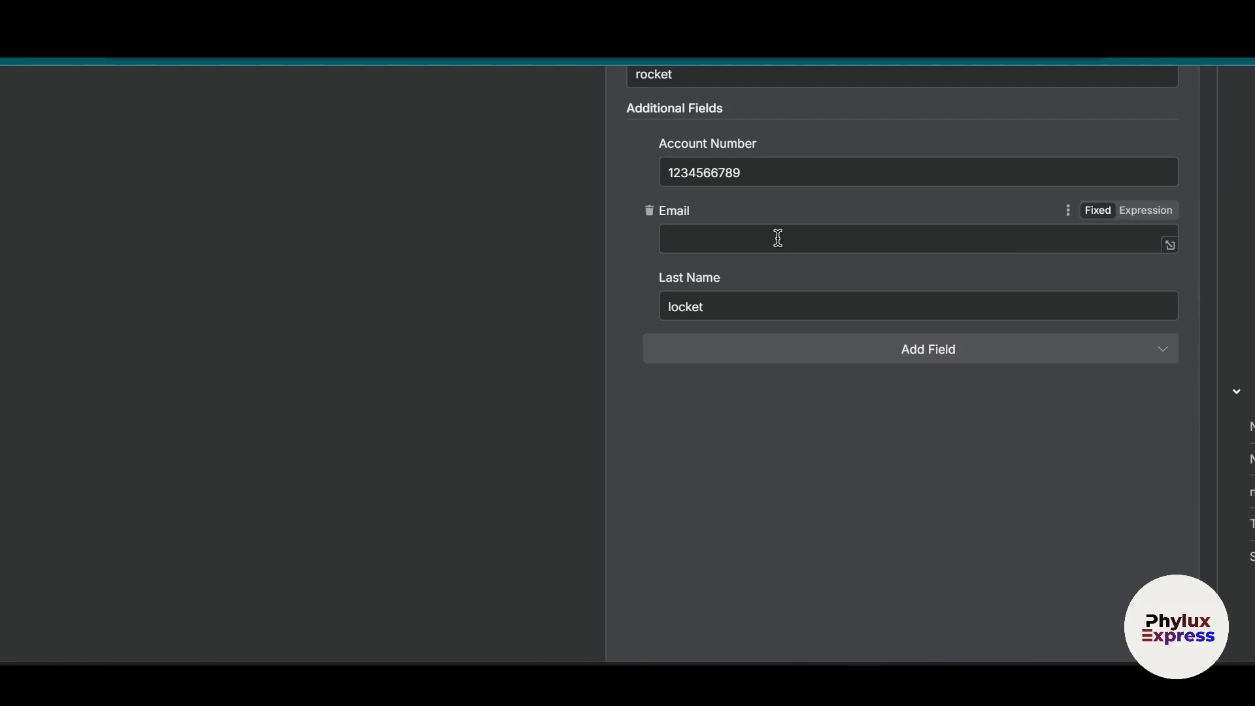
click(775, 238)
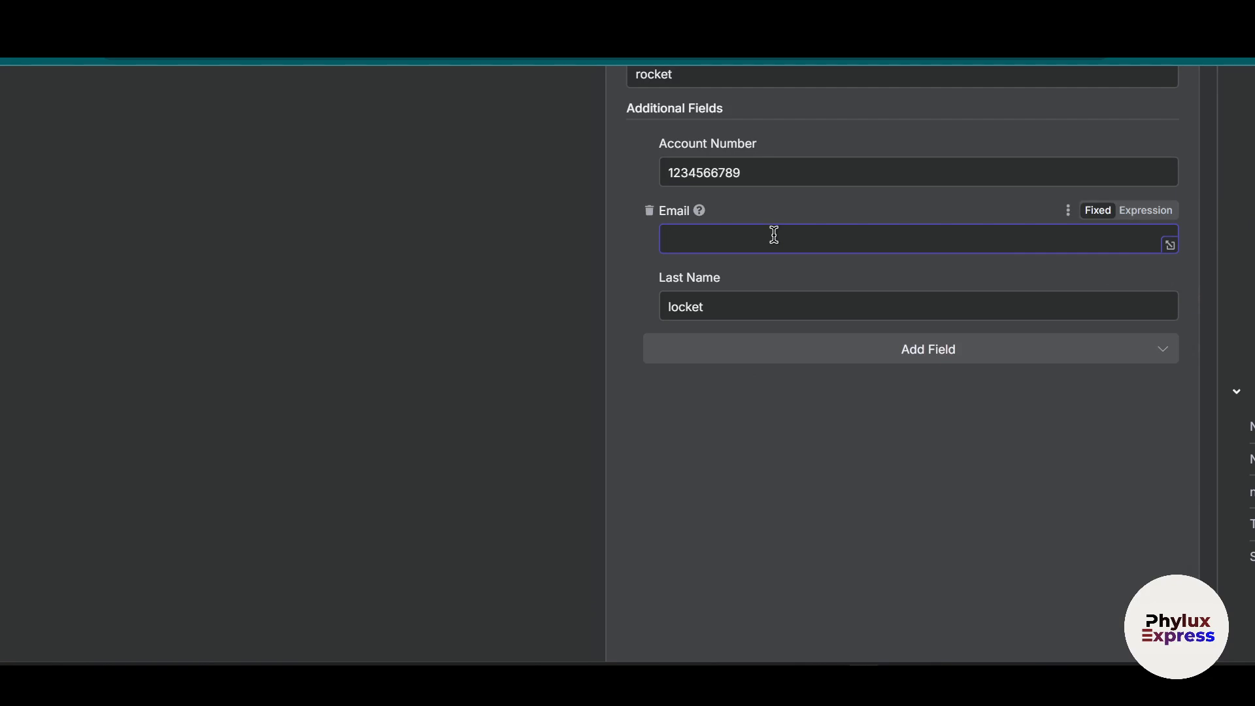
text(name@gma)
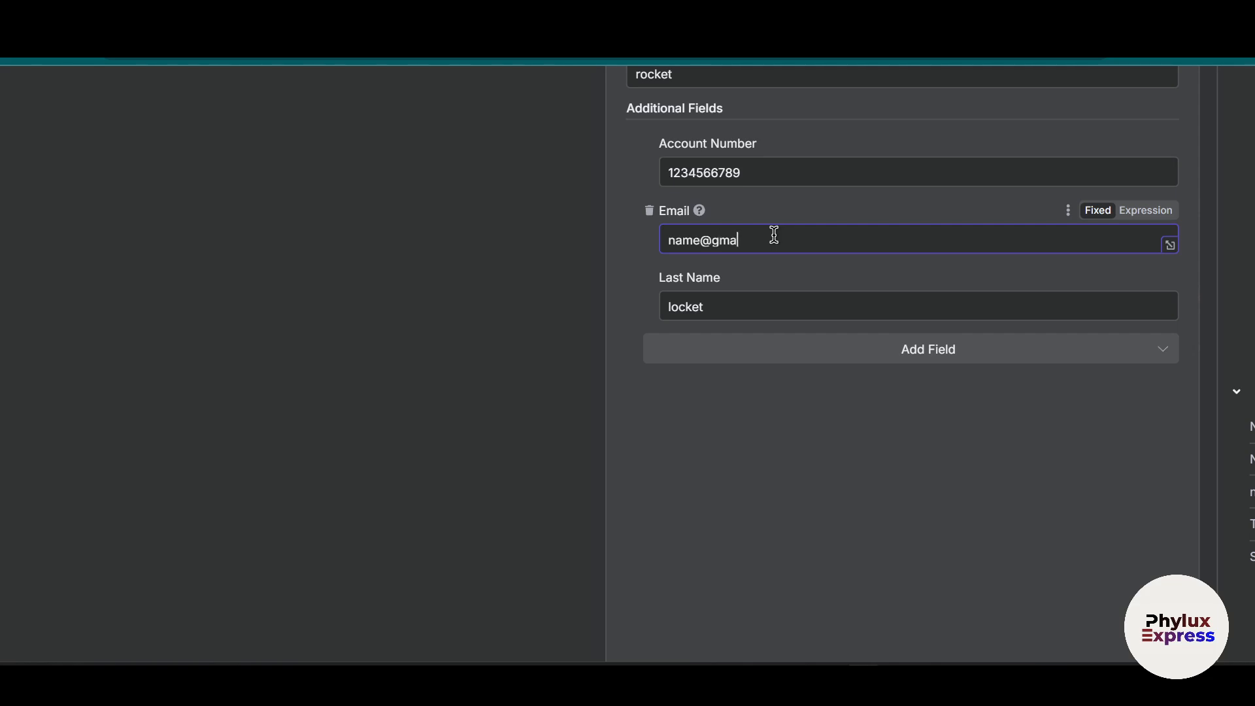
text(il.com)
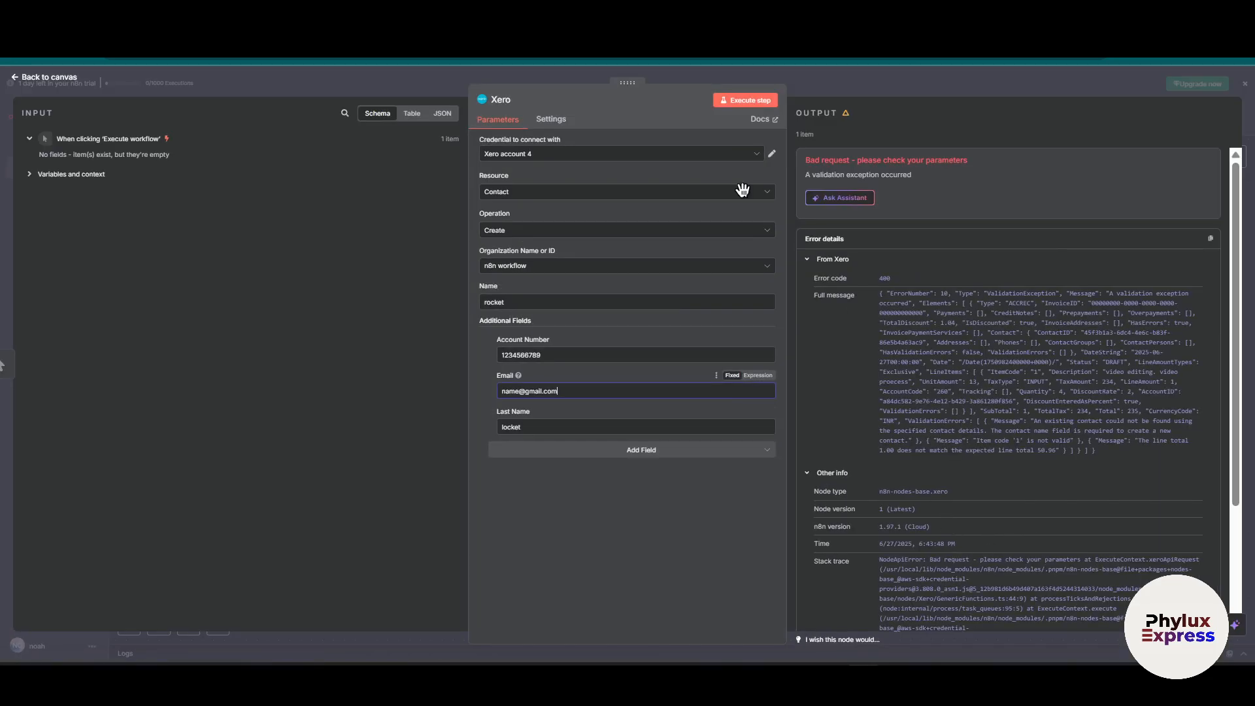
click(744, 100)
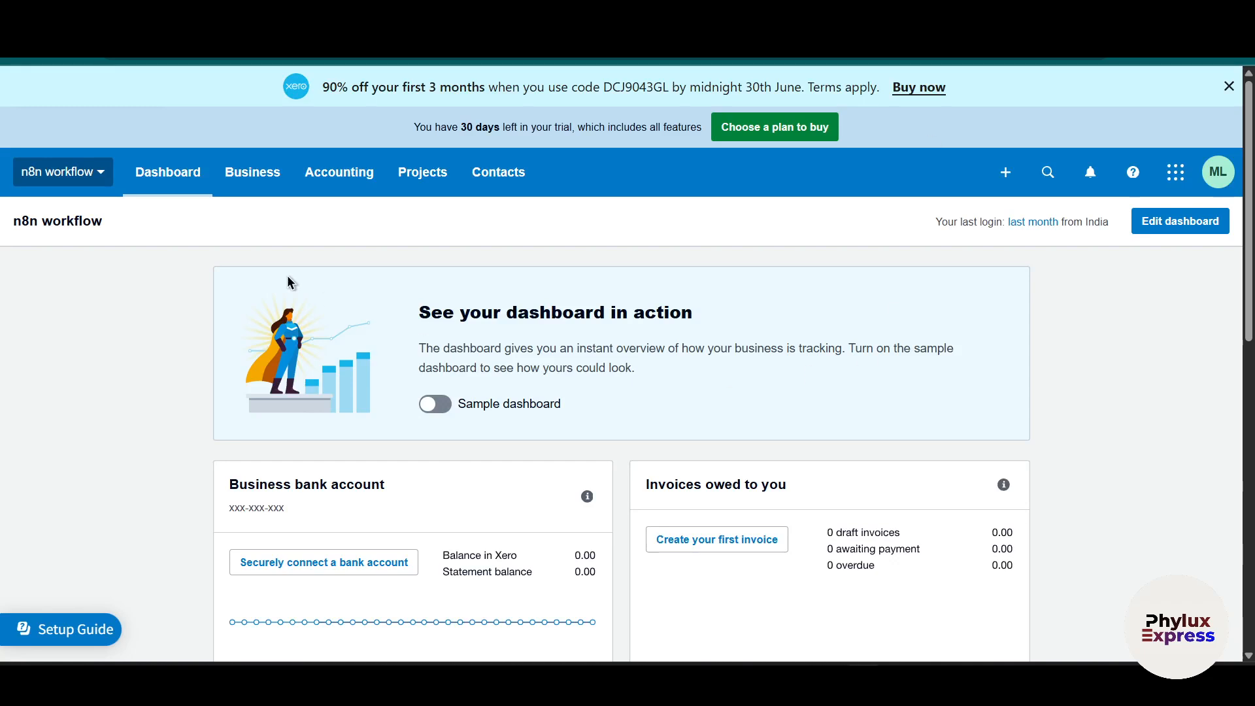
mouse_move(855, 228)
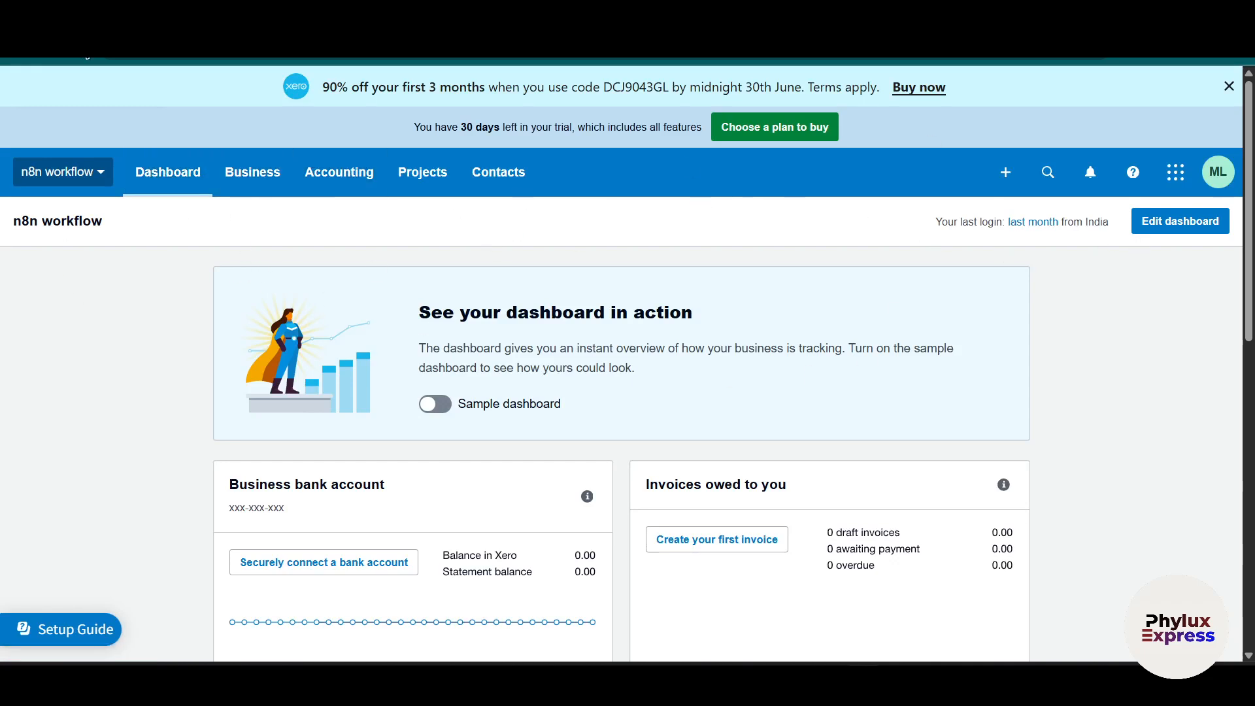
- Browse the Accounting and Projects menus, dismiss the promo banner, and open Xero Contacts
click(1228, 86)
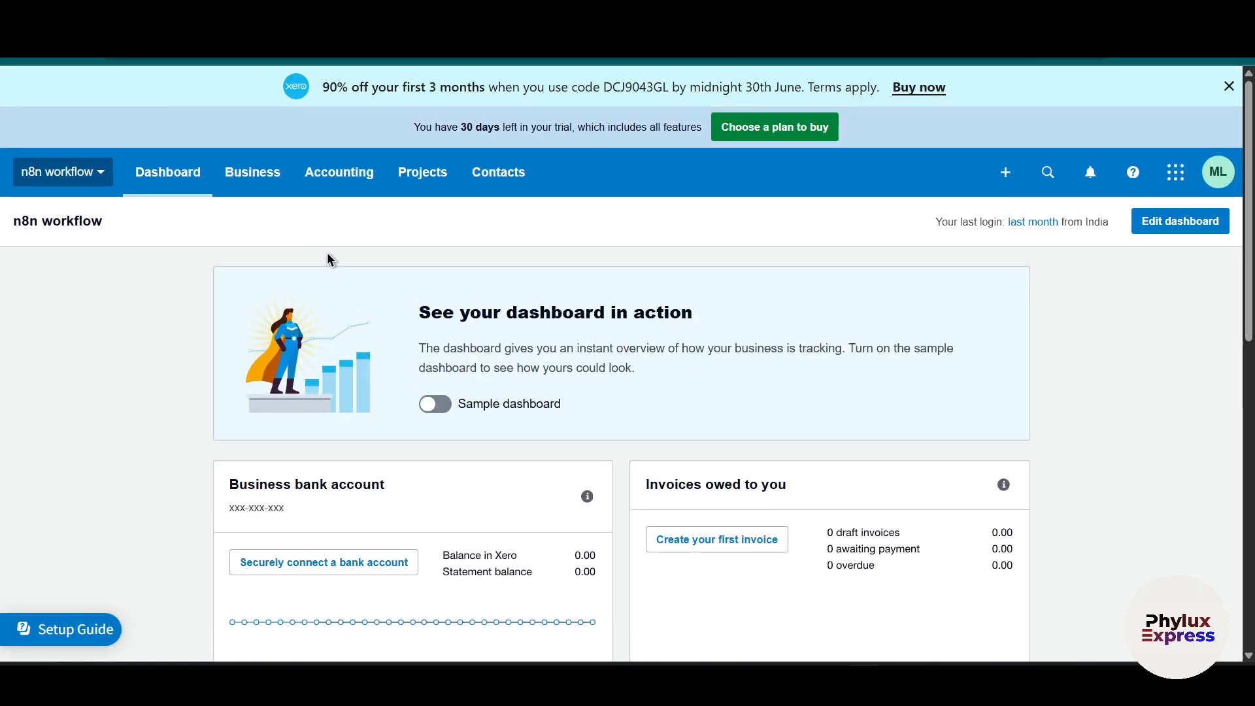
click(338, 172)
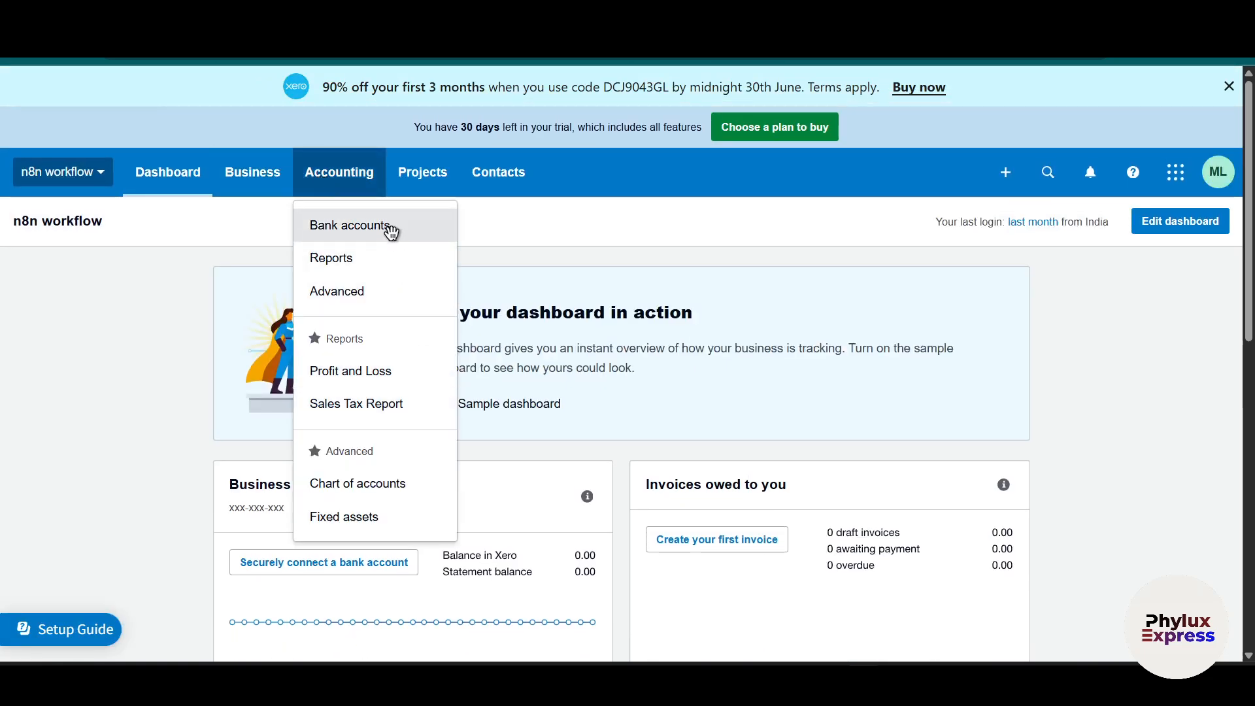
click(422, 172)
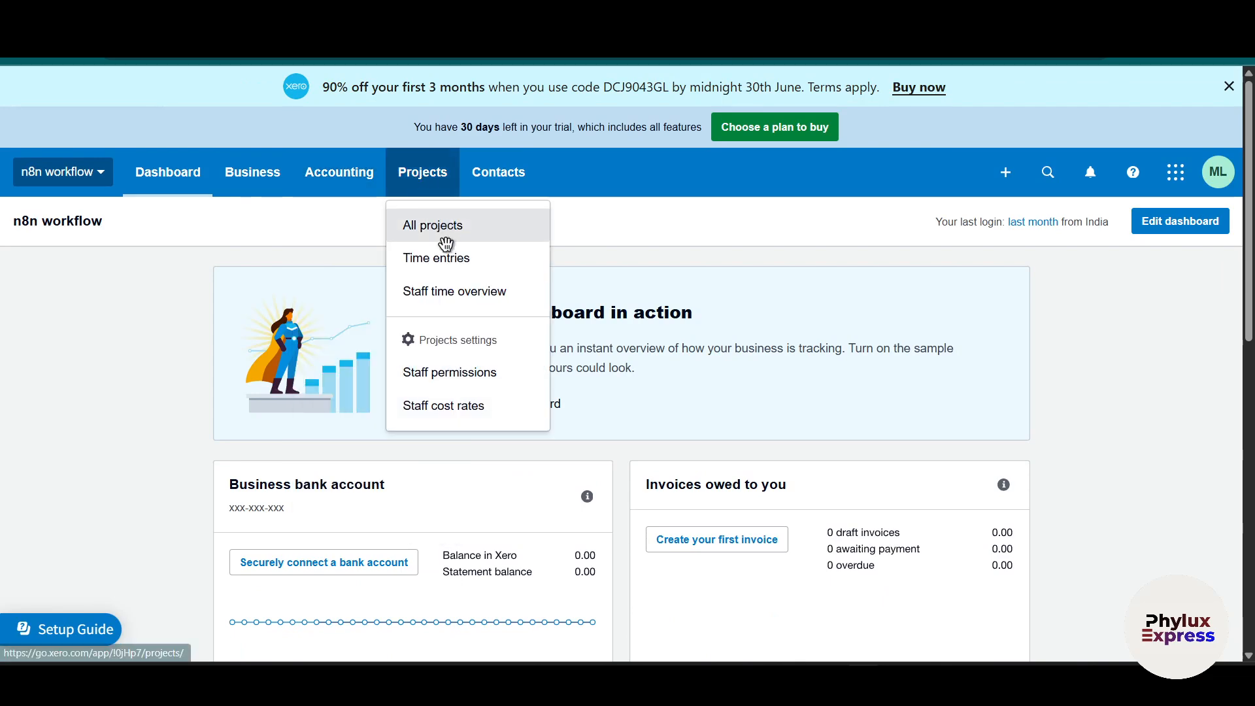
click(167, 172)
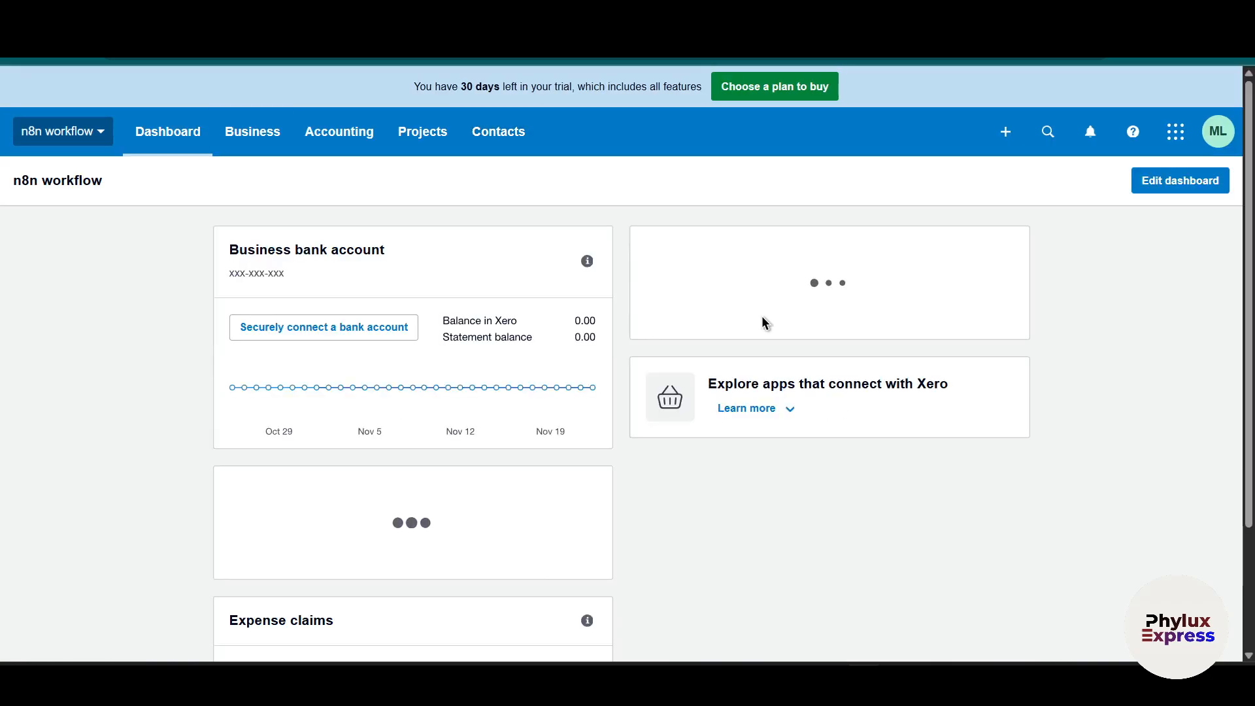
click(498, 132)
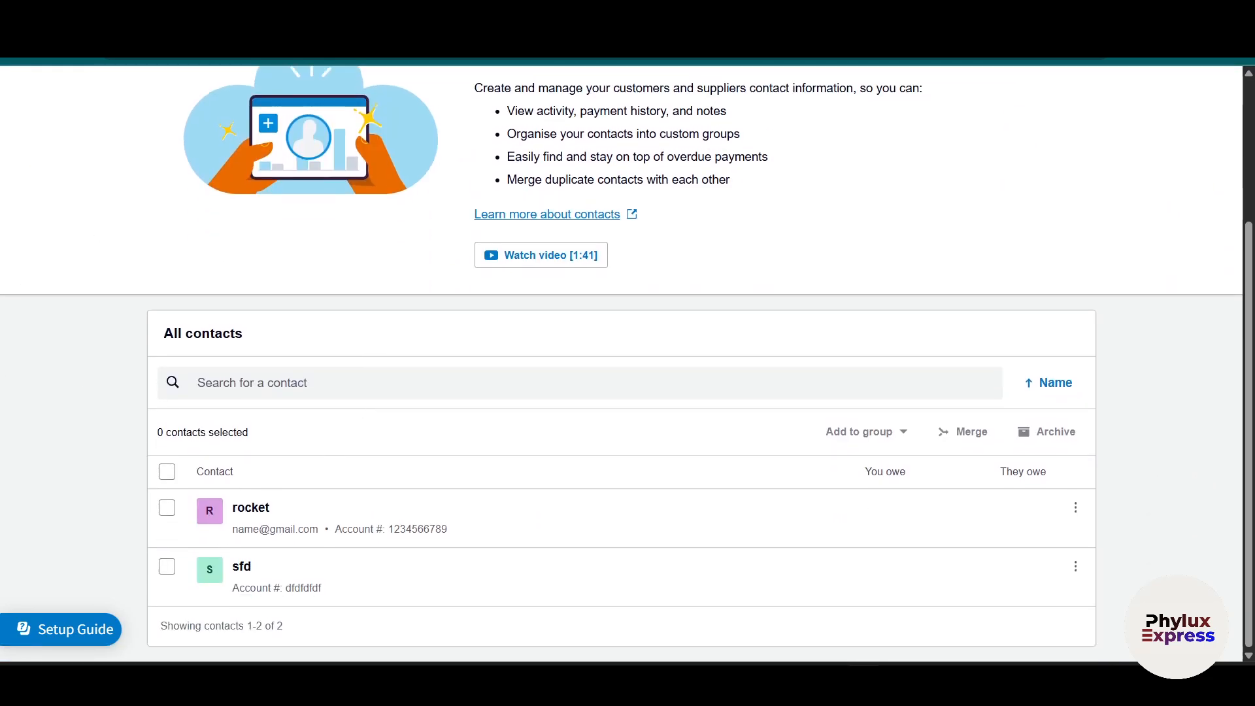
click(745, 100)
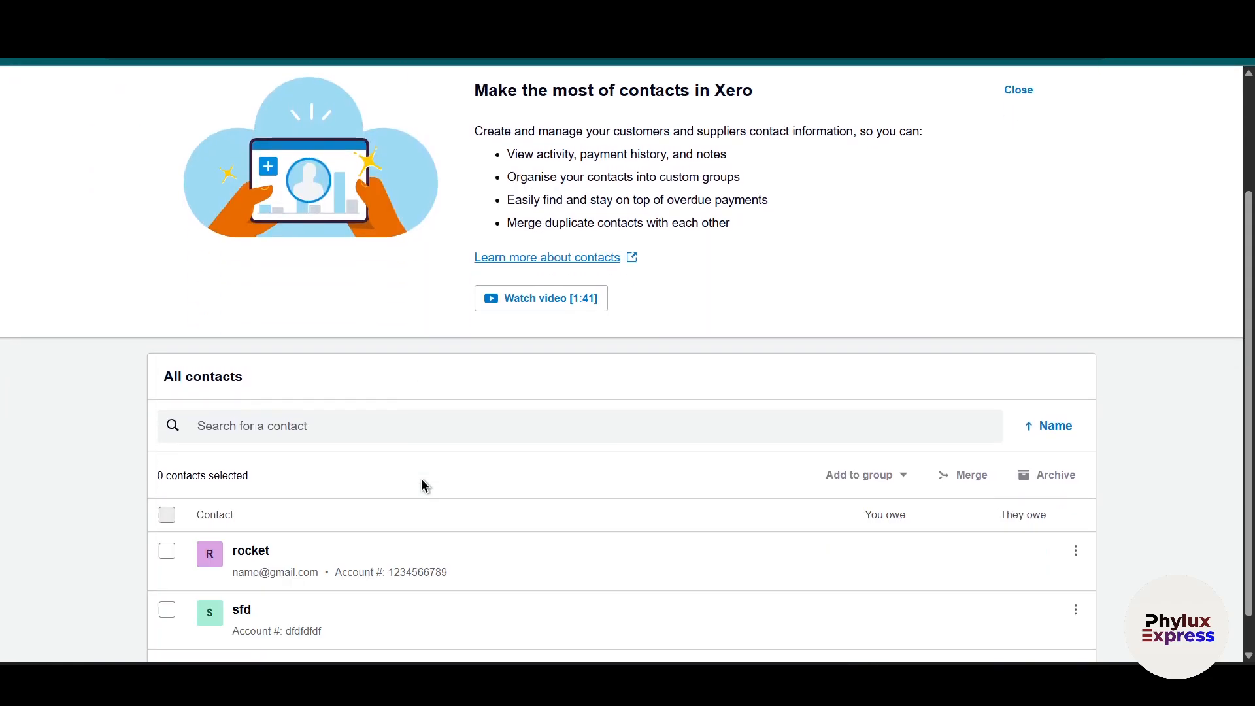
scroll(down, 3)
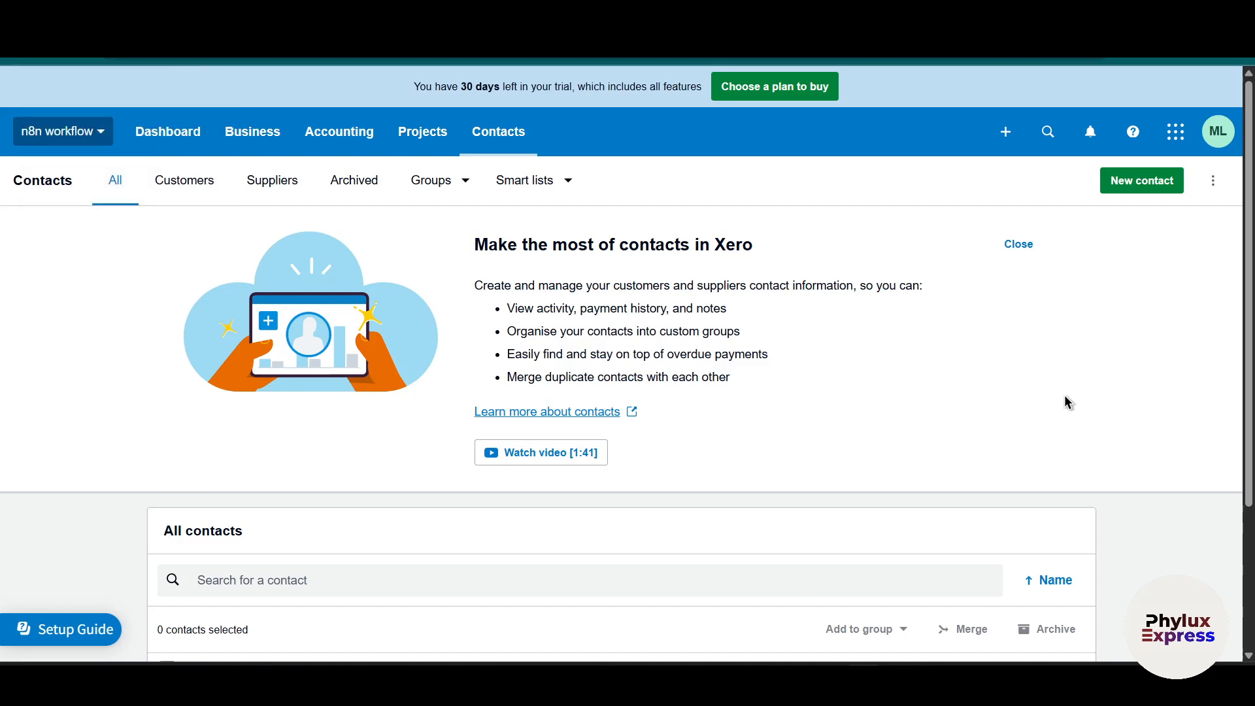
mouse_move(622, 370)
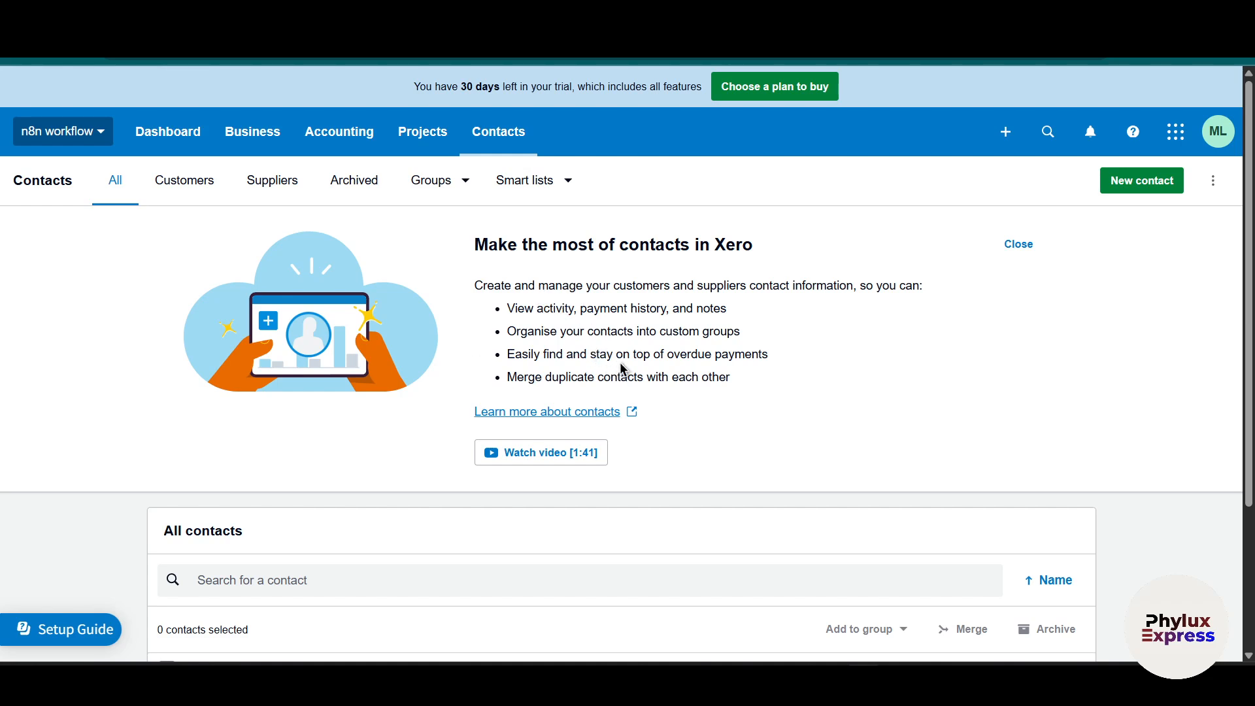
mouse_move(731, 383)
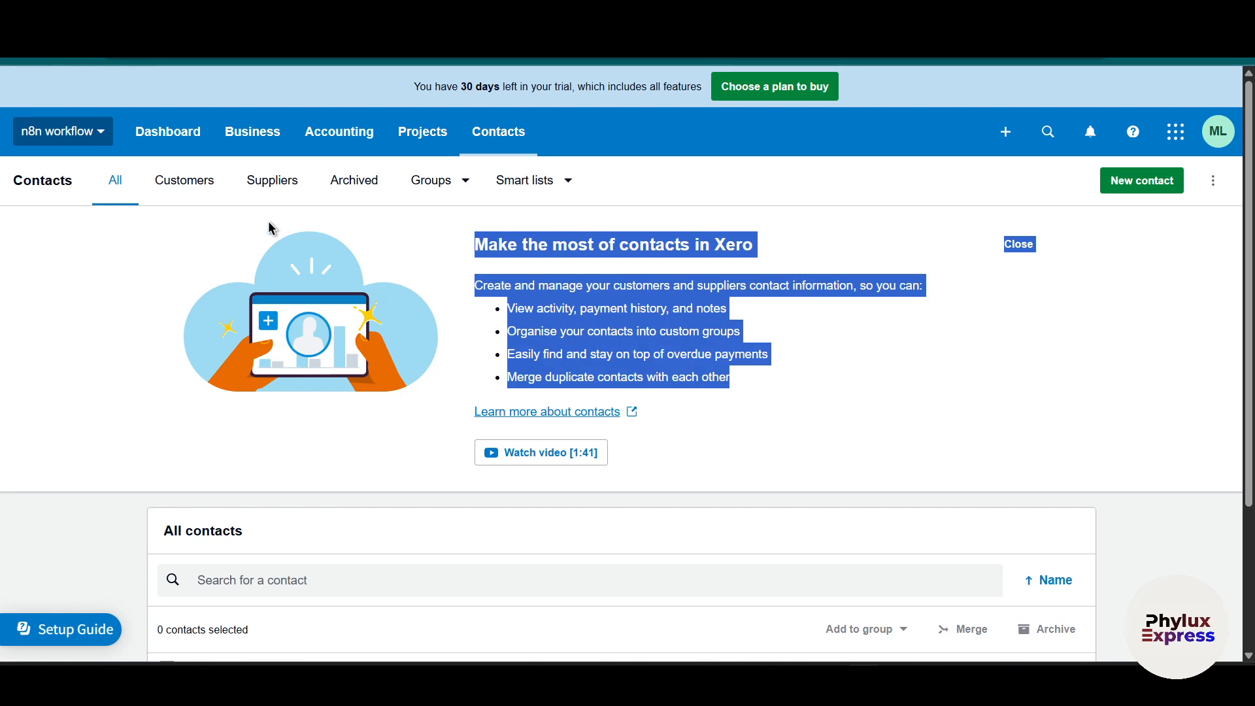
click(57, 131)
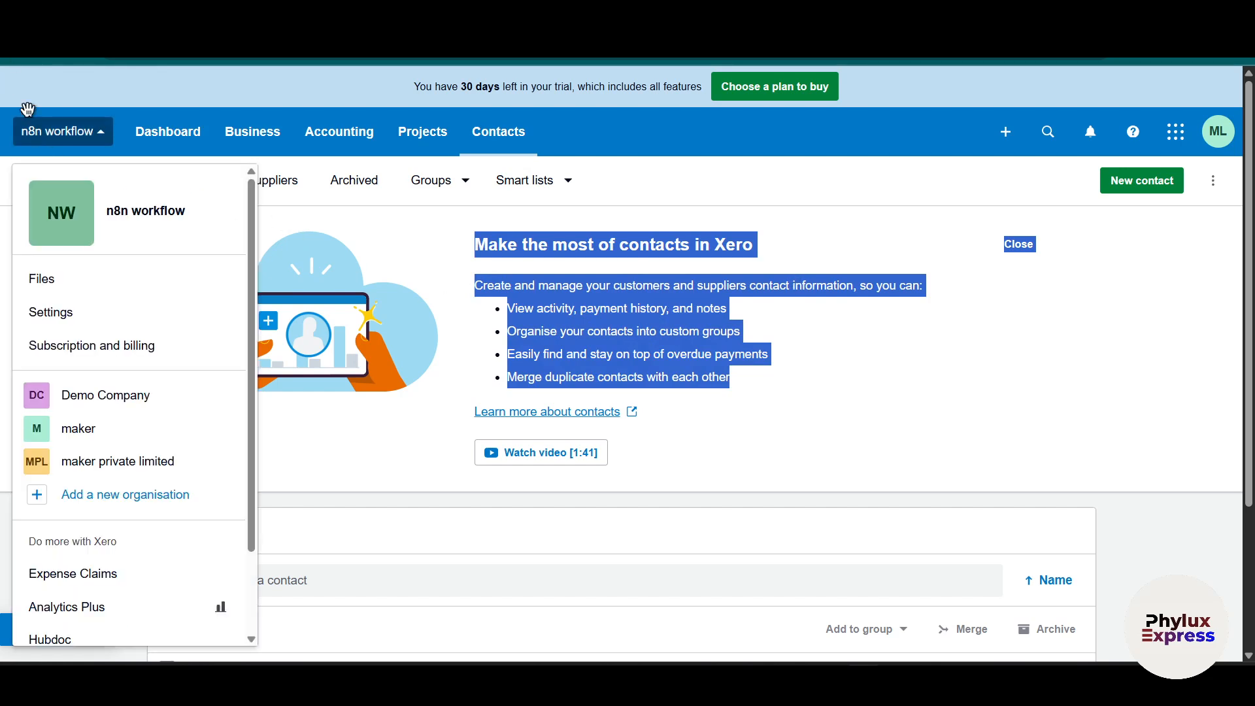